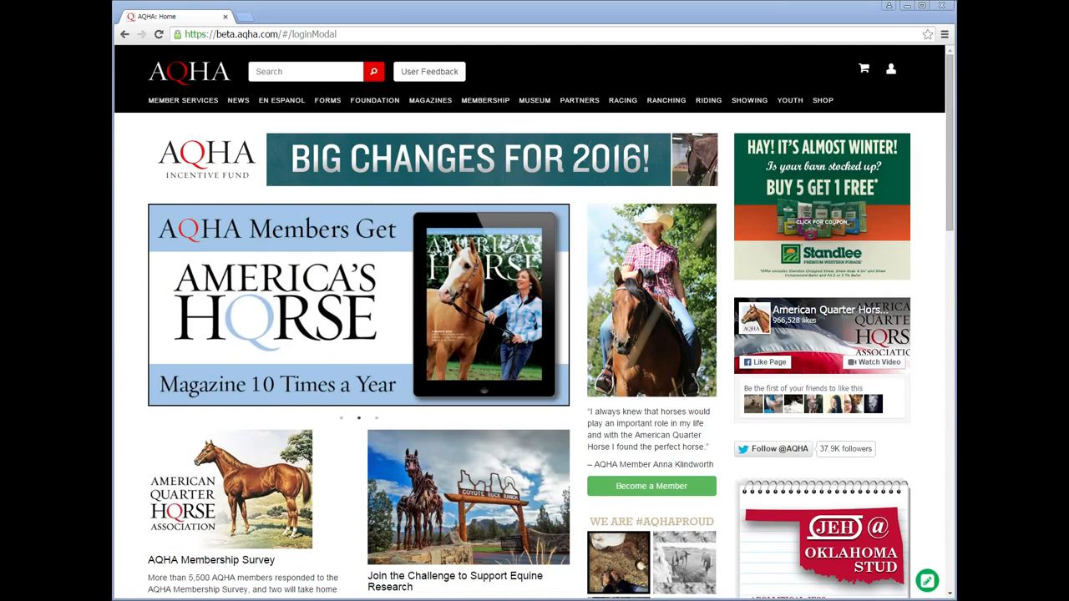
Step: Sign in to the demo member account with username 'Demo' and its password
{"action": "left_click", "coordinate": [376, 417]}
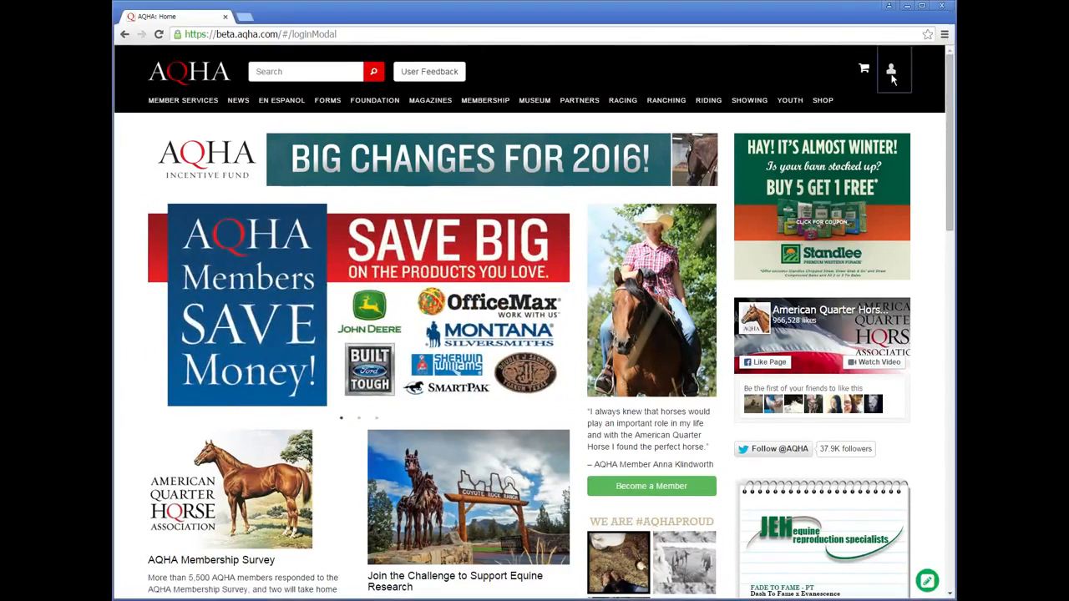
{"action": "left_click", "coordinate": [892, 70]}
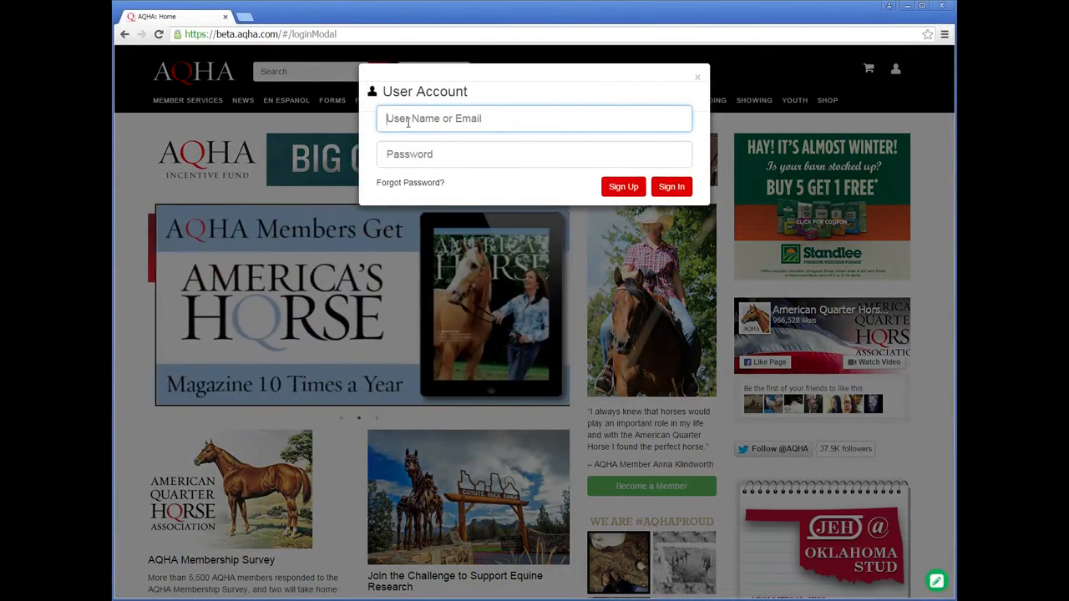
{"action": "type", "text": "Demo"}
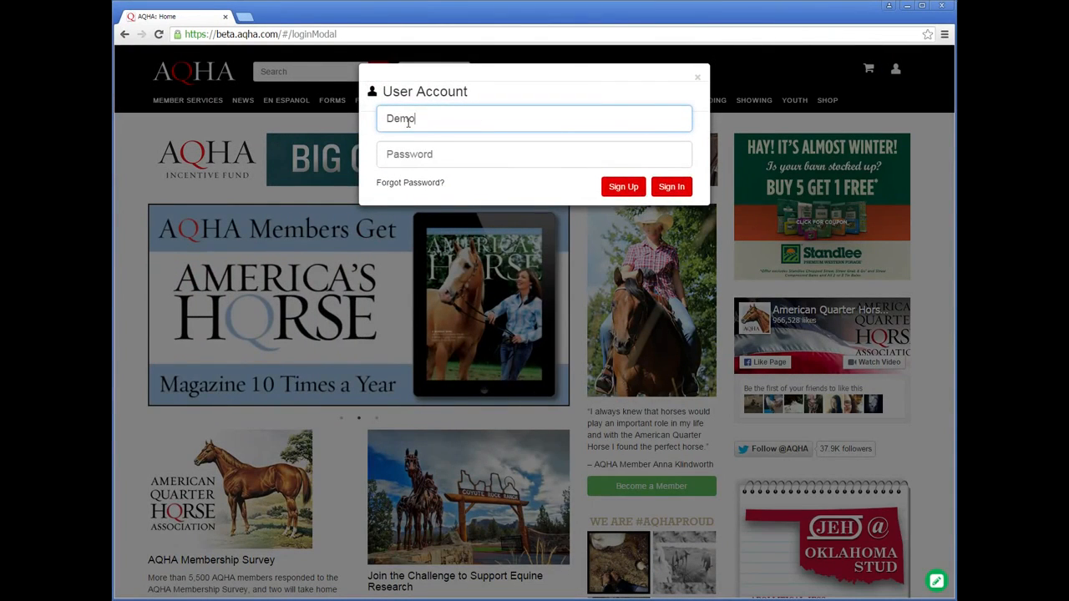
{"action": "type", "text": "User"}
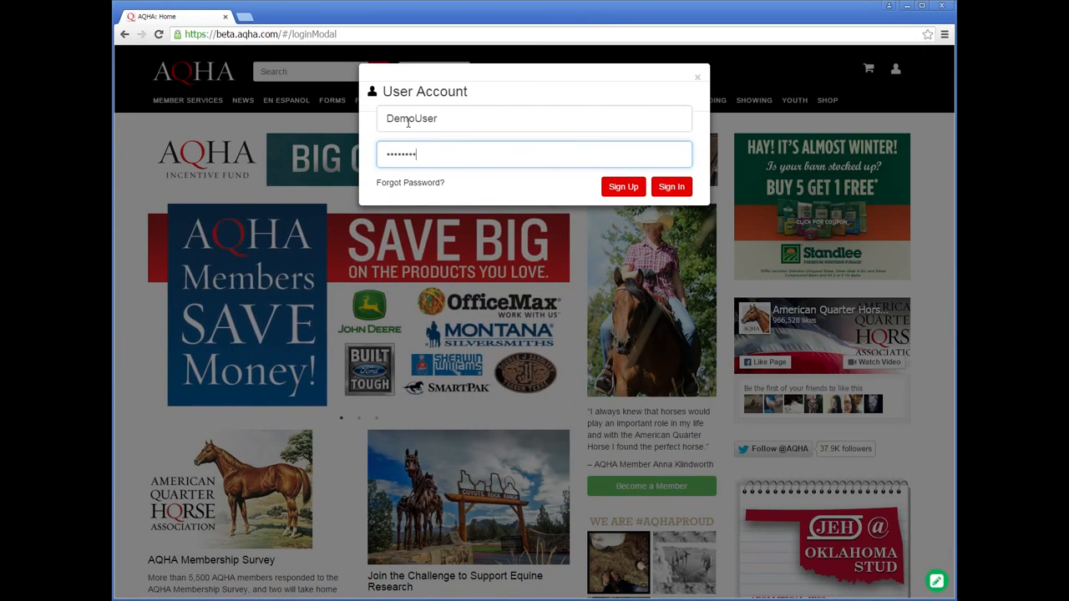
{"action": "left_click", "coordinate": [672, 187]}
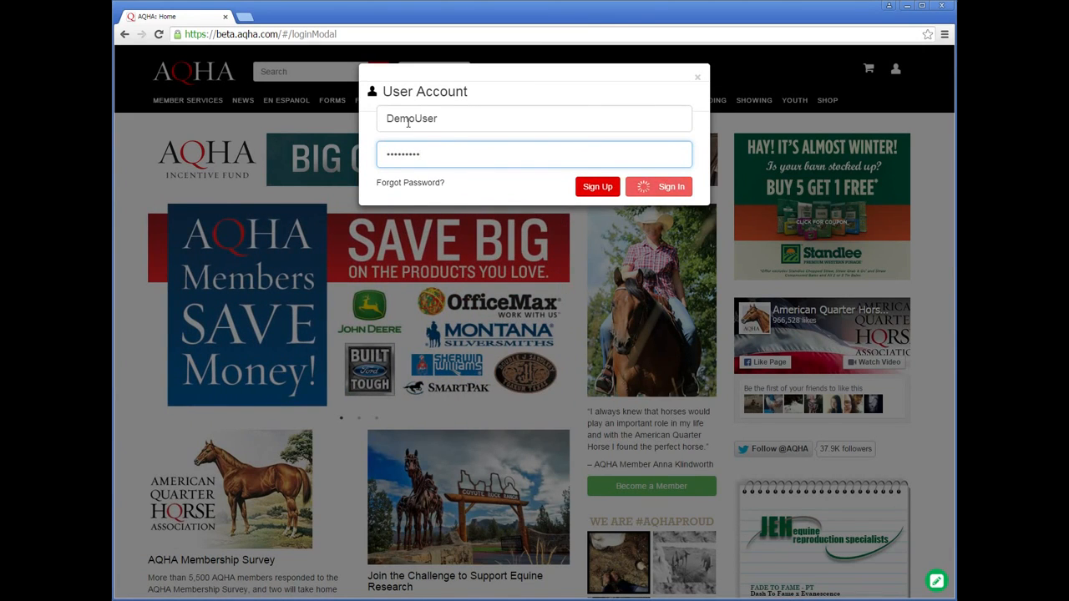
Step: Go through Accounts to Manage Payment Methods, reaching the empty AQHA Wallet
{"action": "left_click", "coordinate": [658, 187]}
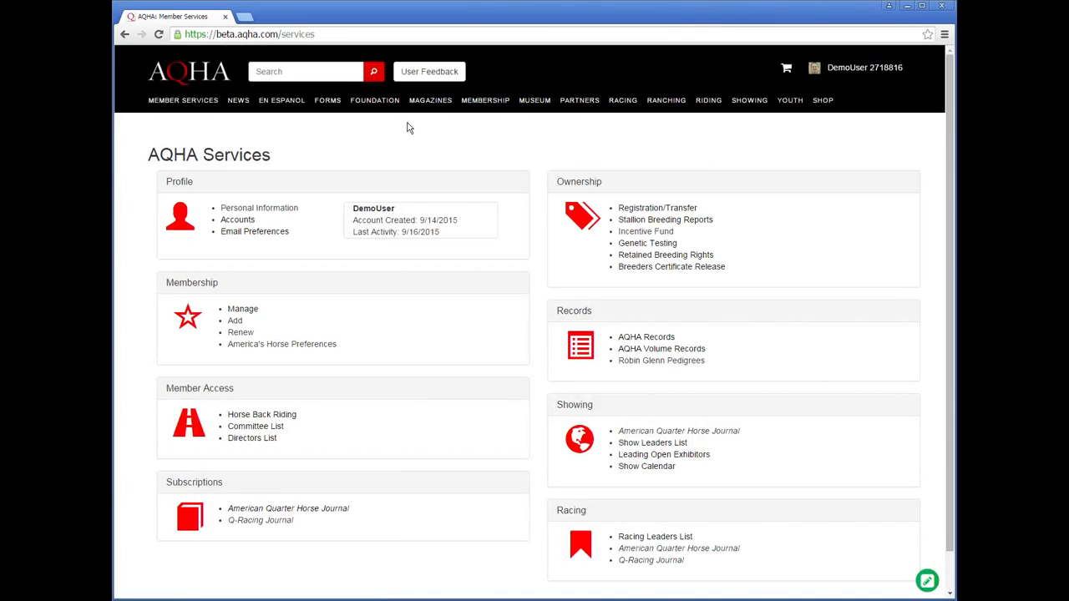
{"action": "mouse_move", "coordinate": [307, 165]}
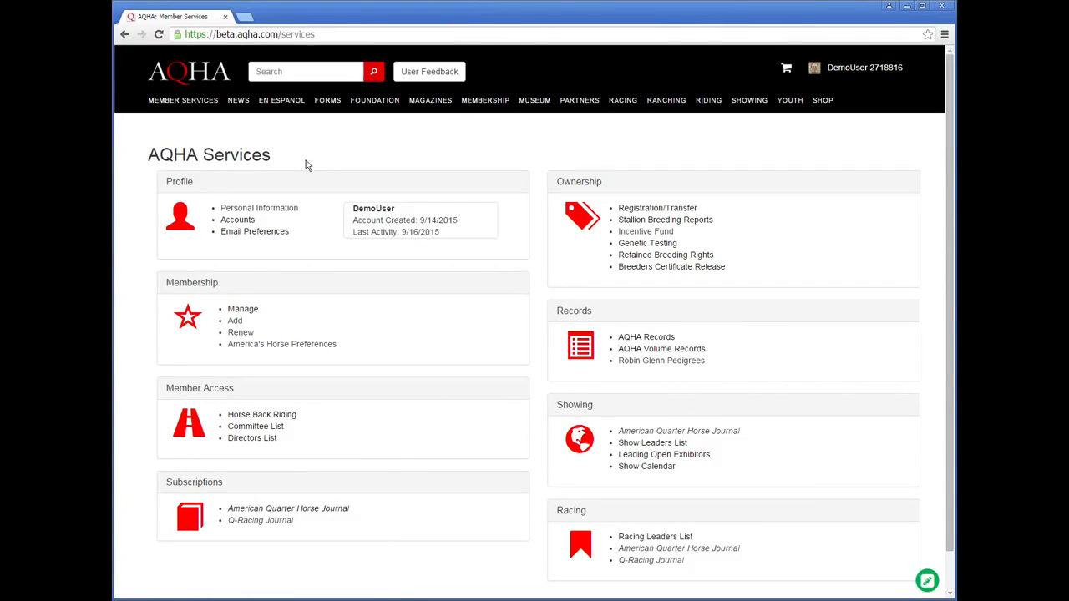
{"action": "mouse_move", "coordinate": [288, 160]}
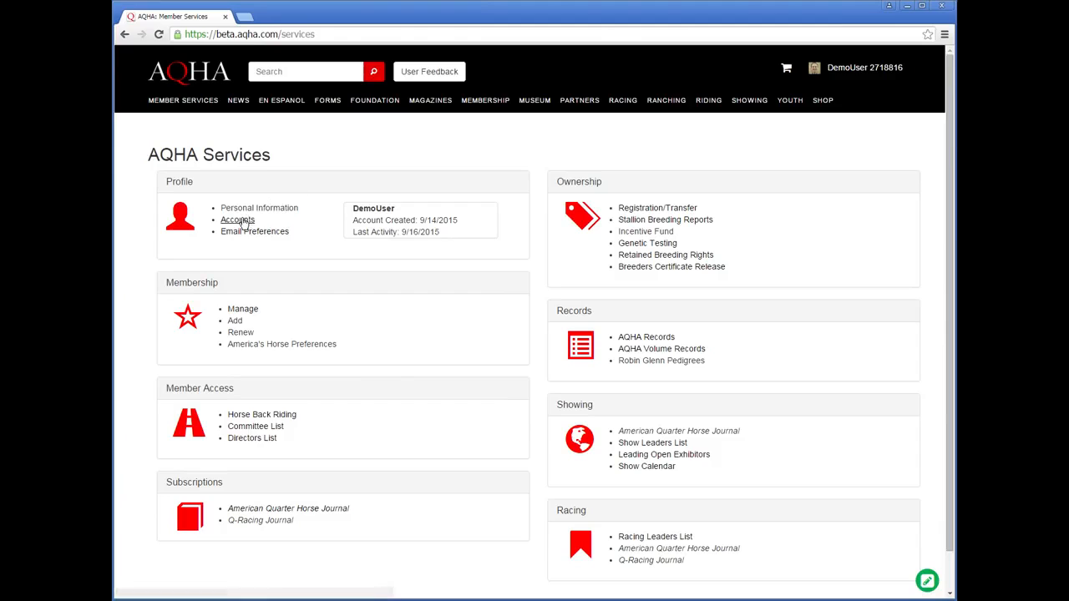
{"action": "left_click", "coordinate": [238, 221]}
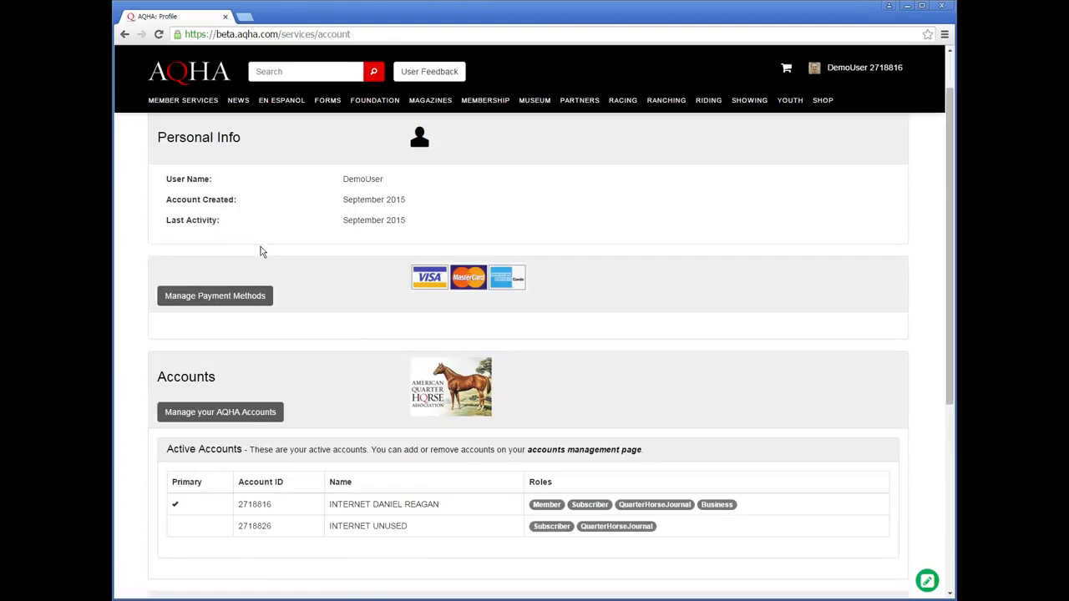
{"action": "left_click", "coordinate": [214, 296]}
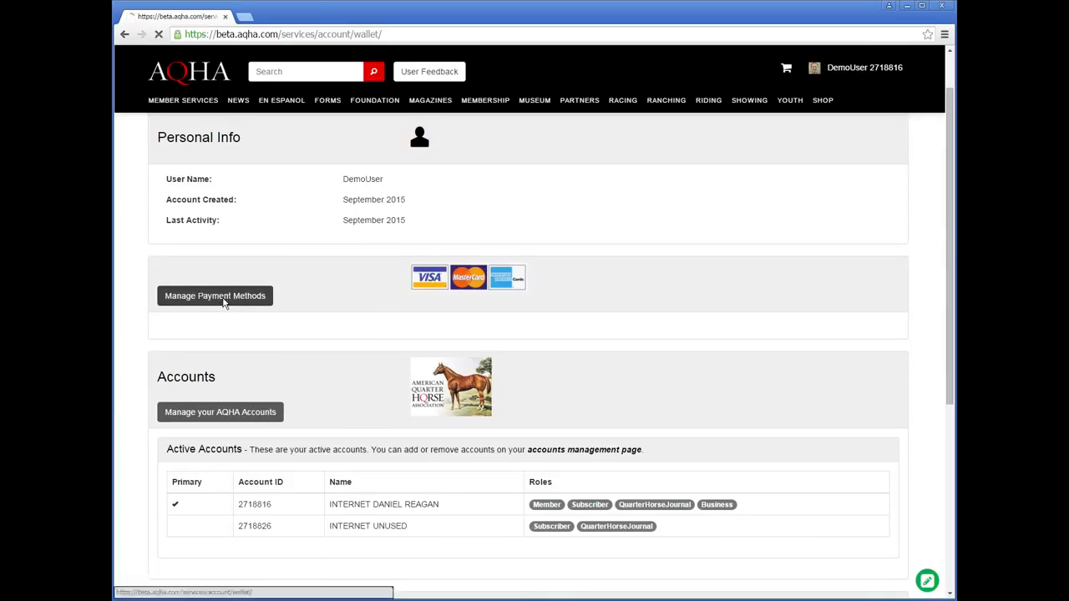
{"action": "left_click", "coordinate": [214, 296]}
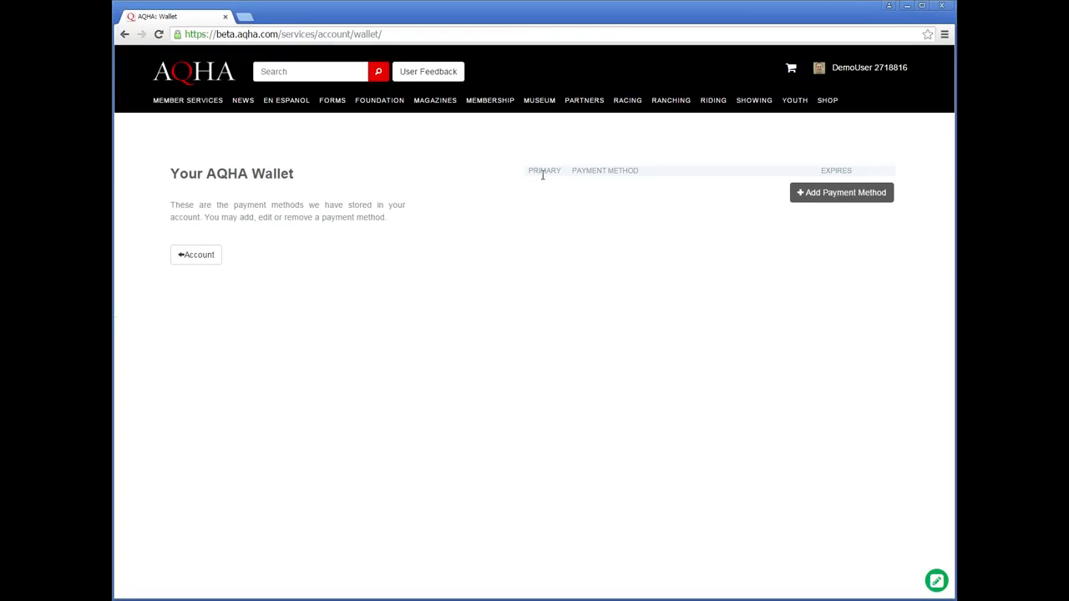
{"action": "mouse_move", "coordinate": [468, 195]}
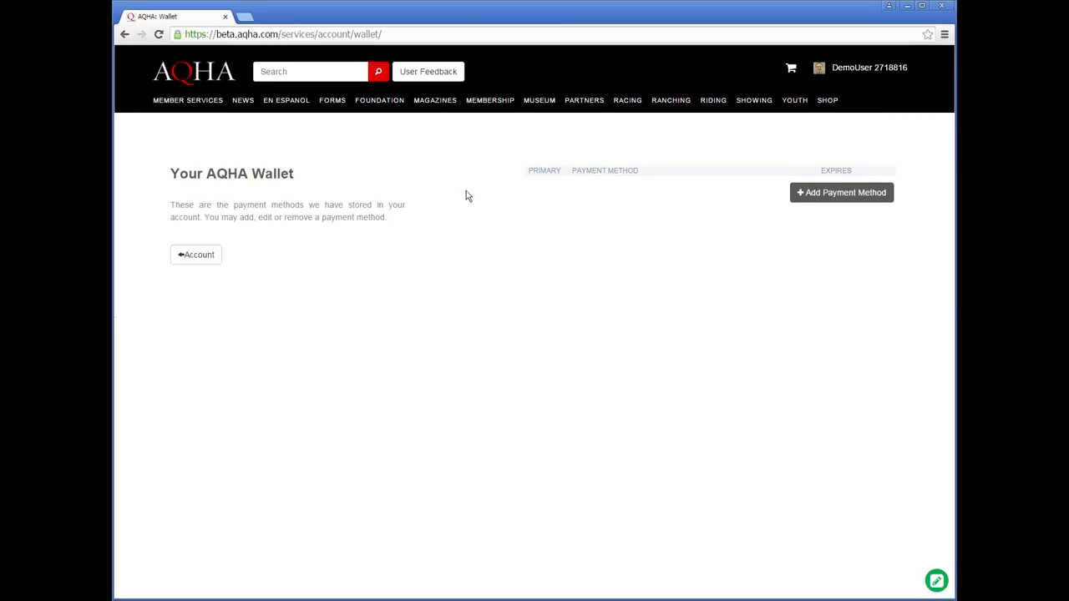
{"action": "mouse_move", "coordinate": [841, 192]}
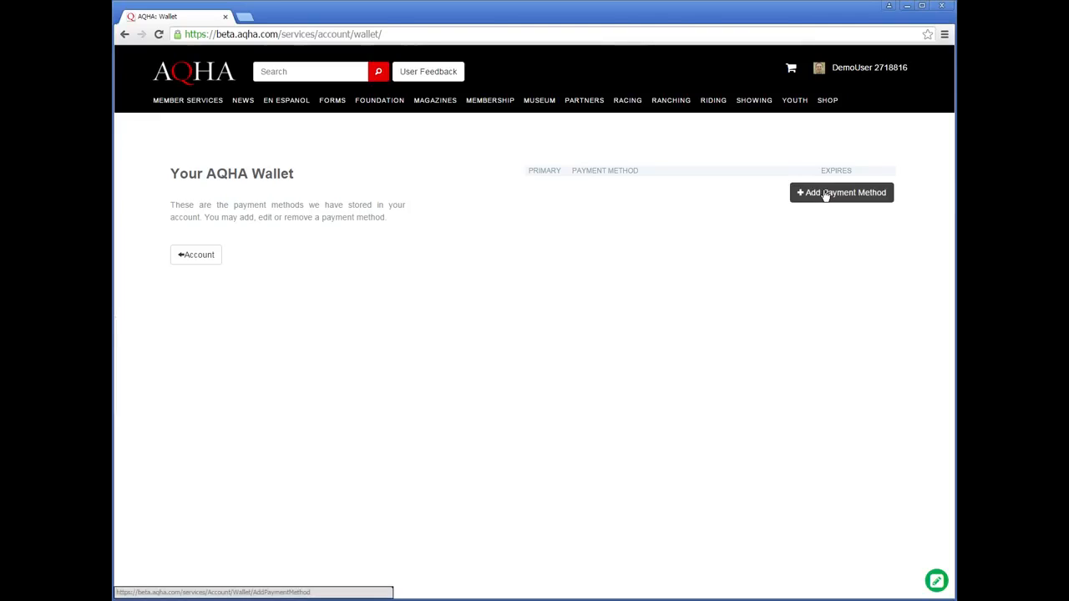
{"action": "mouse_move", "coordinate": [661, 202]}
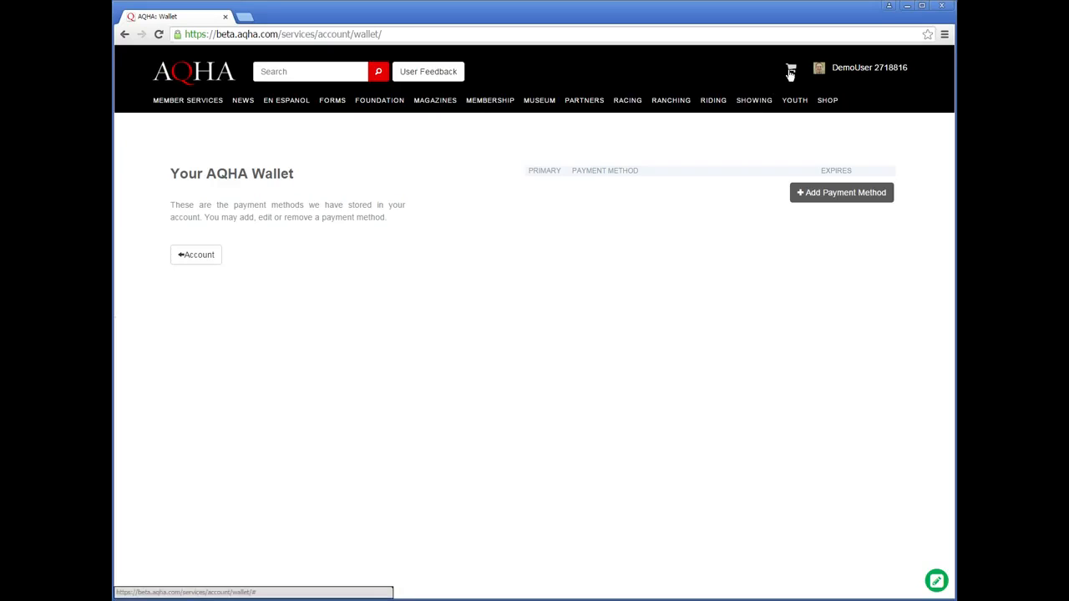
{"action": "mouse_move", "coordinate": [721, 177]}
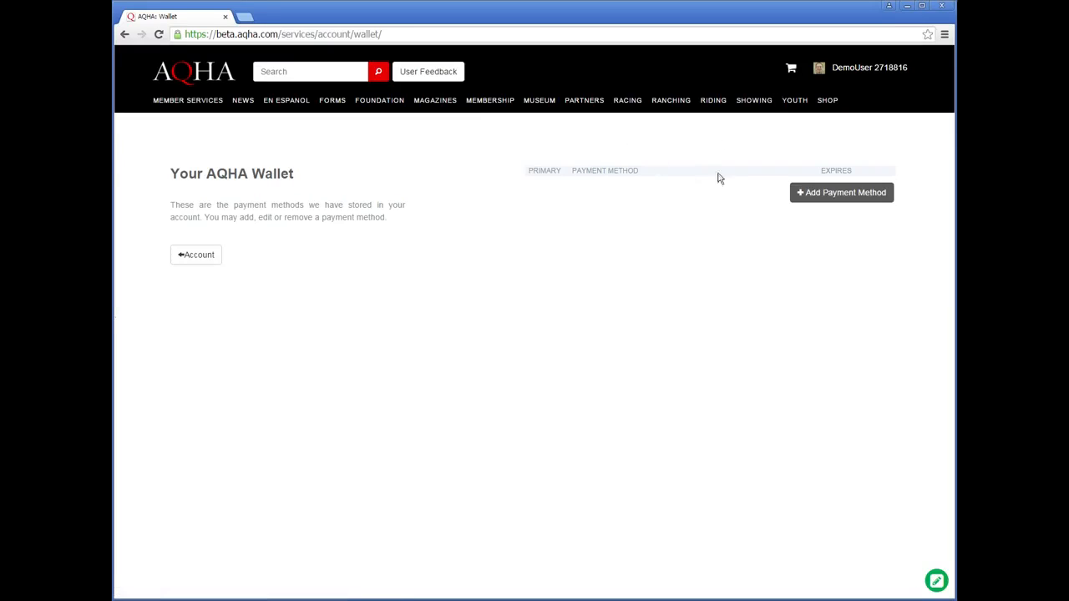
Step: Add a primary payment card with cardholder name, card number, February expiry and CVC 999
{"action": "left_click", "coordinate": [842, 192]}
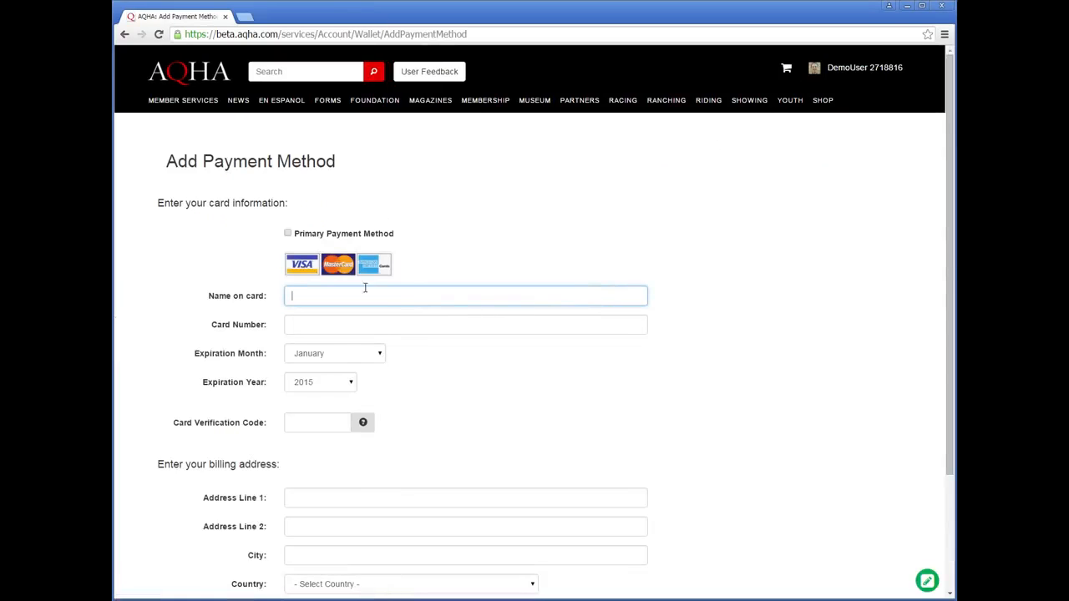
{"action": "left_click", "coordinate": [287, 234]}
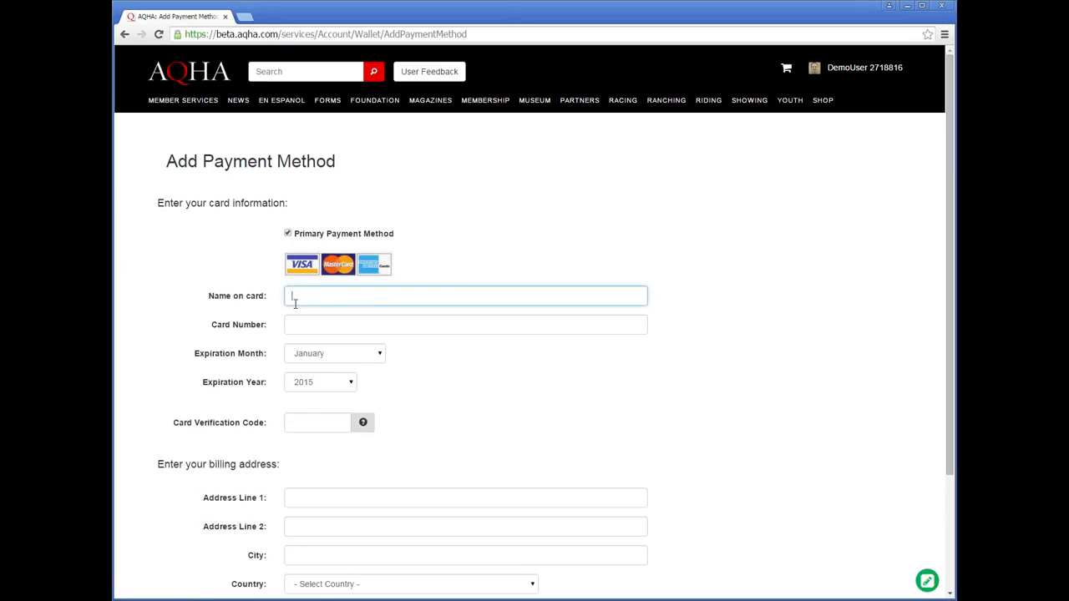
{"action": "type", "text": "Demonstration User"}
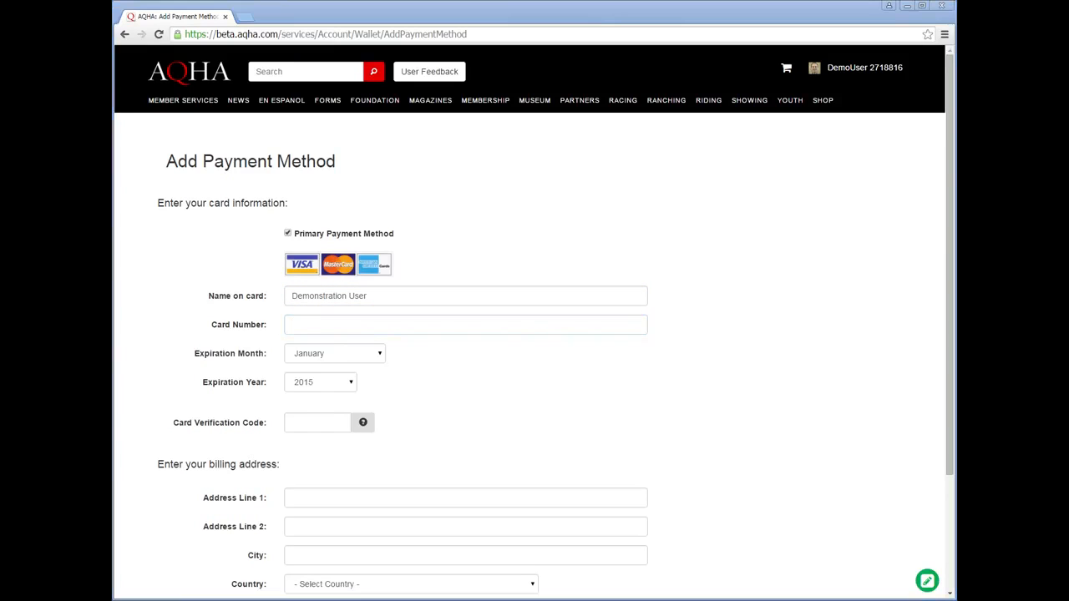
{"action": "left_click", "coordinate": [334, 352]}
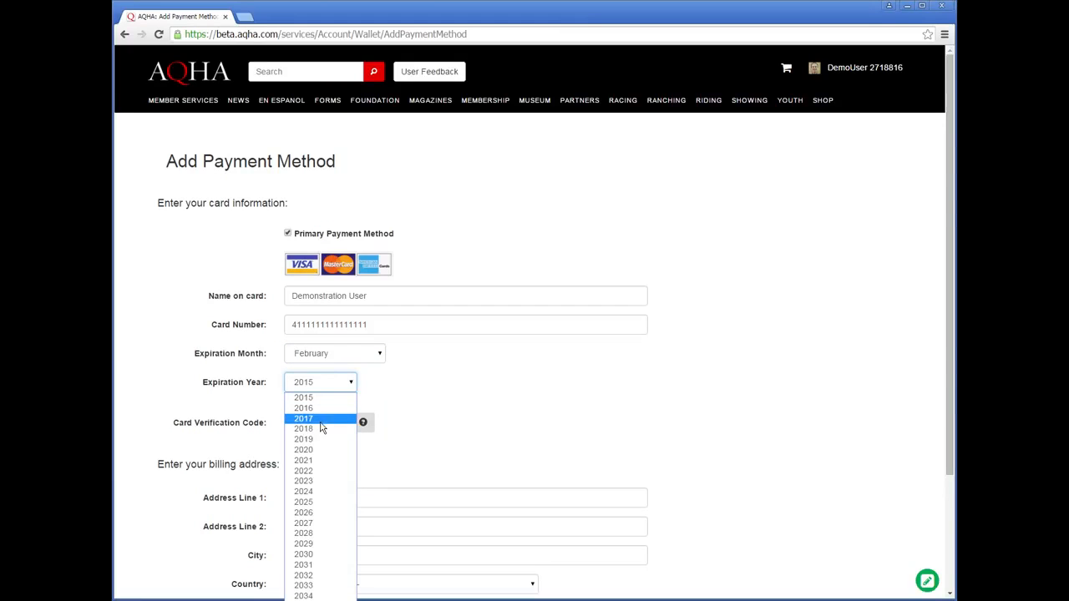
{"action": "left_click", "coordinate": [304, 427]}
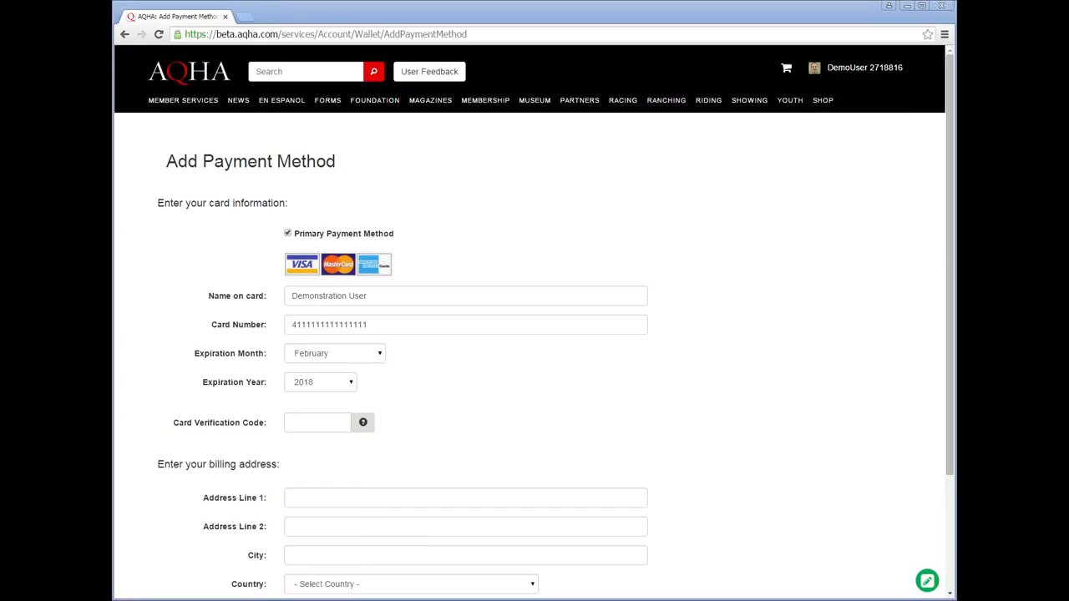
{"action": "type", "text": "999"}
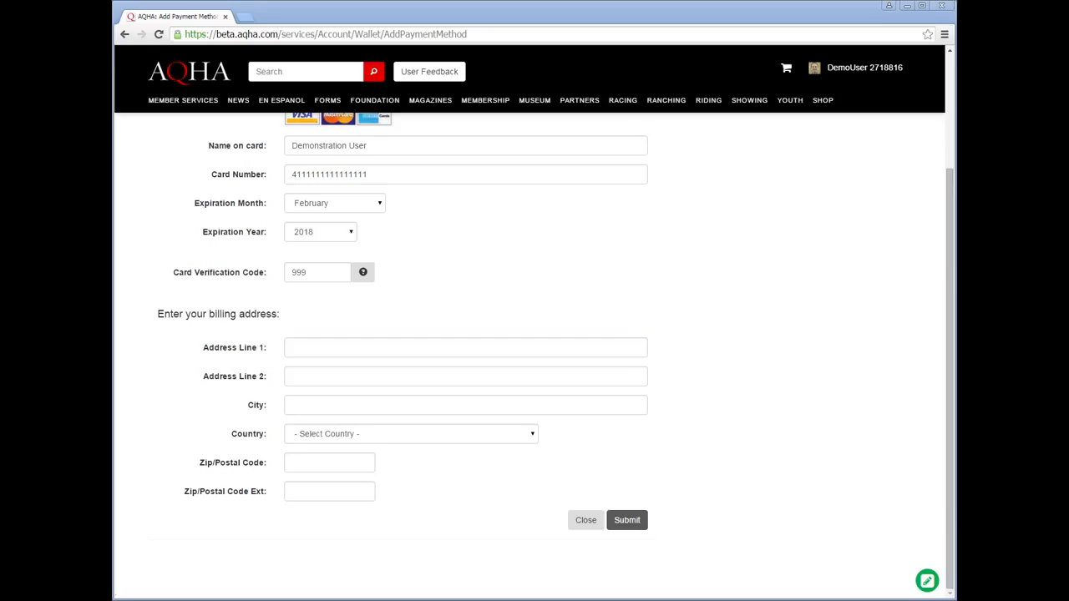
Step: Enter billing address 123 Fake Street, Amarillo, United States, Texas and submit the card
{"action": "type", "text": "123 Fake Street"}
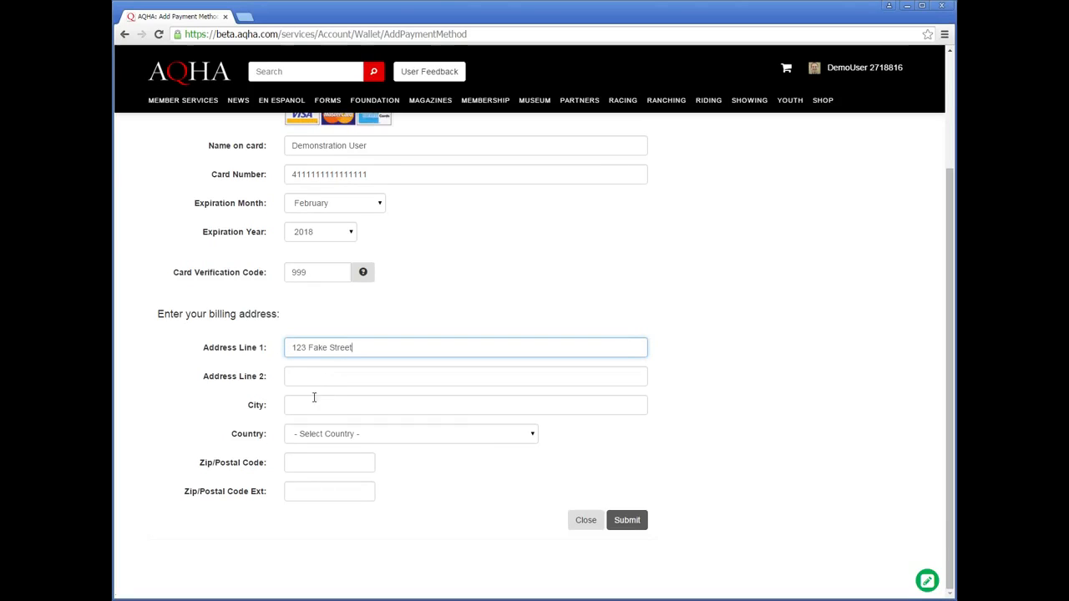
{"action": "type", "text": "Amarill"}
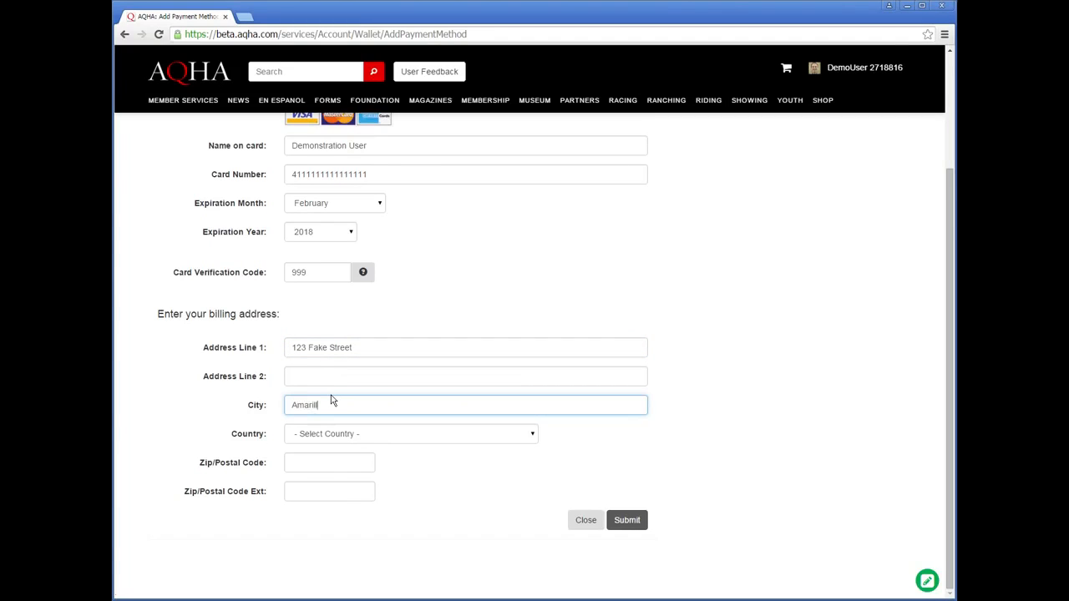
{"action": "type", "text": "lo"}
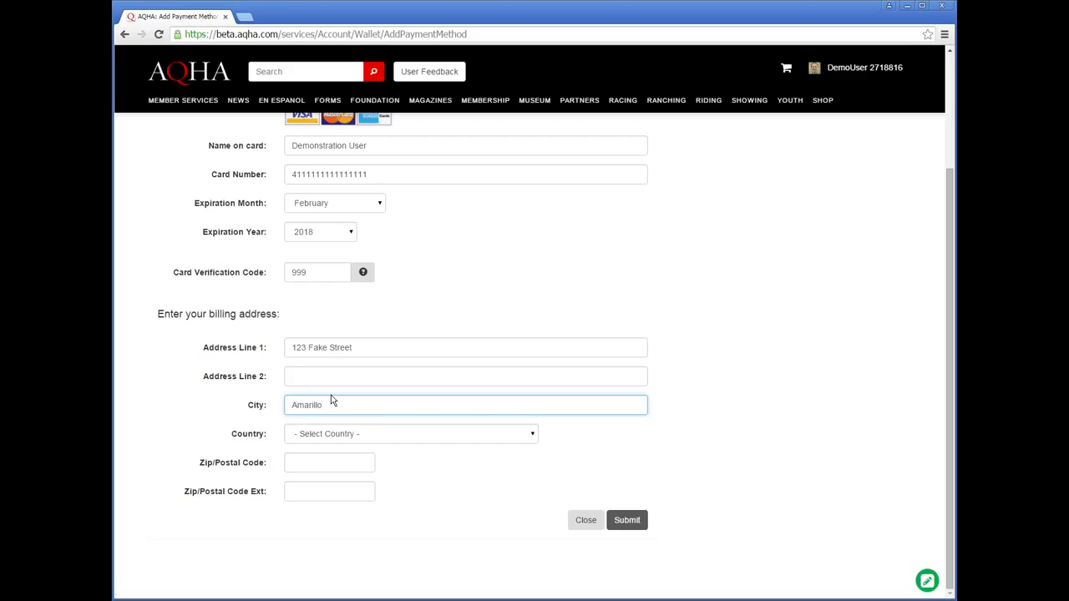
{"action": "left_click", "coordinate": [409, 434]}
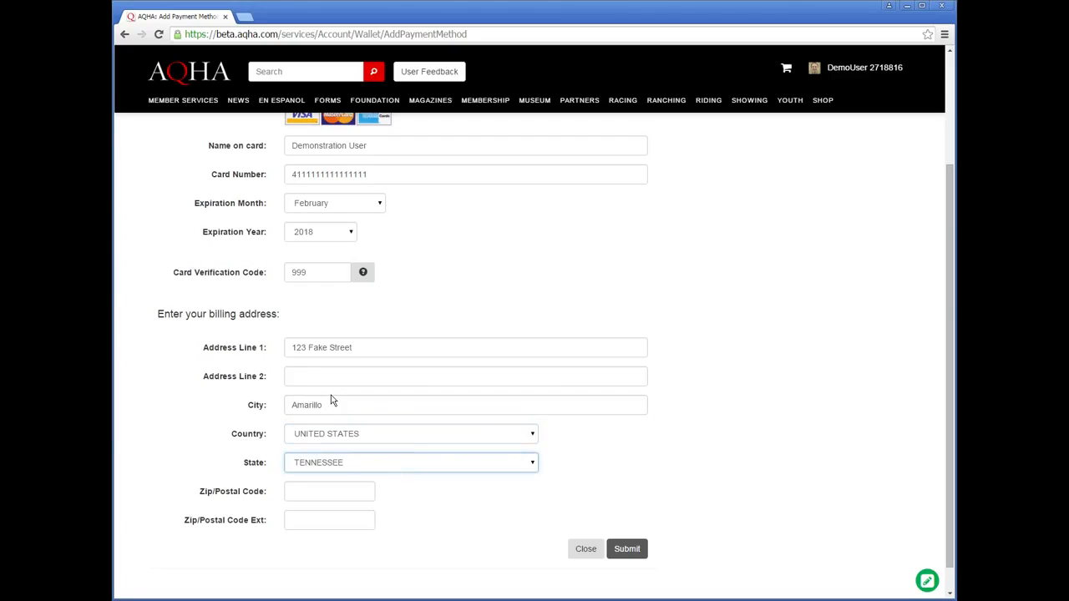
{"action": "left_click", "coordinate": [410, 461]}
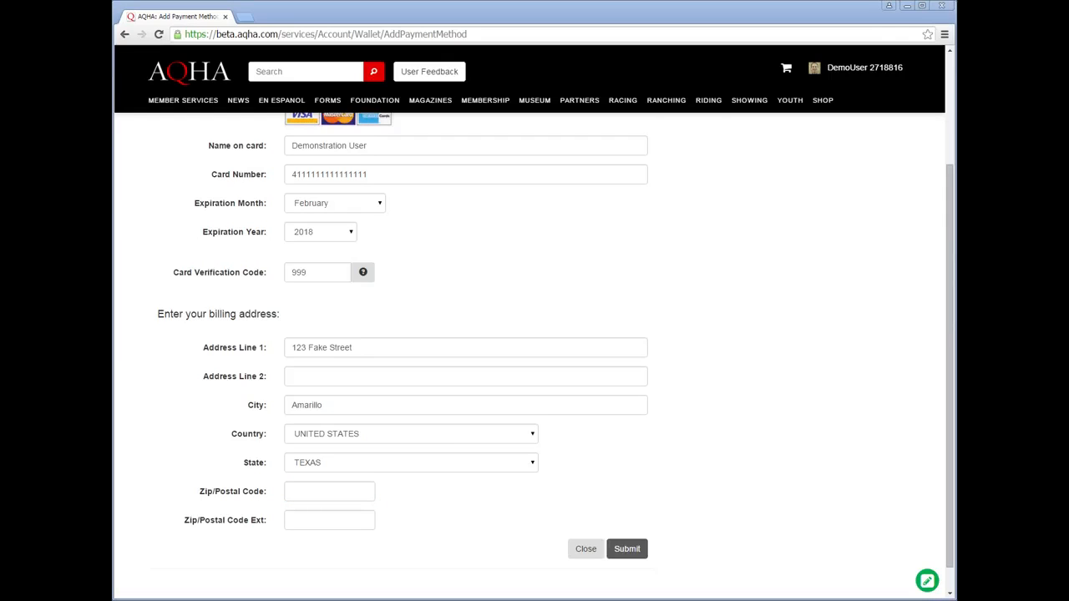
{"action": "left_click", "coordinate": [627, 548]}
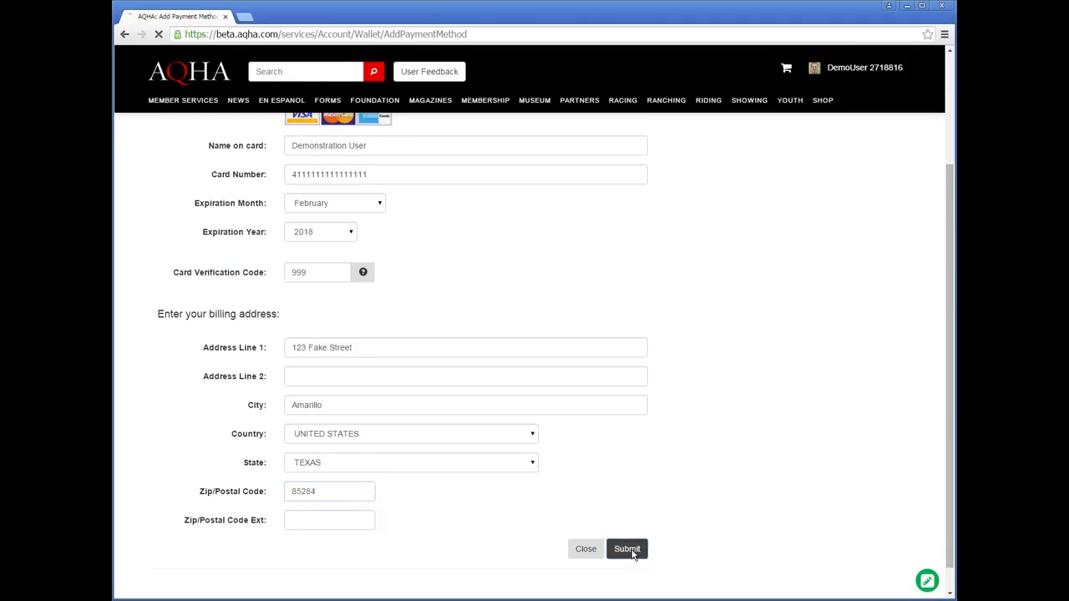
{"action": "left_click", "coordinate": [626, 548]}
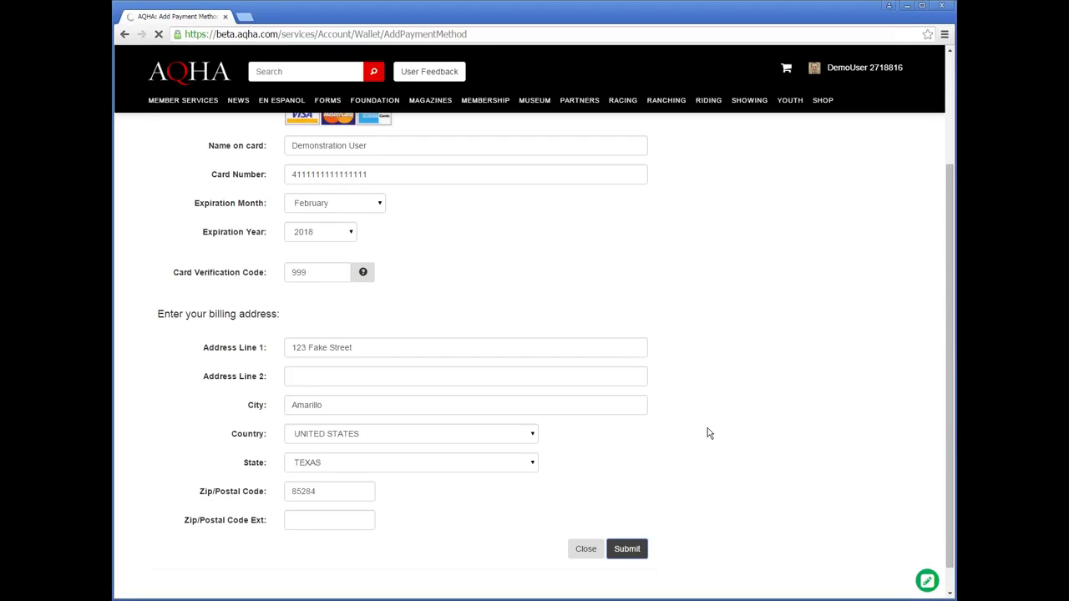
{"action": "mouse_move", "coordinate": [725, 416]}
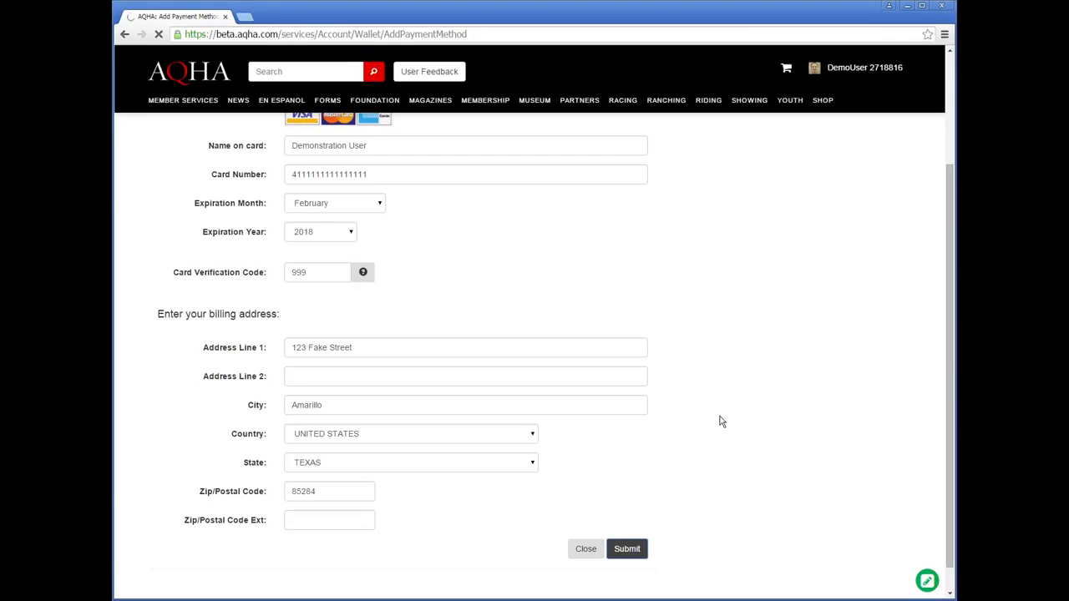
{"action": "mouse_move", "coordinate": [715, 382]}
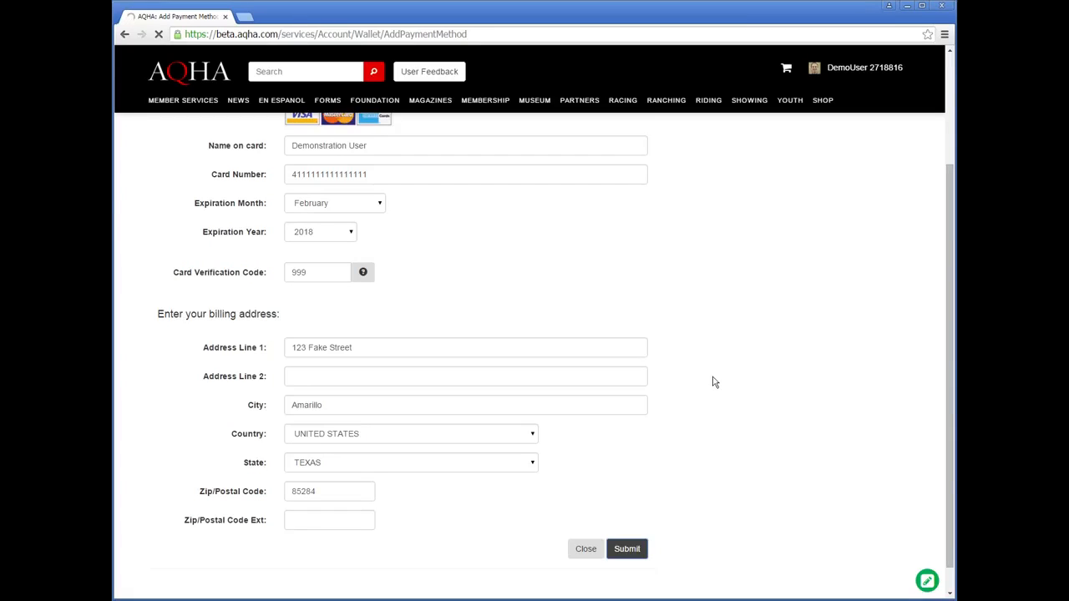
{"action": "mouse_move", "coordinate": [708, 389]}
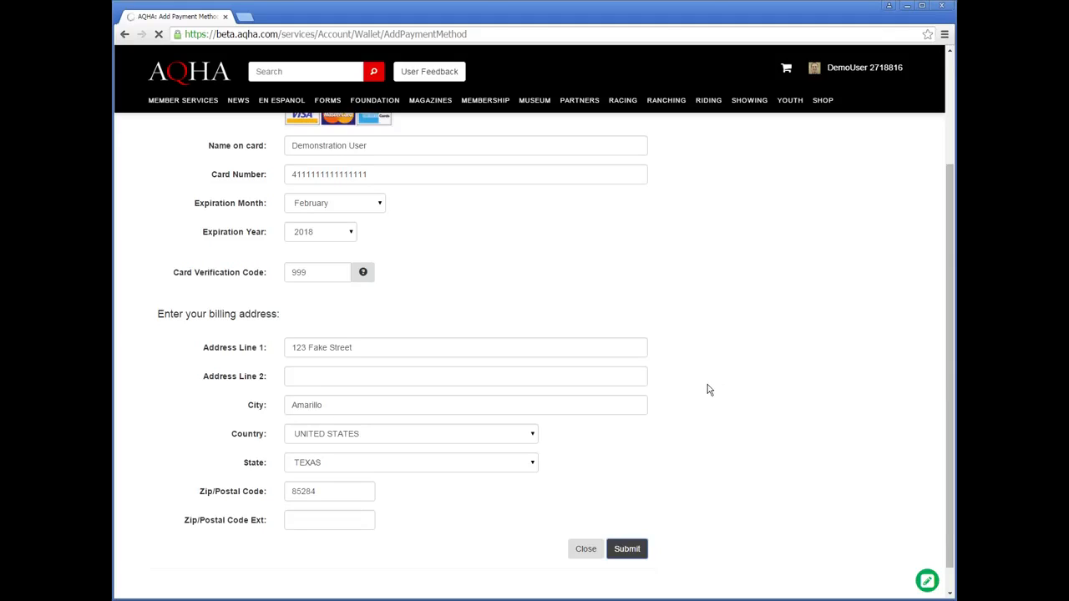
{"action": "mouse_move", "coordinate": [699, 347]}
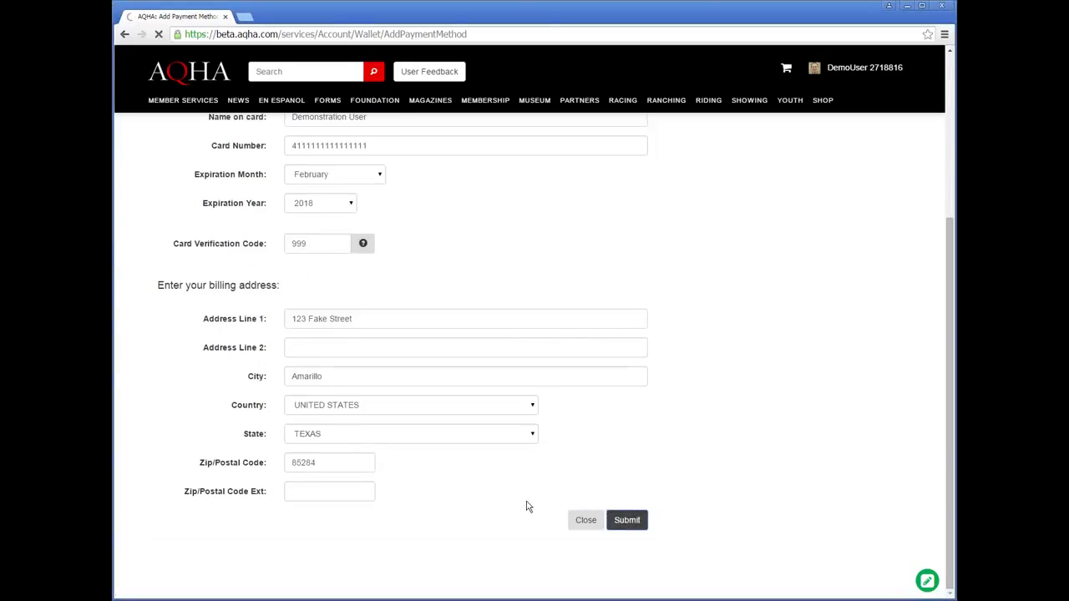
Step: Save the card so the wallet lists the primary card ending 1111, expiring 02/2018
{"action": "left_click", "coordinate": [626, 519]}
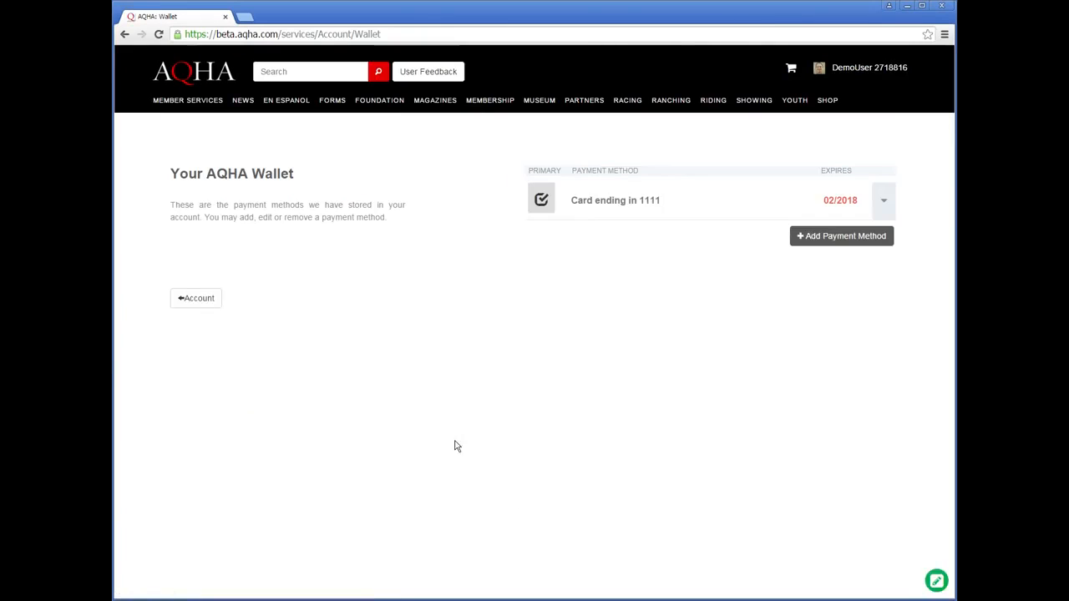
{"action": "mouse_move", "coordinate": [351, 387]}
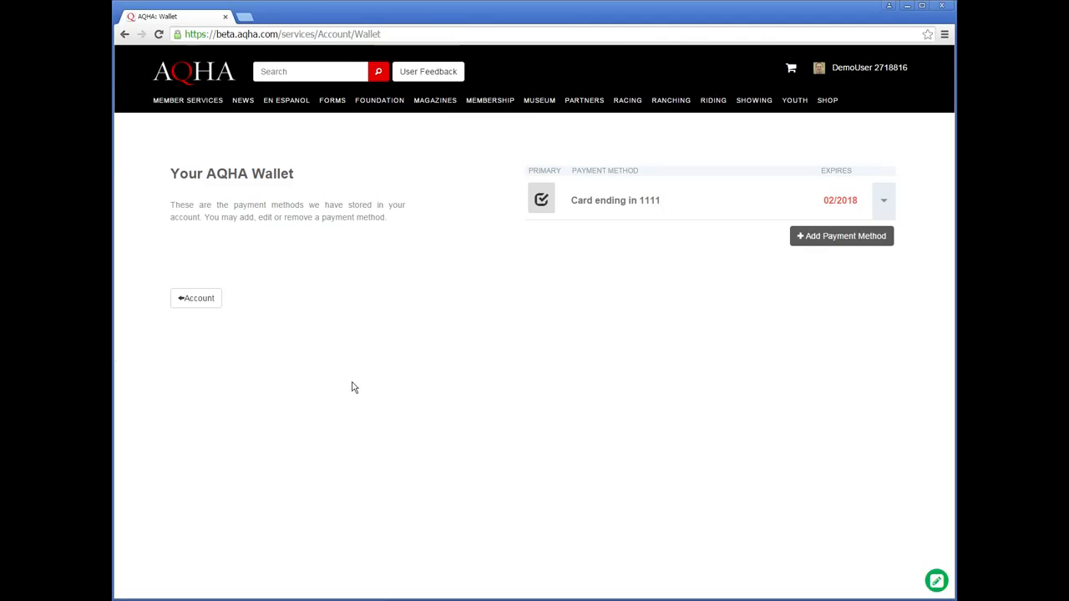
{"action": "mouse_move", "coordinate": [474, 324]}
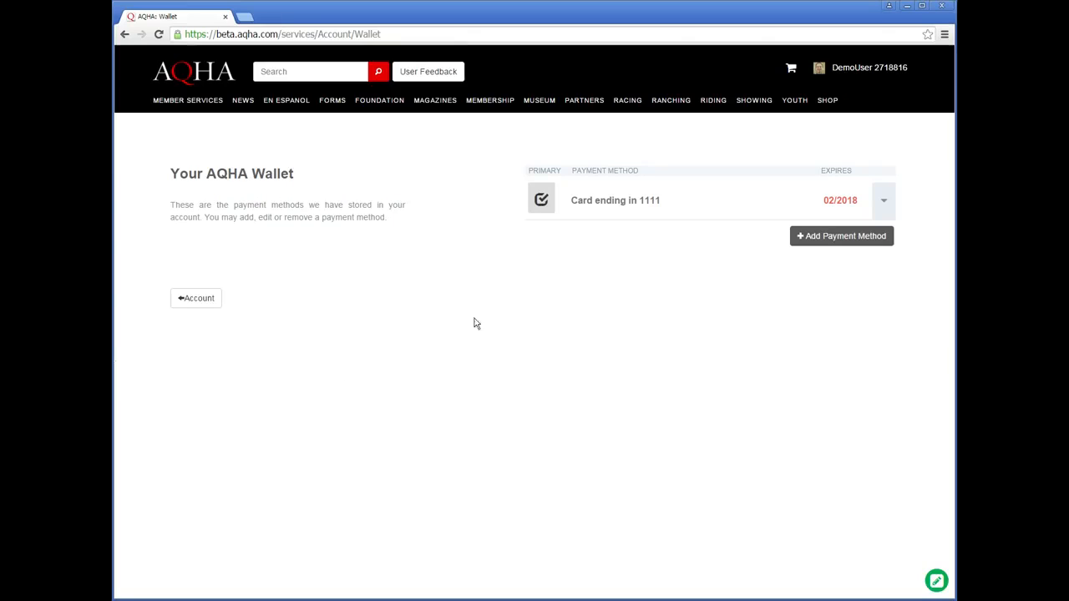
{"action": "mouse_move", "coordinate": [643, 201]}
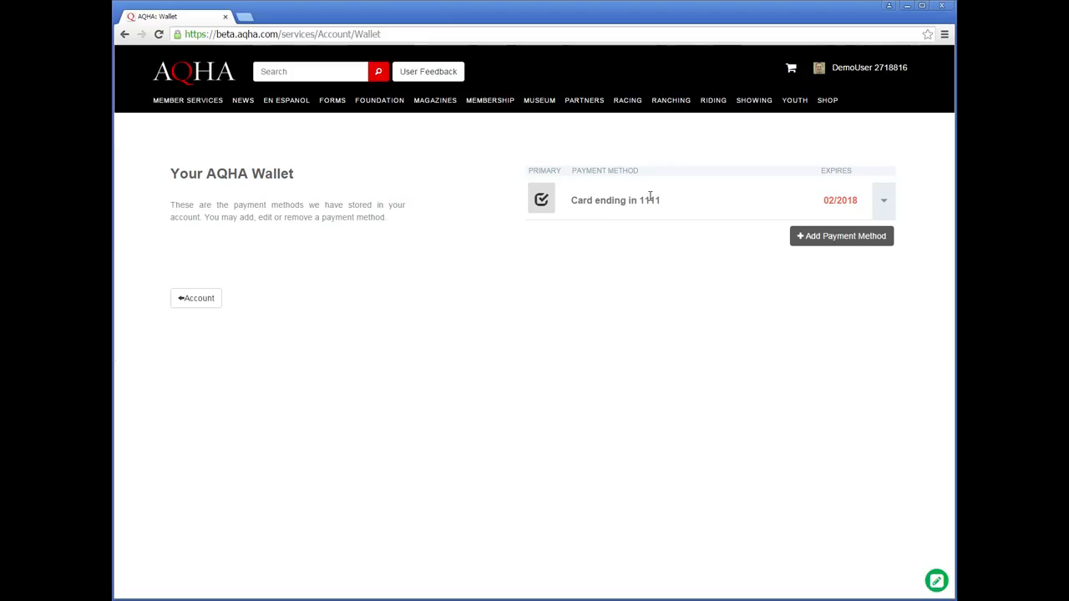
{"action": "mouse_move", "coordinate": [213, 118]}
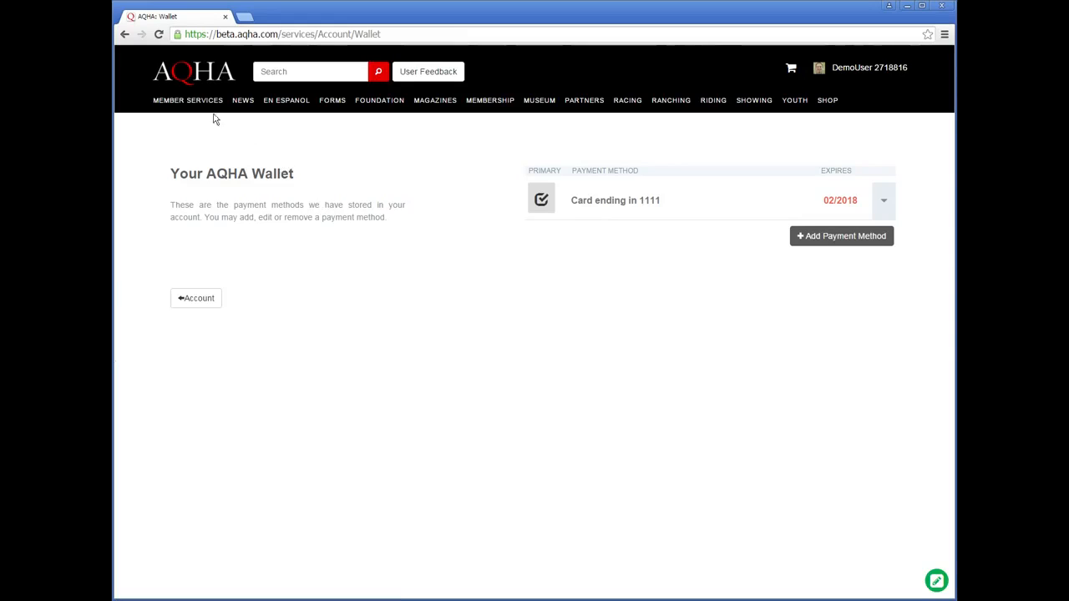
Step: From Member Services, view the linked accounts then reach the empty Memberships page
{"action": "left_click", "coordinate": [184, 100]}
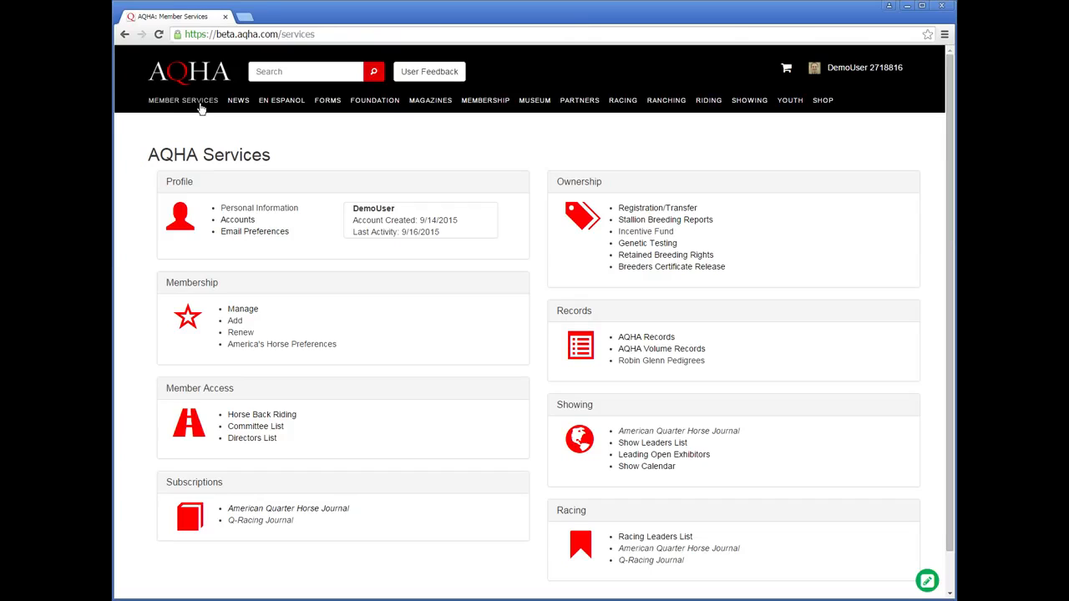
{"action": "mouse_move", "coordinate": [217, 127]}
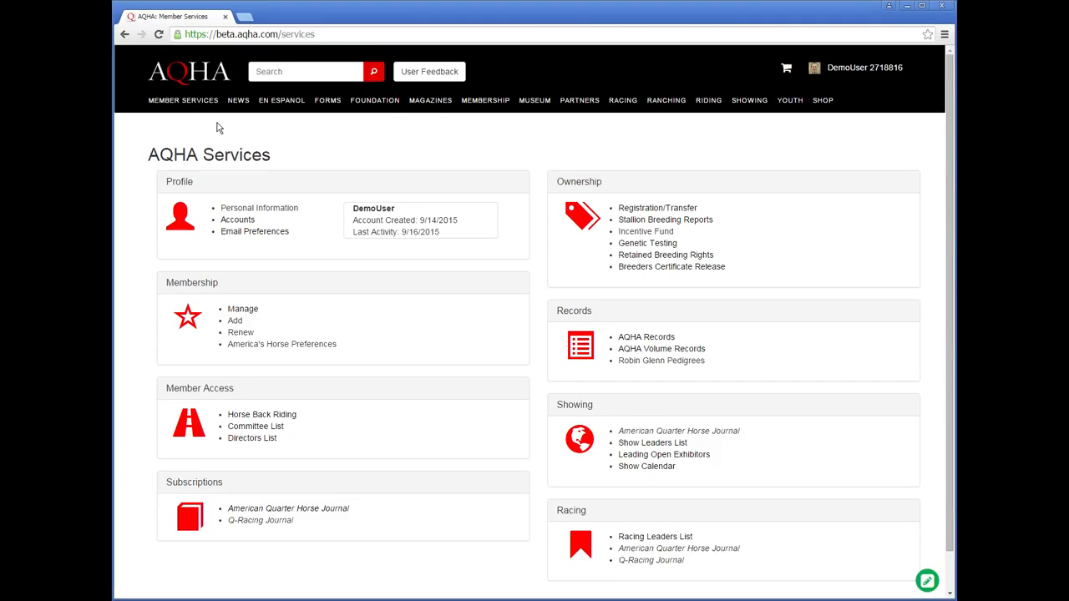
{"action": "mouse_move", "coordinate": [225, 127]}
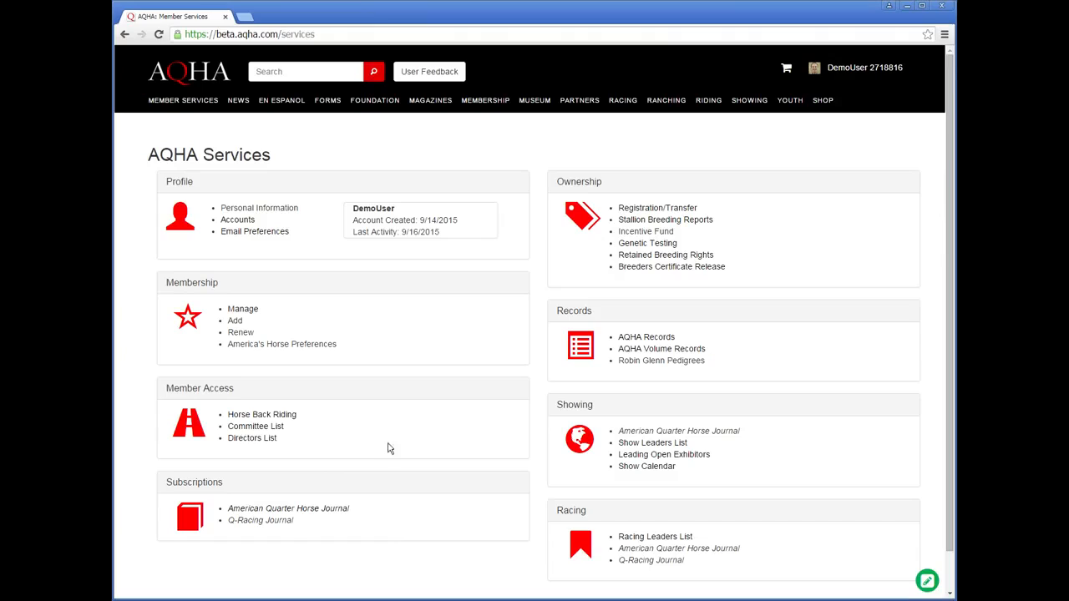
{"action": "mouse_move", "coordinate": [364, 449]}
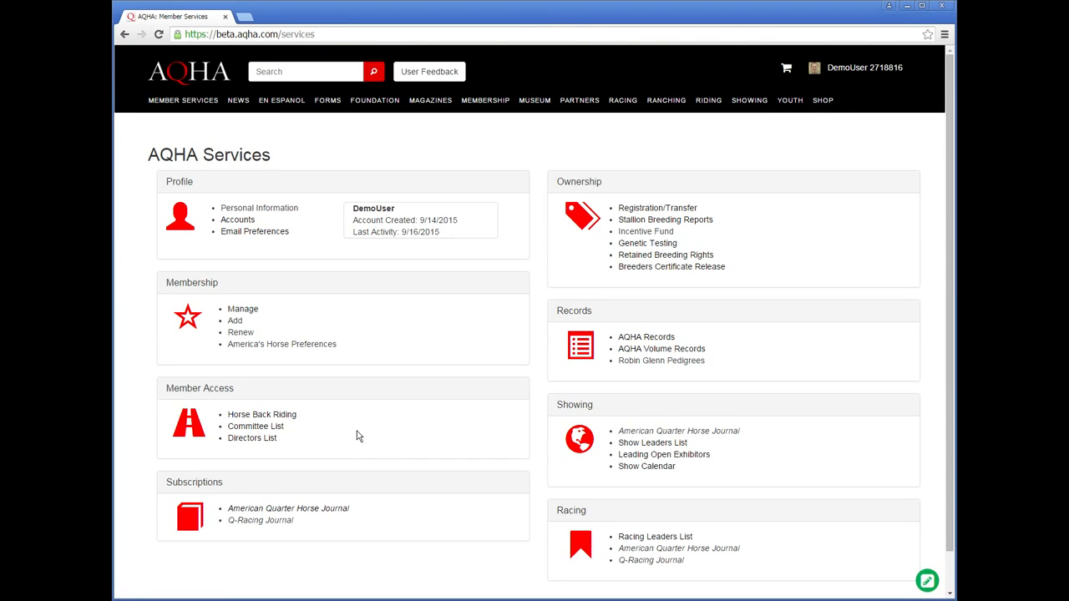
{"action": "left_click", "coordinate": [868, 67]}
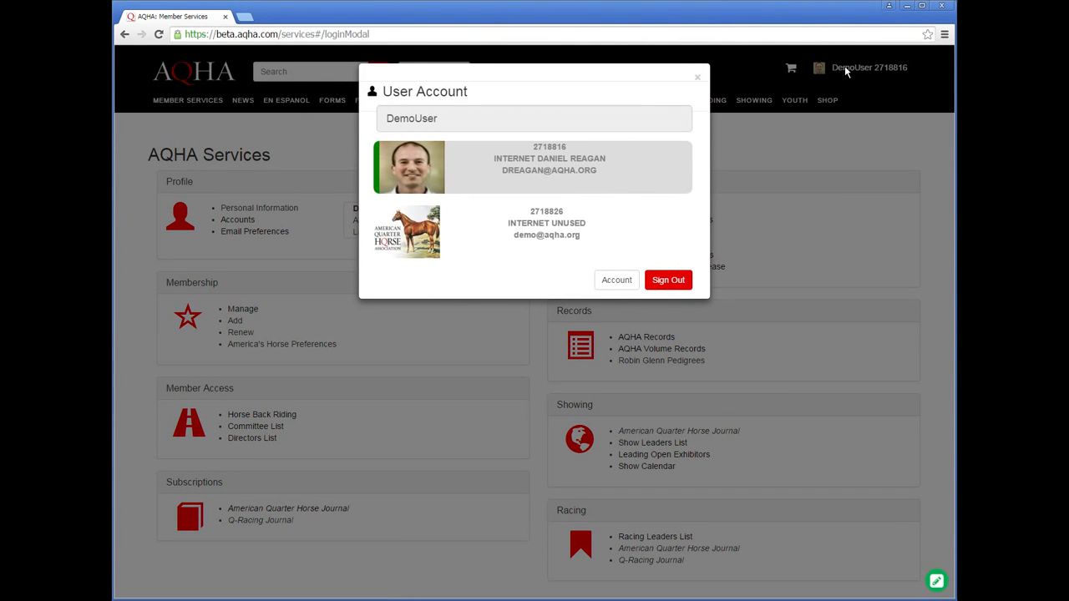
{"action": "mouse_move", "coordinate": [616, 281]}
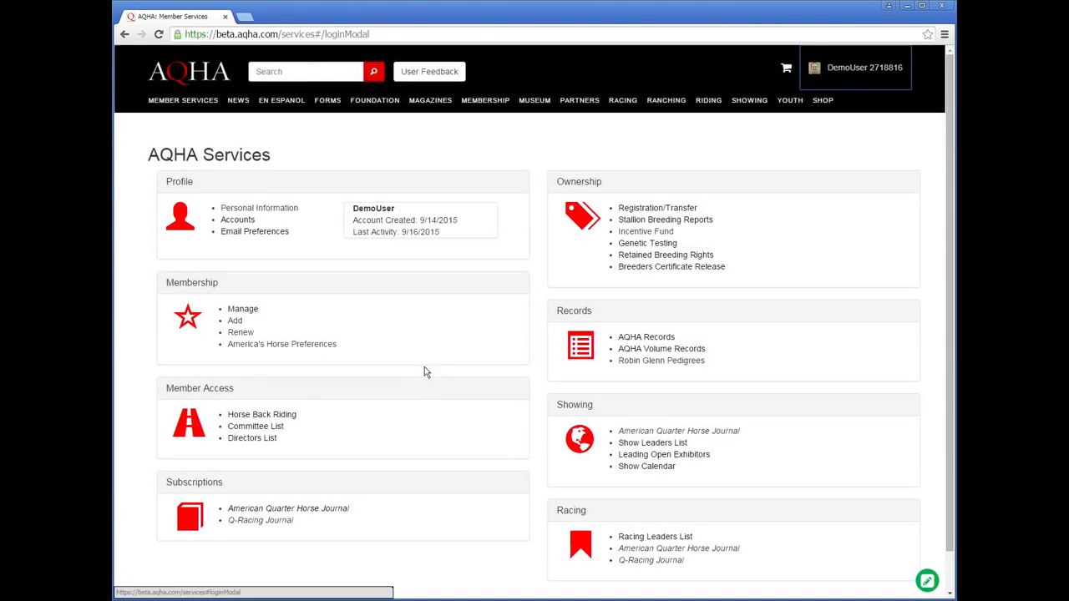
{"action": "left_click", "coordinate": [242, 309]}
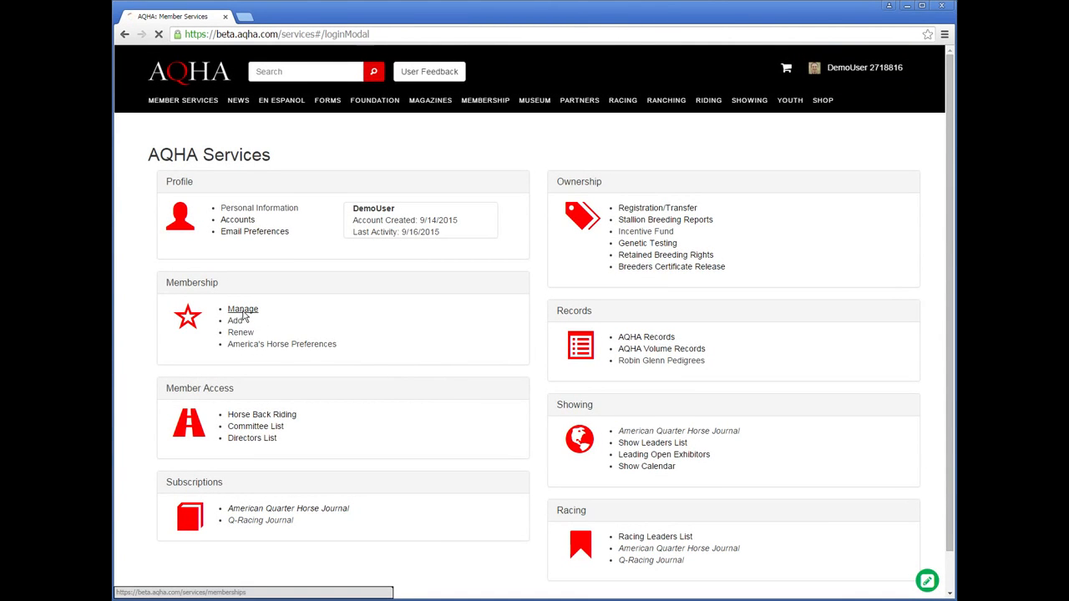
{"action": "left_click", "coordinate": [244, 309]}
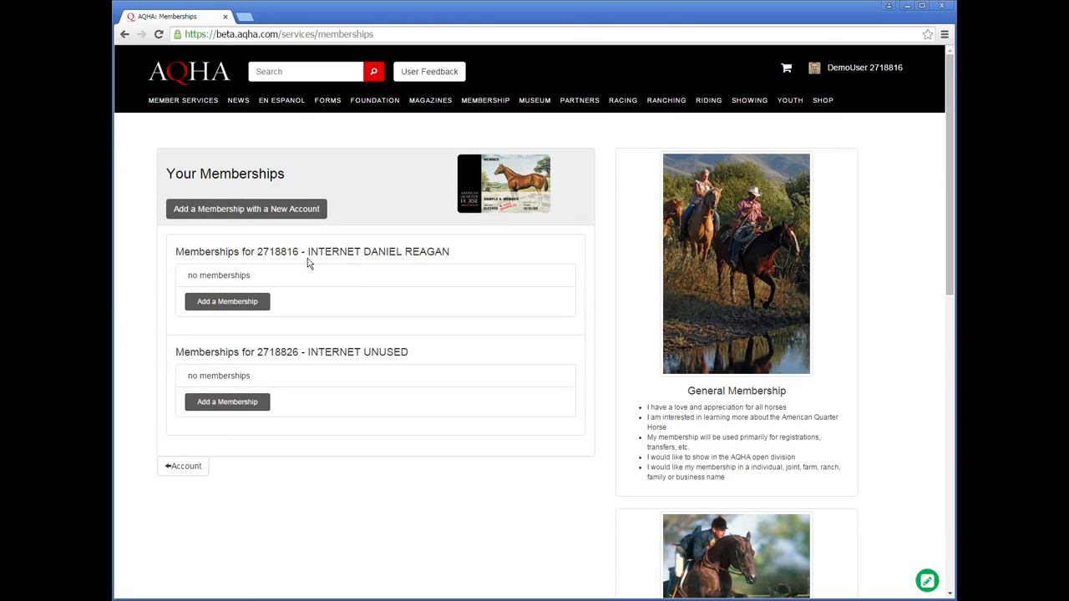
{"action": "mouse_move", "coordinate": [228, 300]}
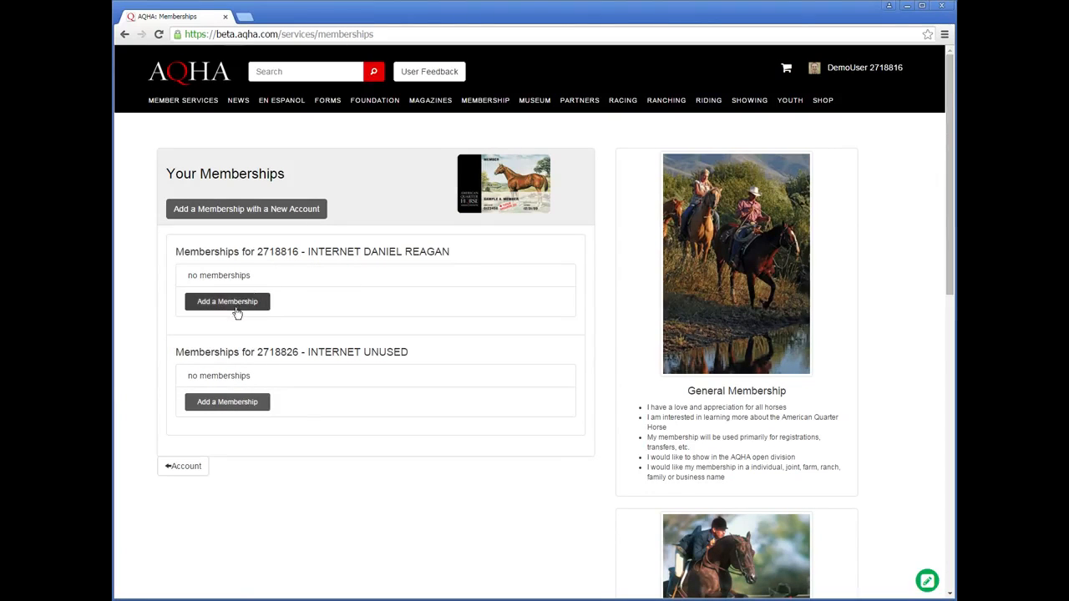
Step: Start a General 12-month membership and set the birth date to January 1956
{"action": "left_click", "coordinate": [228, 301]}
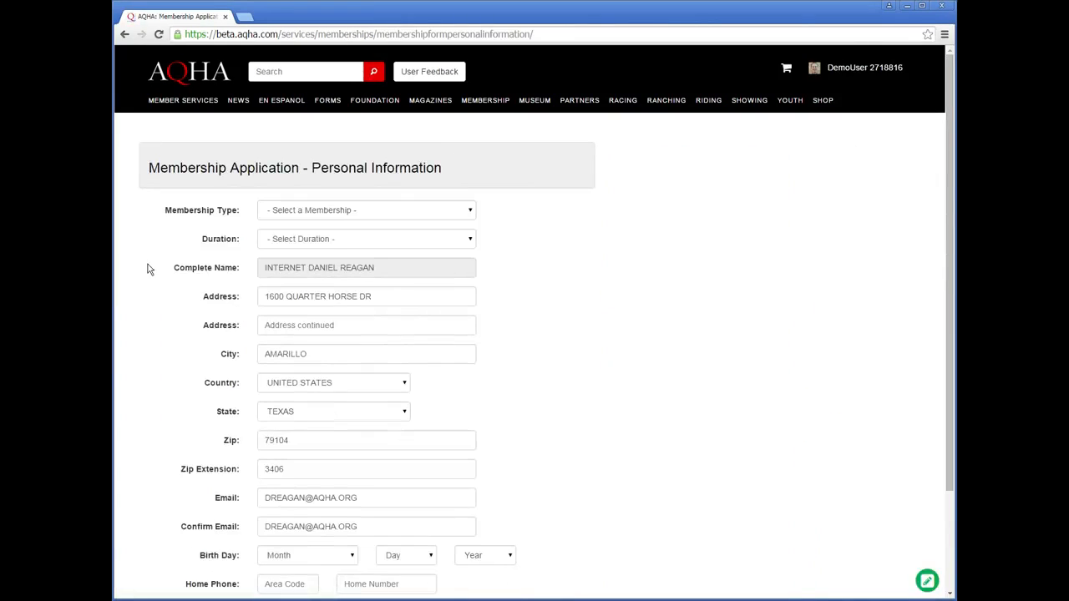
{"action": "left_click", "coordinate": [366, 211]}
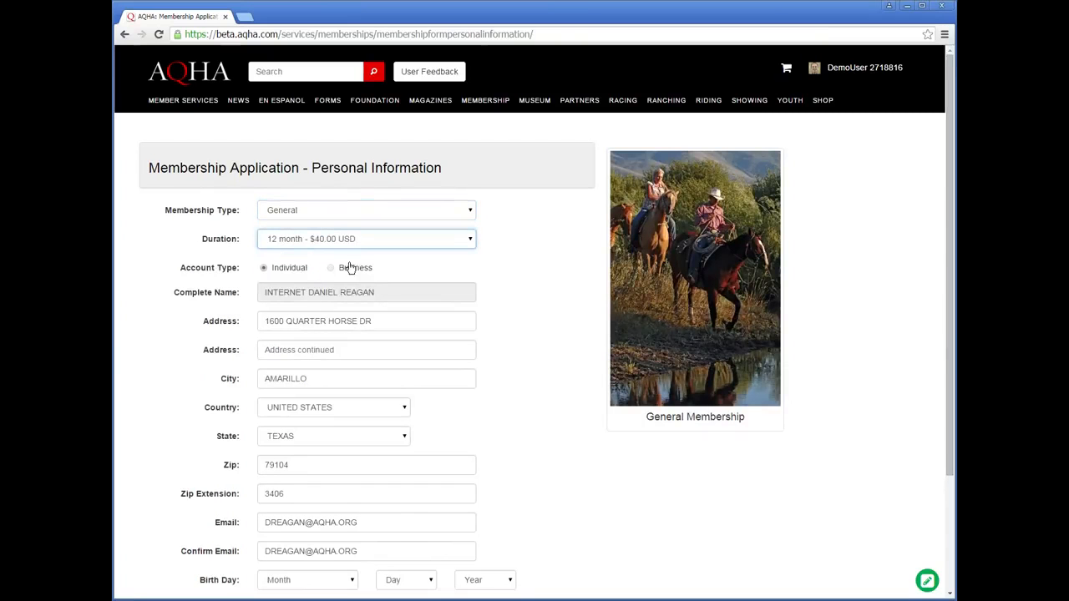
{"action": "scroll", "scroll_direction": "down", "scroll_amount": 3}
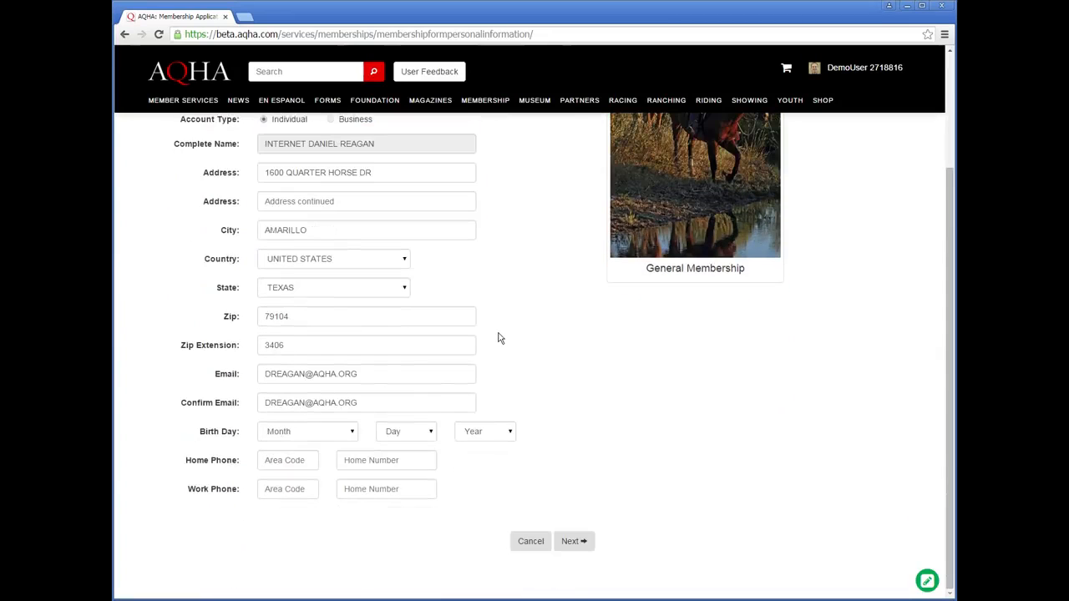
{"action": "left_click", "coordinate": [307, 431]}
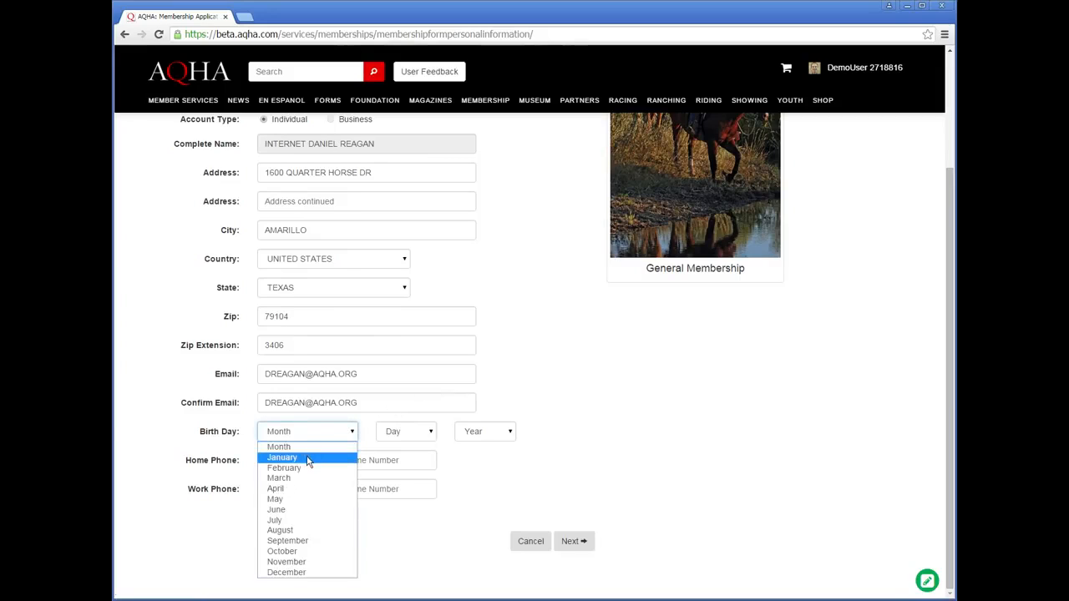
{"action": "left_click", "coordinate": [280, 458]}
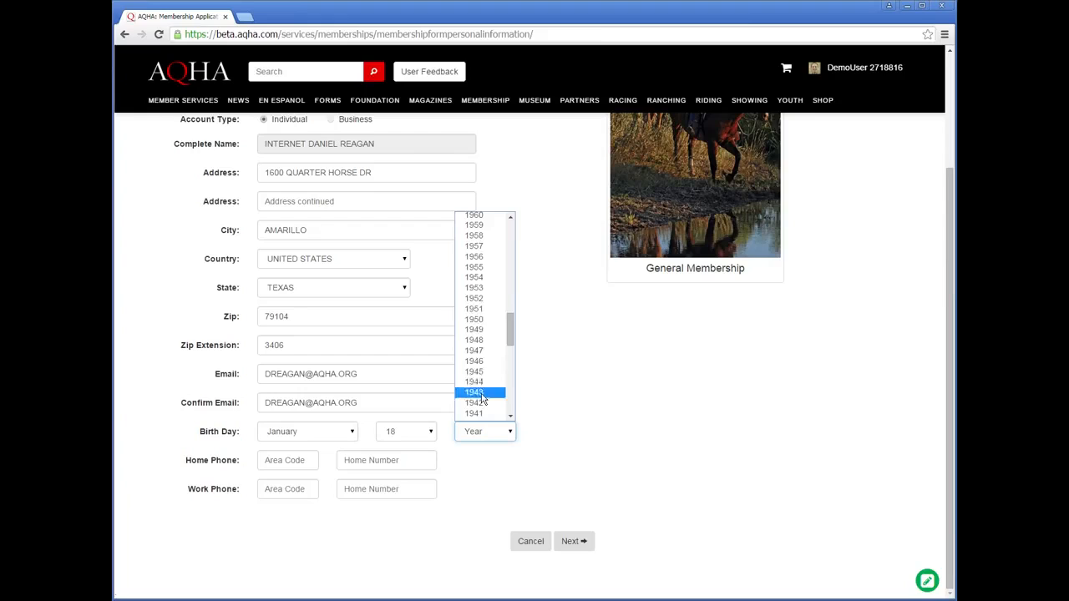
{"action": "left_click", "coordinate": [474, 257]}
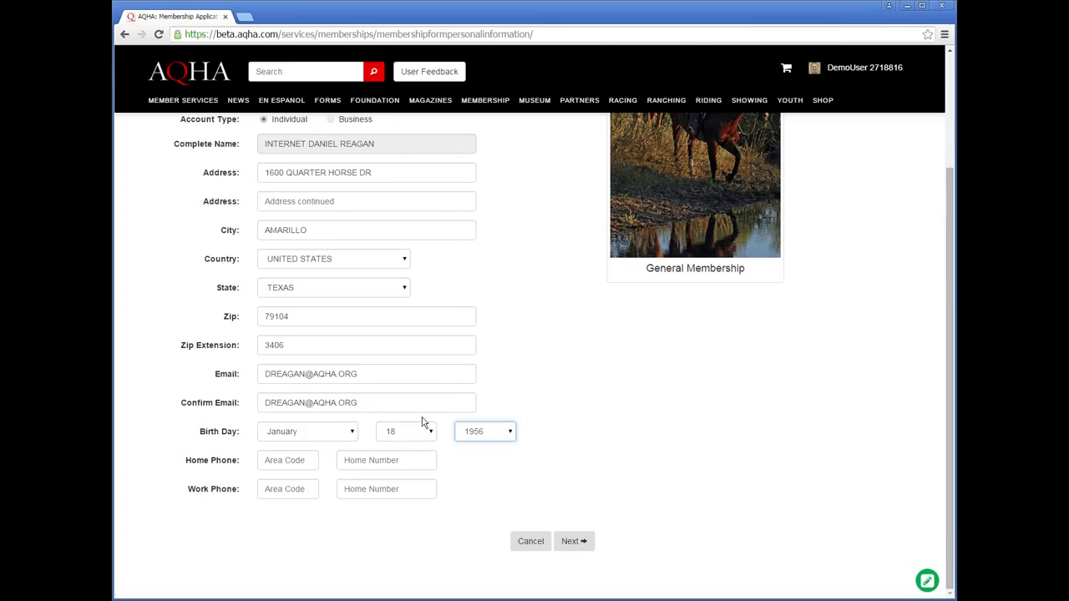
{"action": "left_click", "coordinate": [287, 461]}
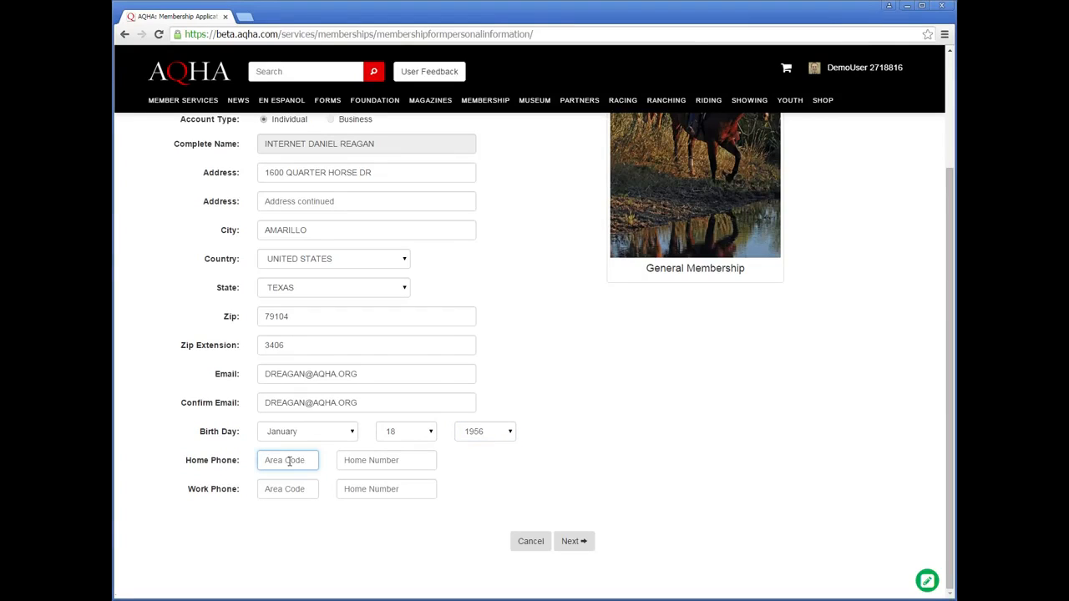
{"action": "type", "text": "555"}
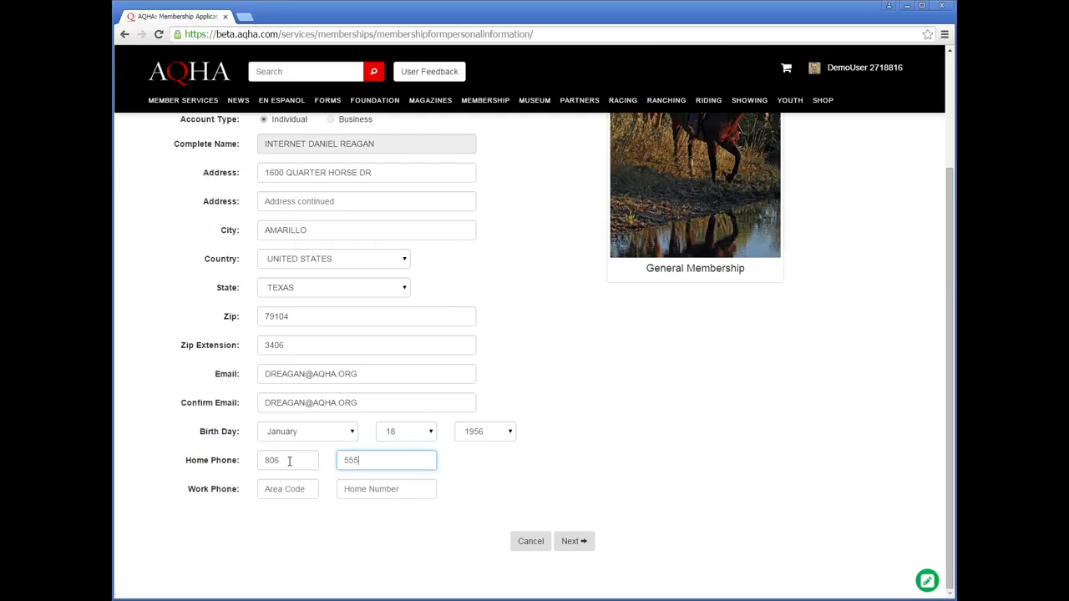
{"action": "type", "text": "555"}
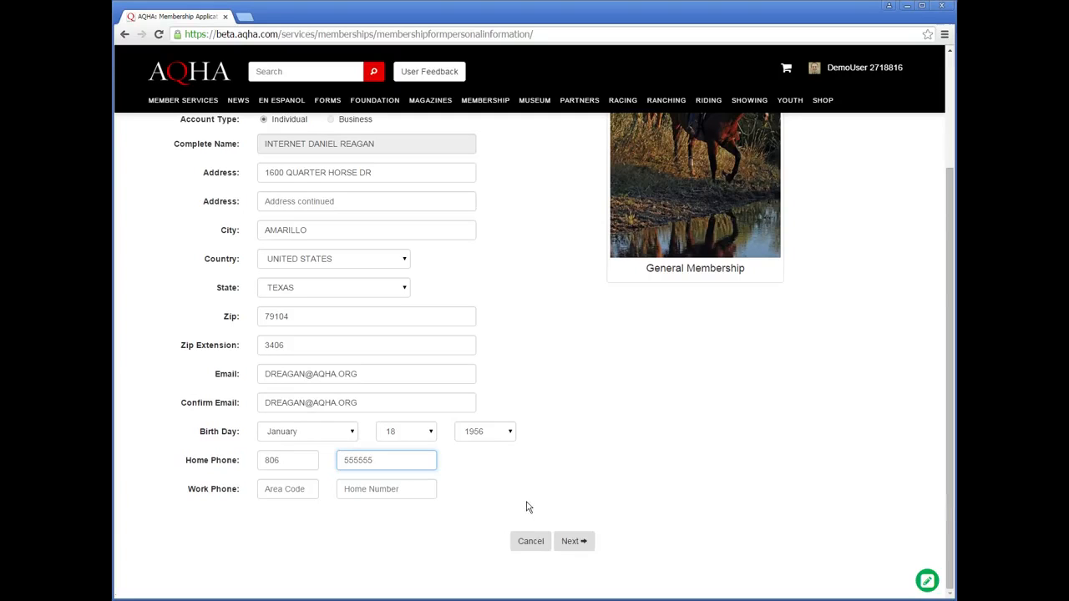
{"action": "left_click", "coordinate": [575, 541]}
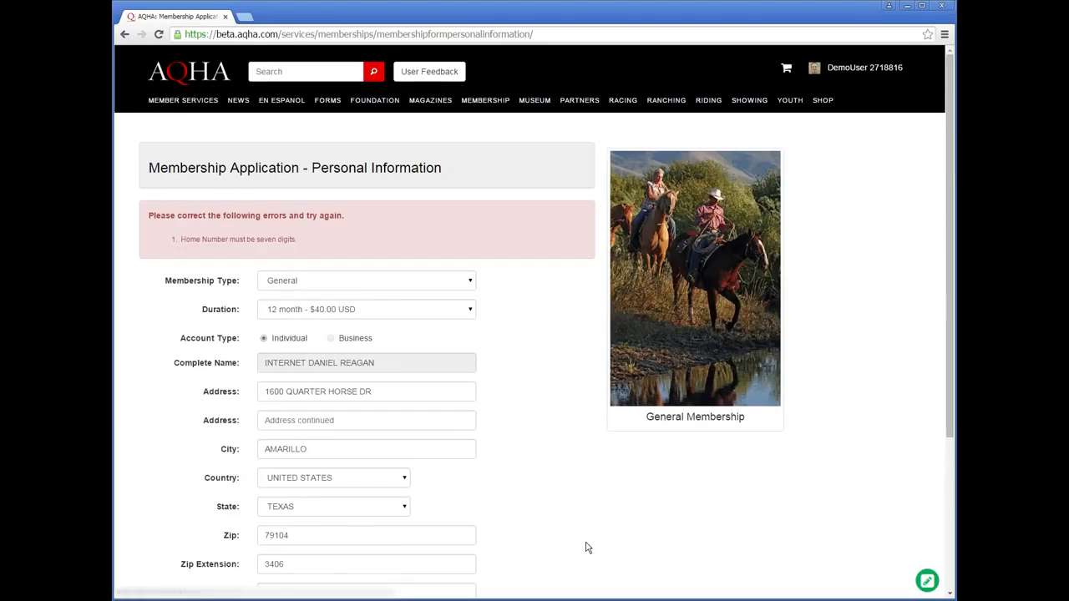
{"action": "scroll", "scroll_direction": "down", "scroll_amount": 3}
{"action": "type", "text": "5555555"}
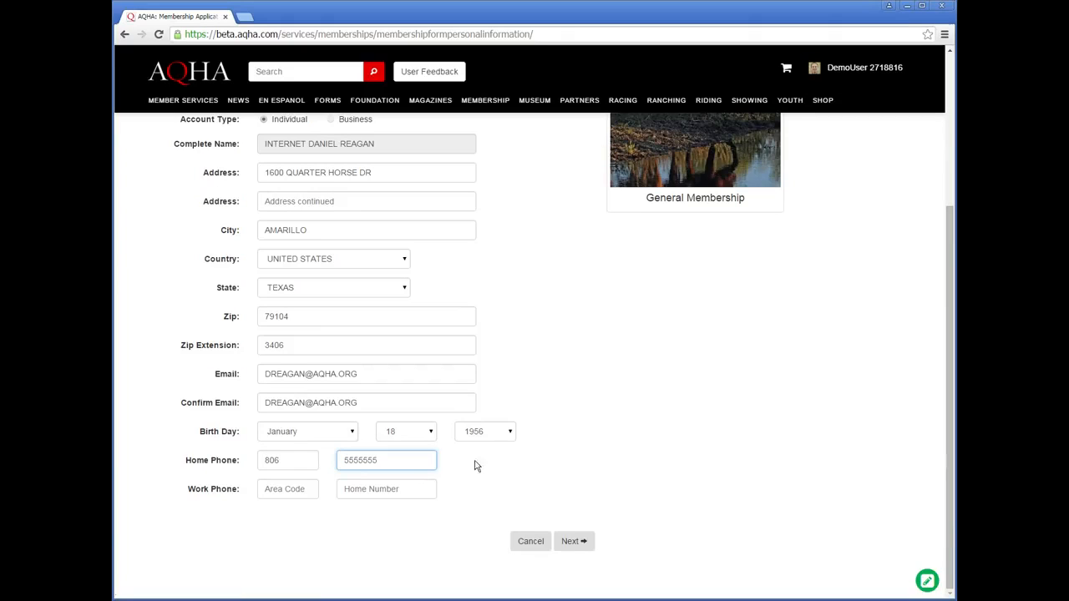
{"action": "left_click", "coordinate": [575, 541]}
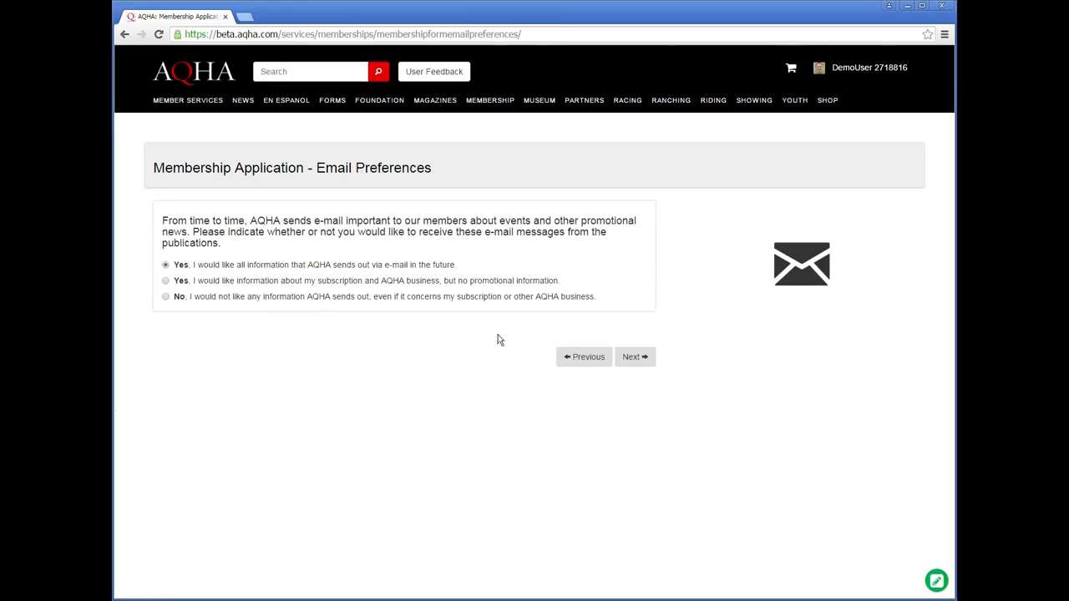
Step: Pass email preferences and horseback riding, choosing the 12-issue Journal (US) subscription
{"action": "left_click", "coordinate": [635, 357]}
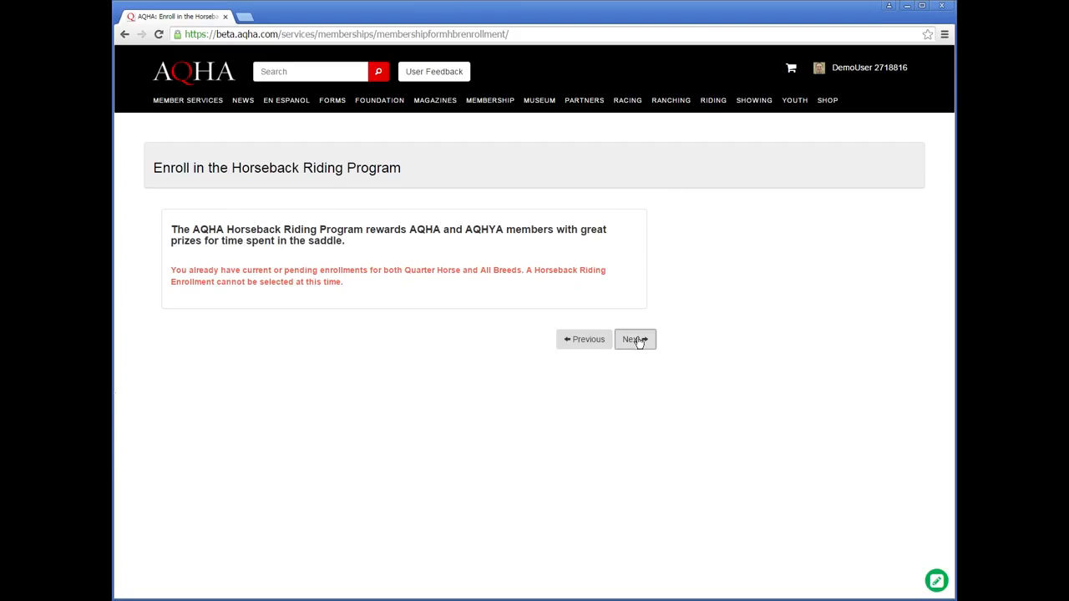
{"action": "left_click", "coordinate": [635, 339]}
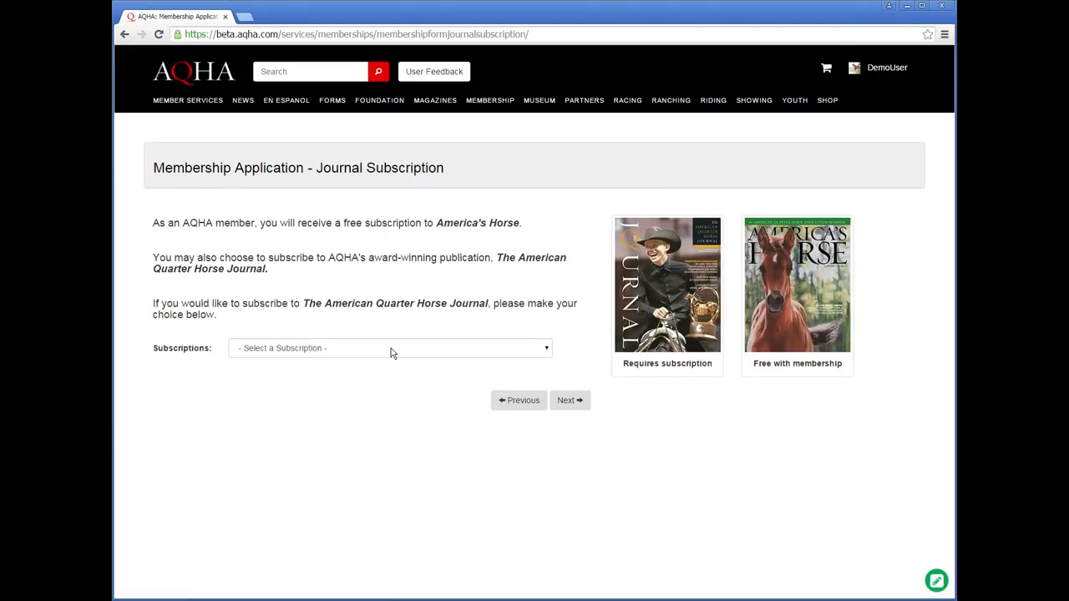
{"action": "left_click", "coordinate": [389, 349]}
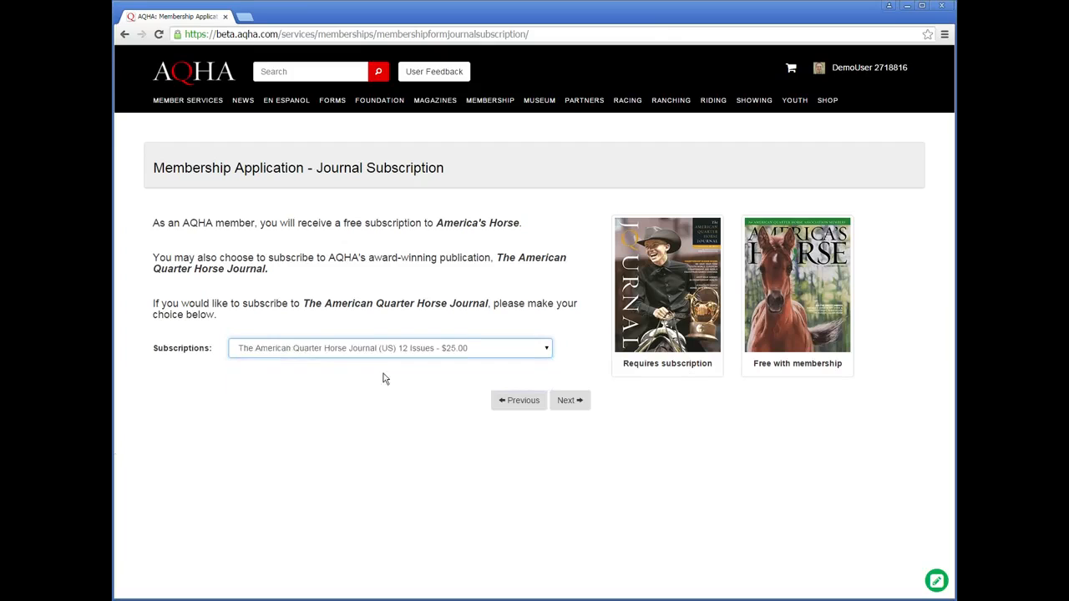
{"action": "left_click", "coordinate": [569, 401]}
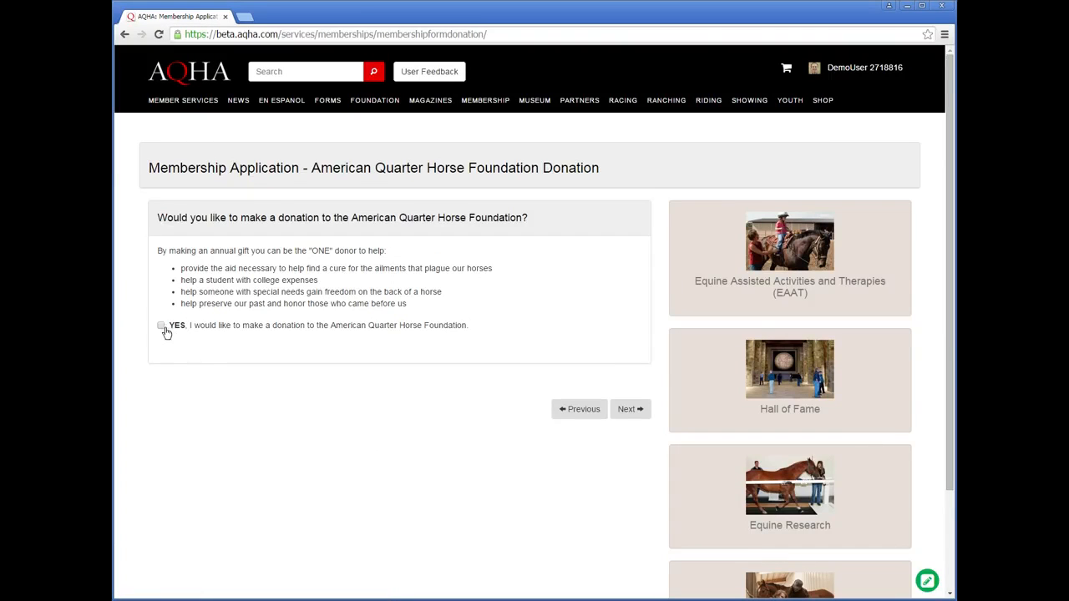
Step: Keep the $25 Area of Greatest Need donation and continue to Auto Renewal
{"action": "left_click", "coordinate": [160, 324]}
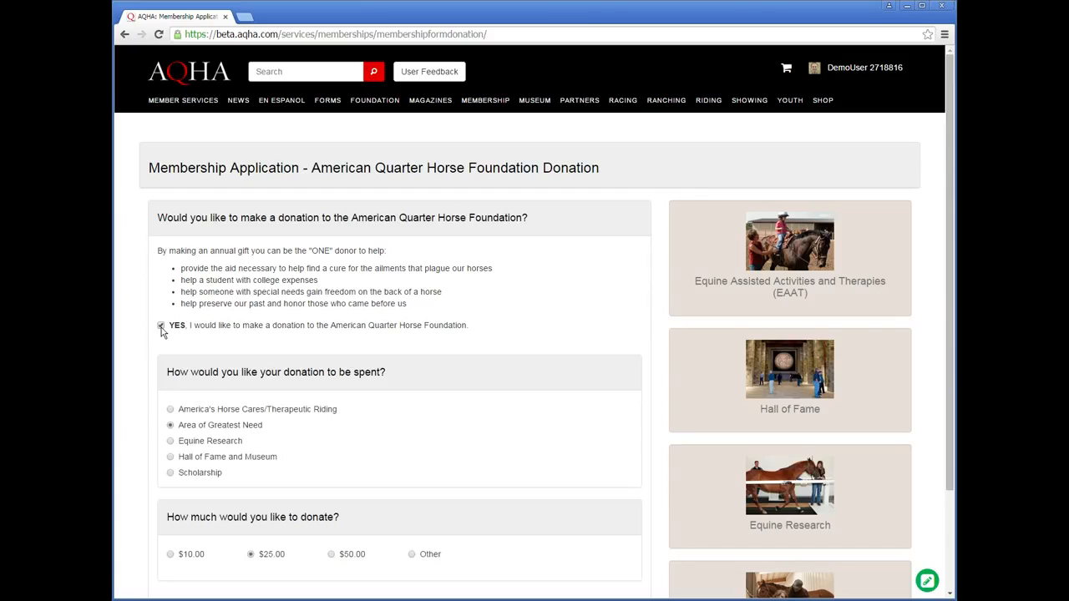
{"action": "scroll", "scroll_direction": "down", "scroll_amount": 3}
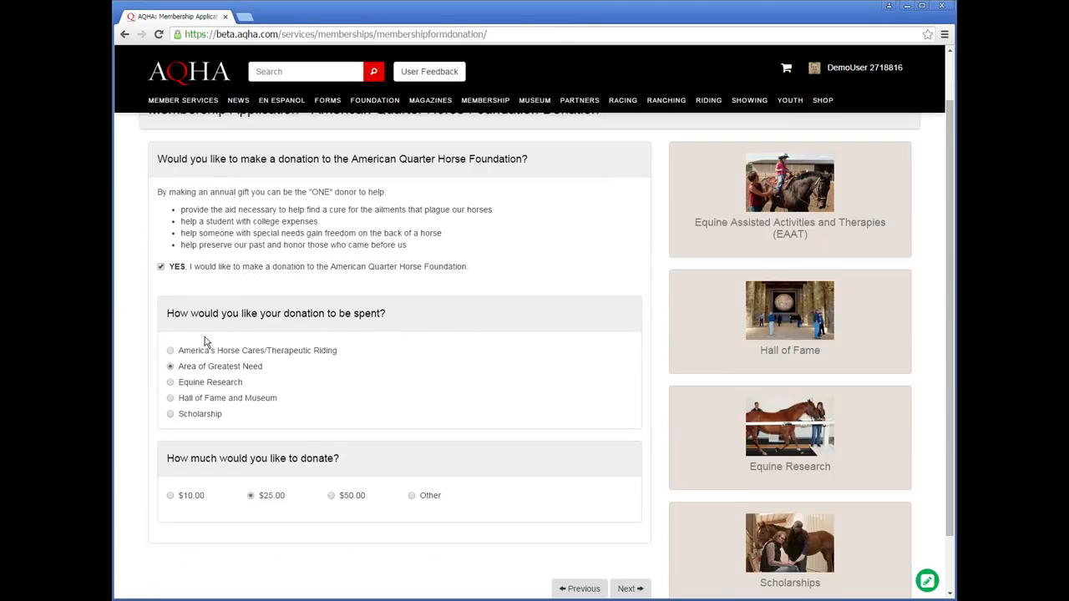
{"action": "mouse_move", "coordinate": [572, 517]}
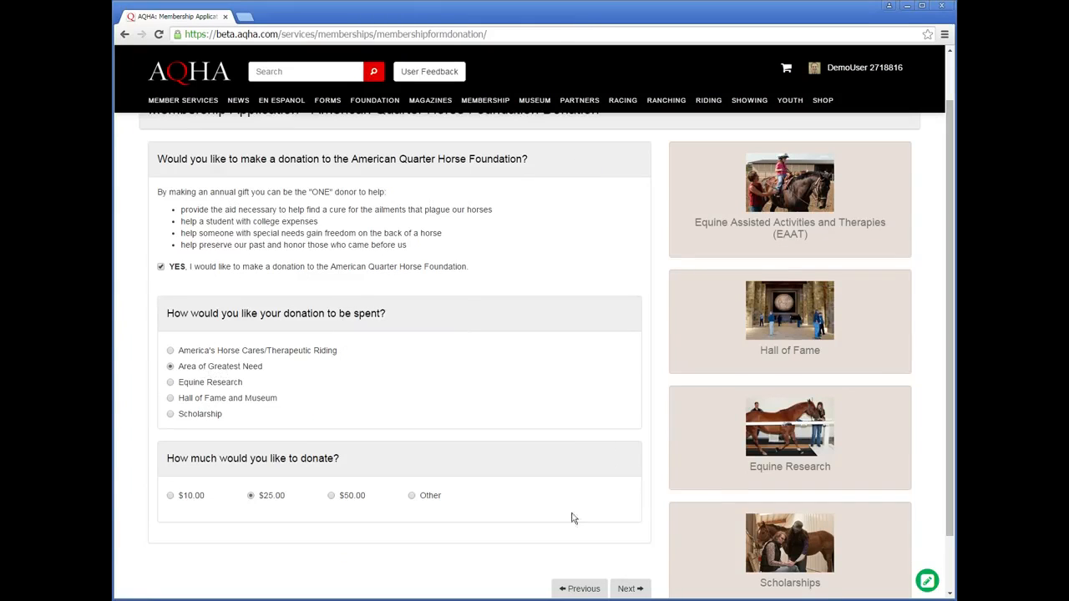
{"action": "left_click", "coordinate": [630, 588]}
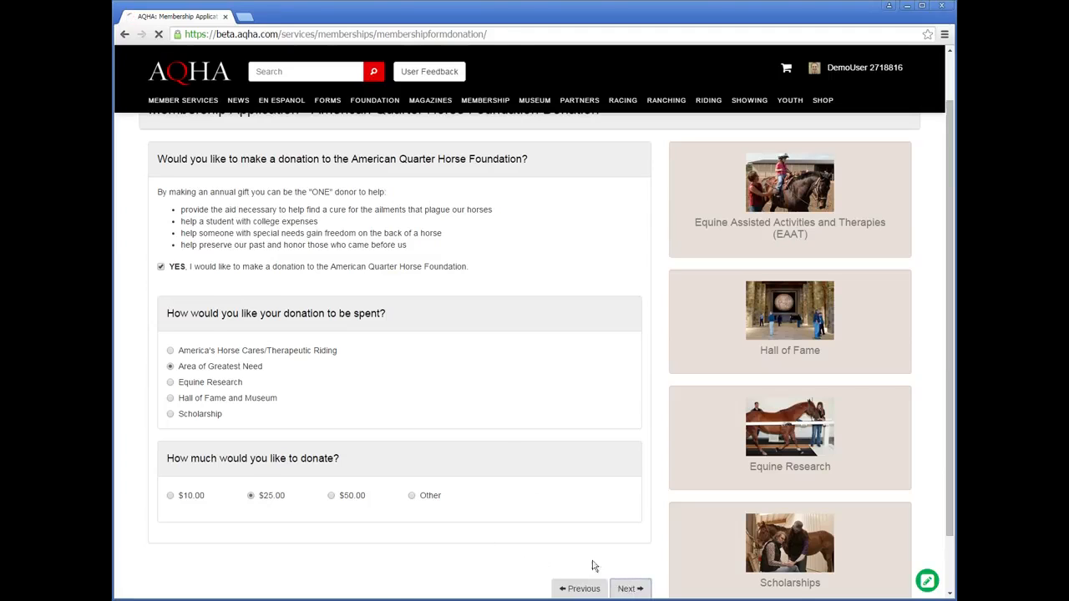
{"action": "left_click", "coordinate": [624, 588]}
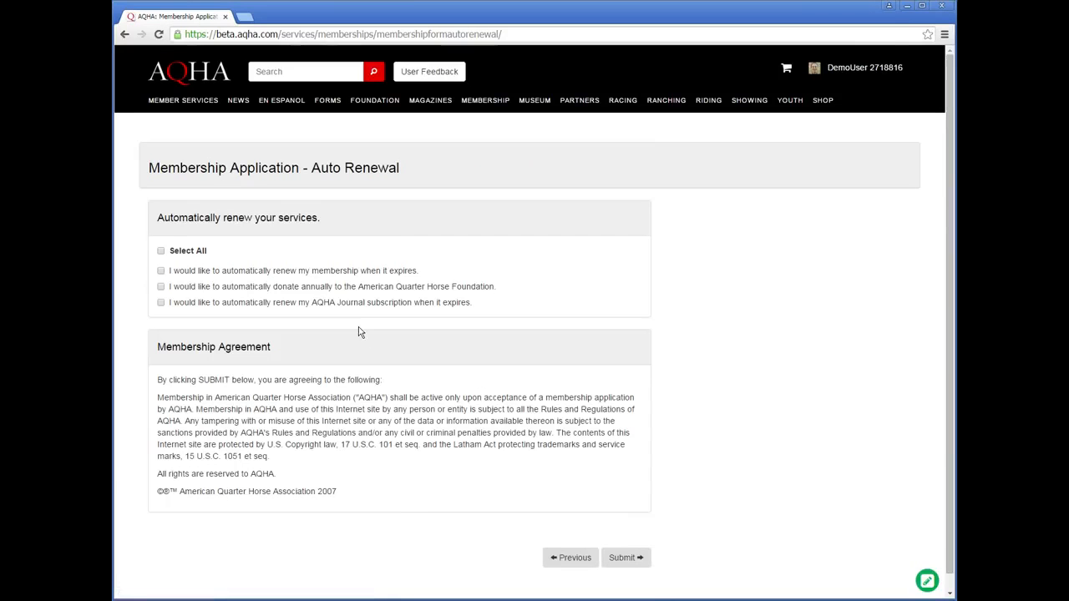
{"action": "mouse_move", "coordinate": [324, 330]}
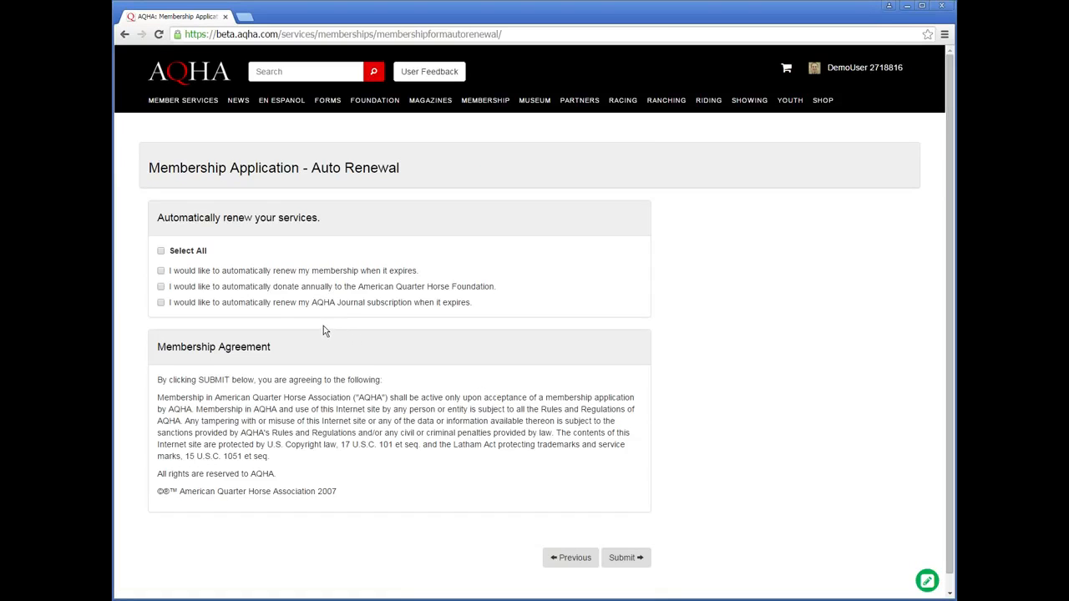
Step: Select all three automatic renewals and submit, sending the $90.00 order to the cart
{"action": "left_click", "coordinate": [160, 250]}
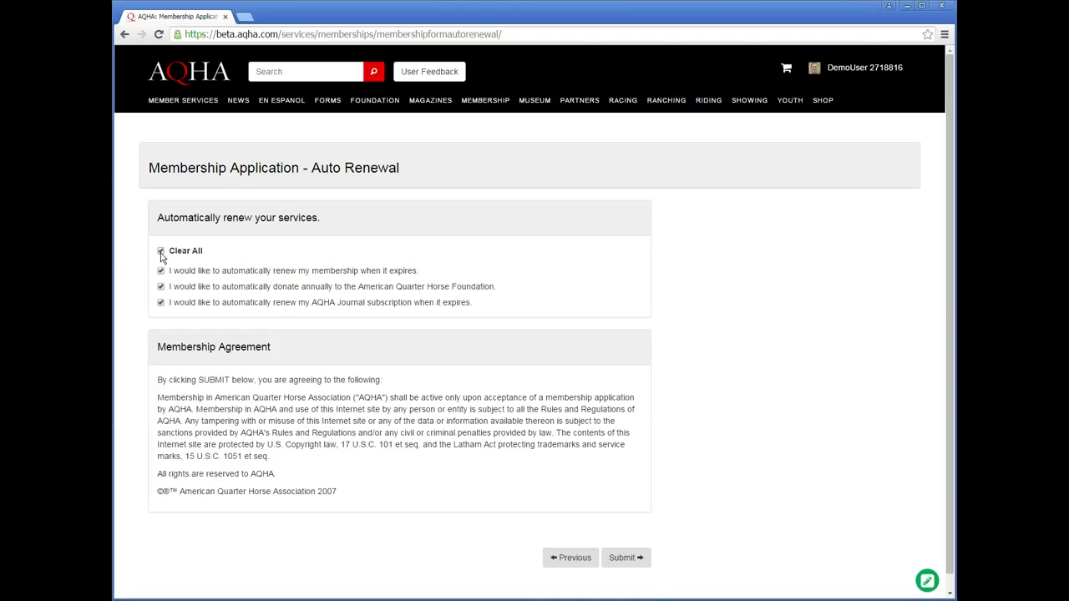
{"action": "left_click", "coordinate": [160, 251]}
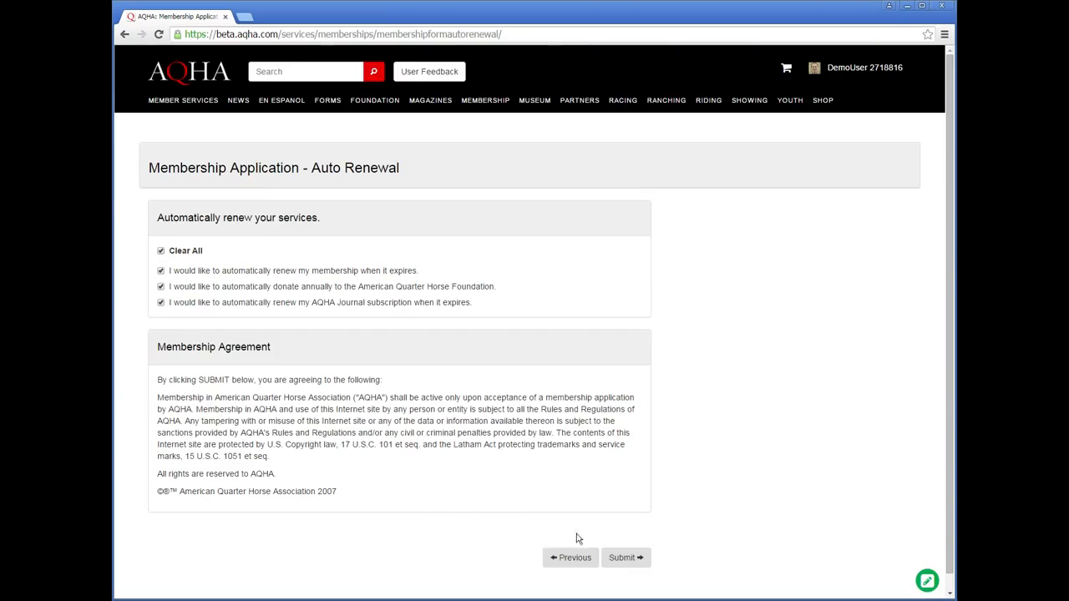
{"action": "left_click", "coordinate": [625, 558]}
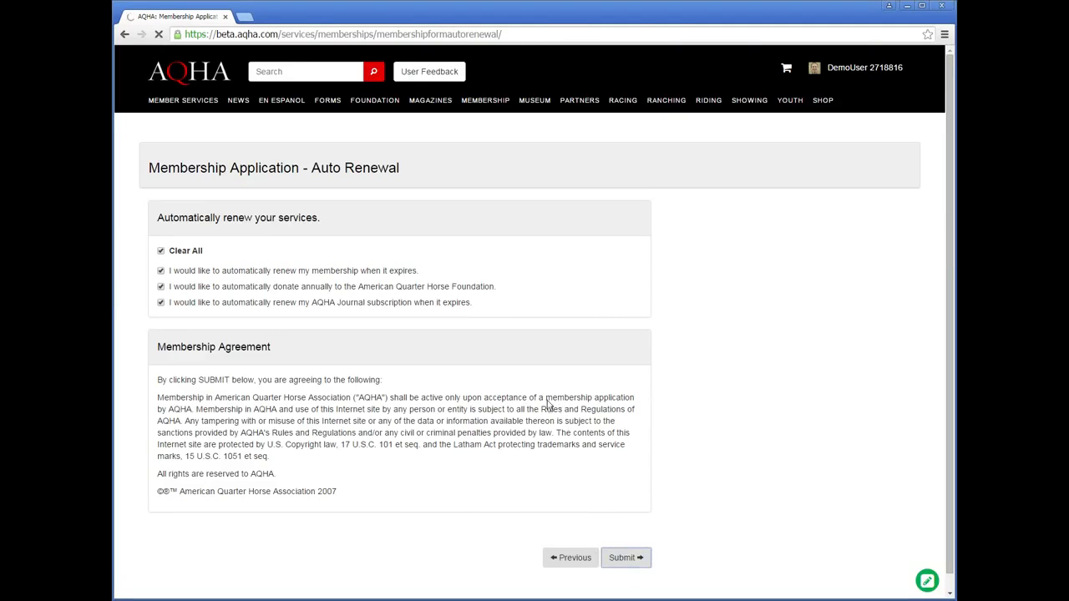
{"action": "left_click", "coordinate": [624, 558]}
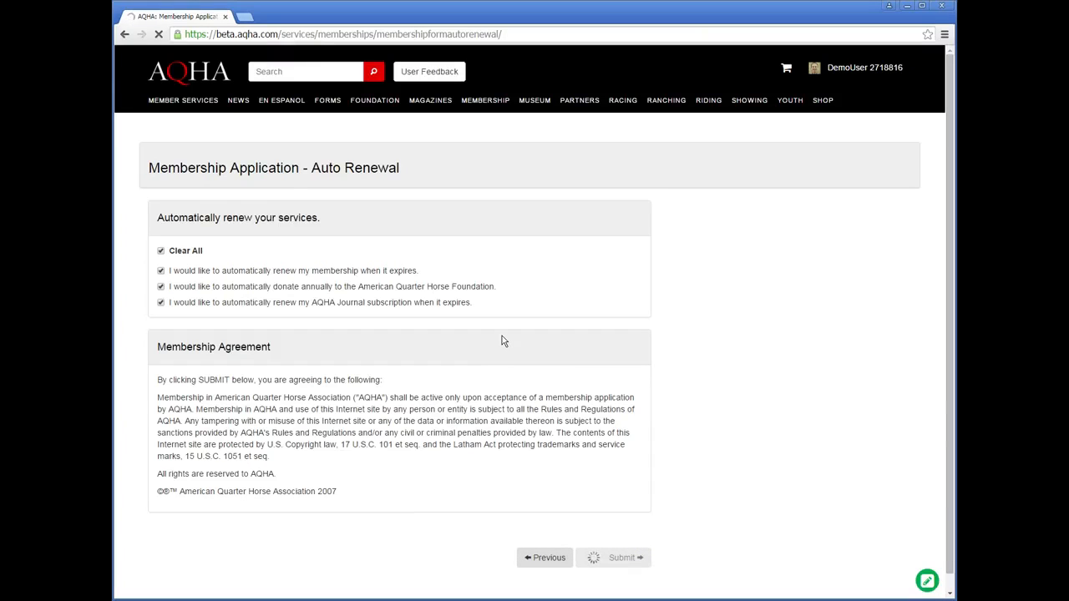
{"action": "left_click", "coordinate": [621, 558]}
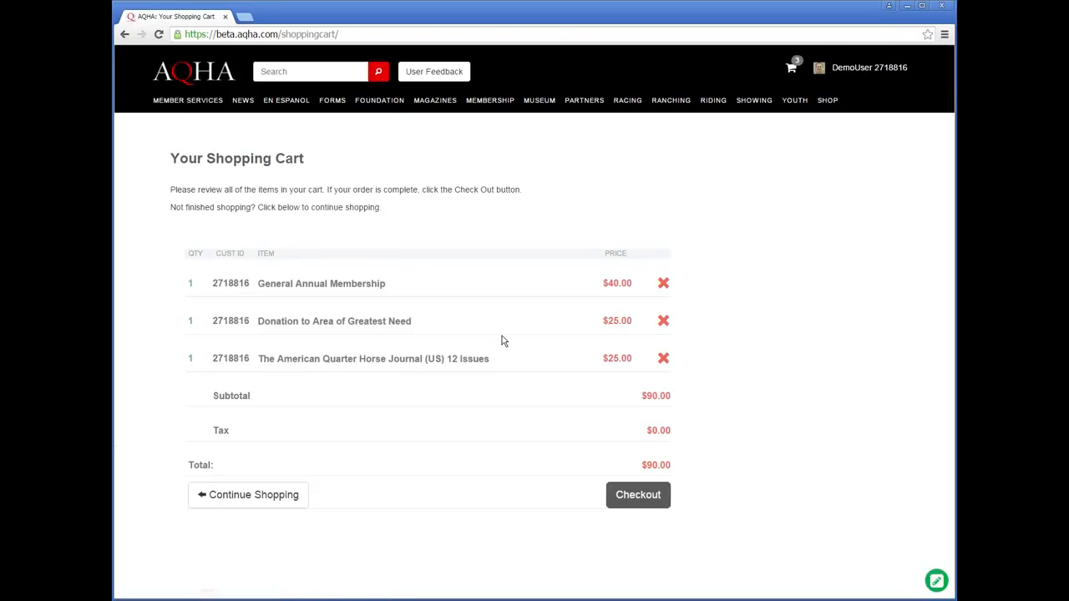
{"action": "mouse_move", "coordinate": [737, 126]}
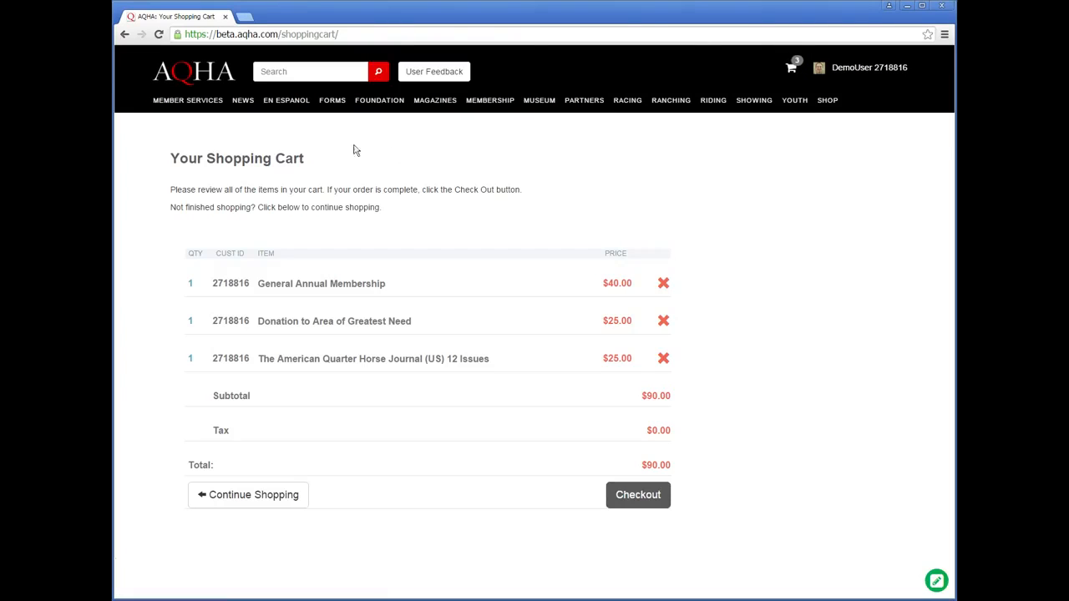
{"action": "mouse_move", "coordinate": [140, 282]}
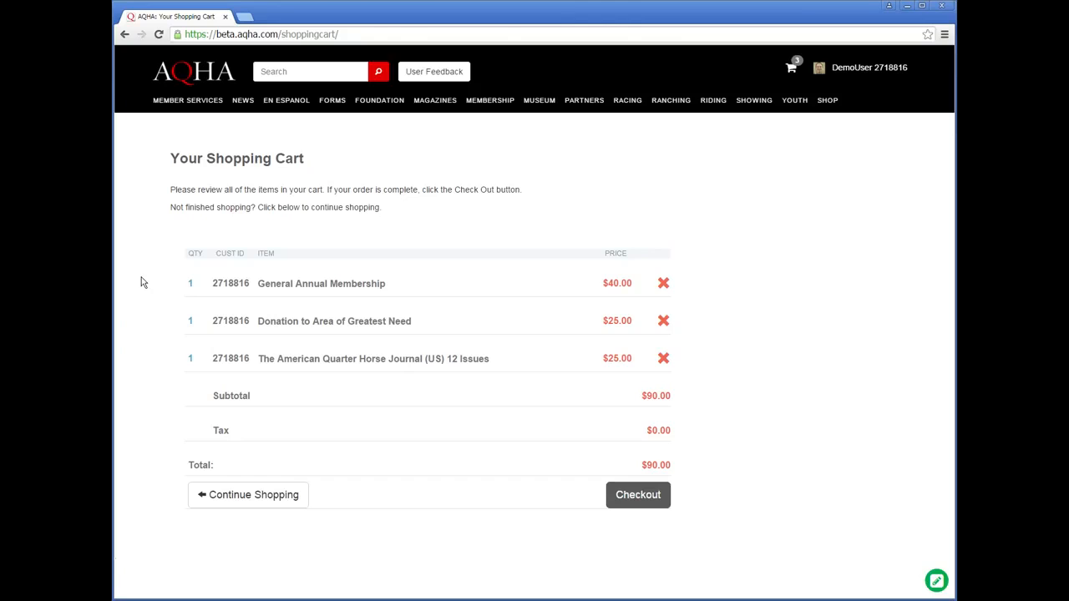
{"action": "mouse_move", "coordinate": [147, 340]}
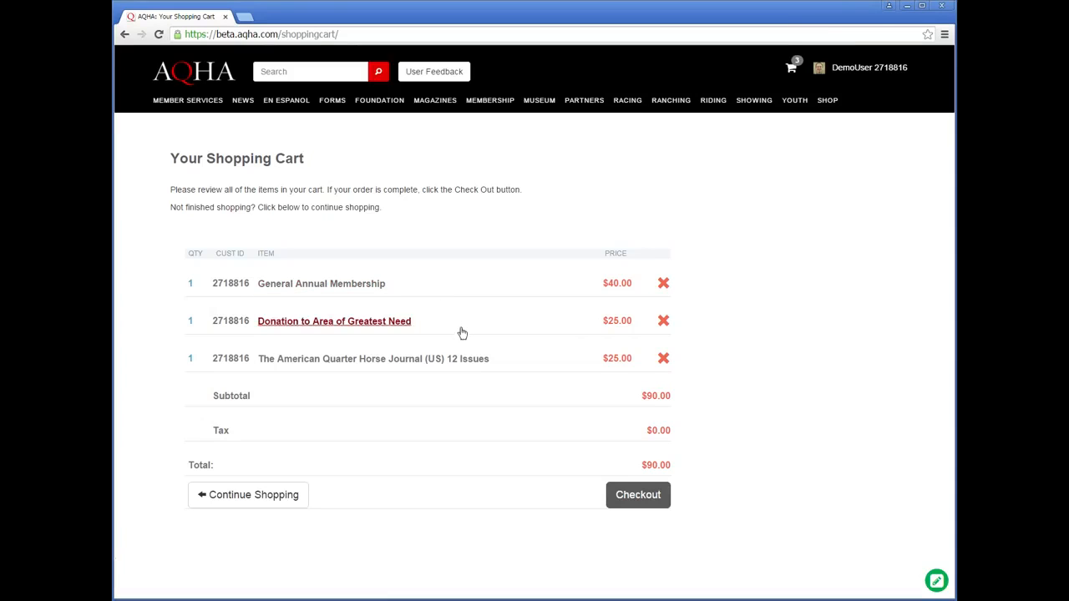
{"action": "mouse_move", "coordinate": [435, 297]}
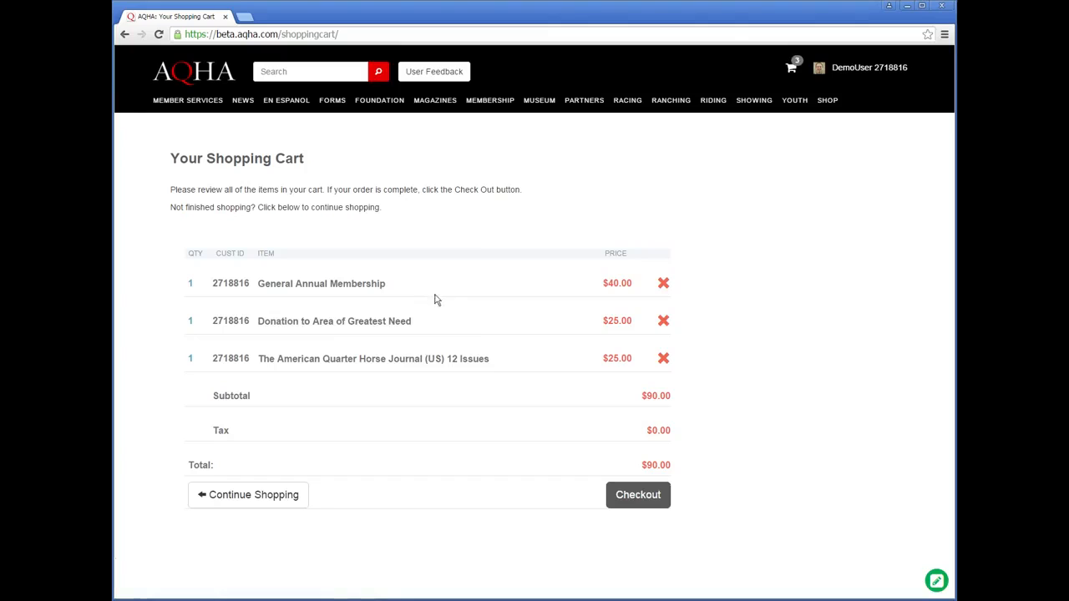
{"action": "mouse_move", "coordinate": [465, 404]}
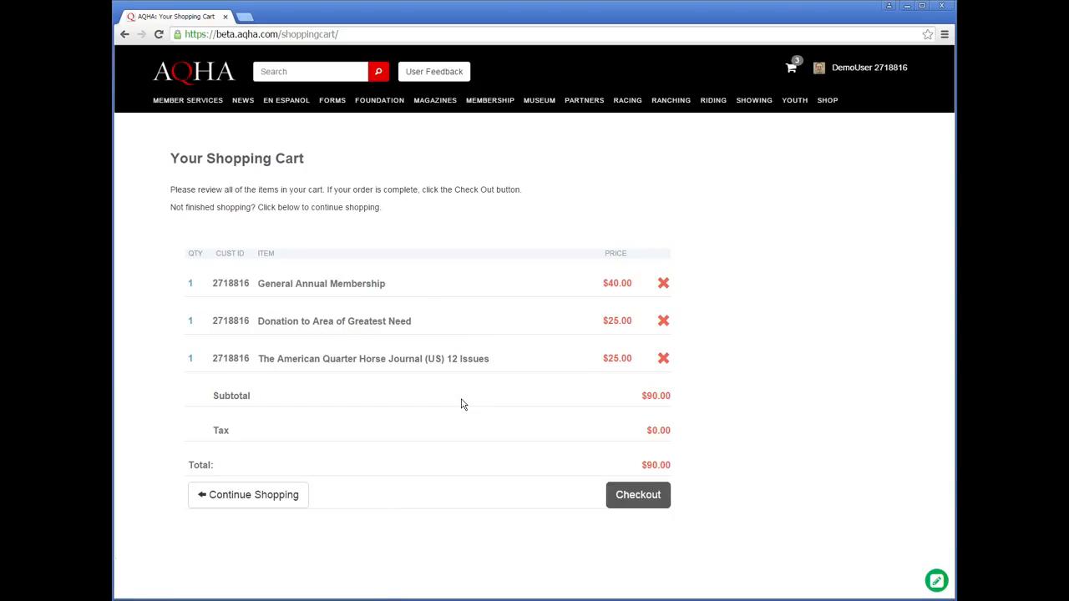
{"action": "mouse_move", "coordinate": [561, 408]}
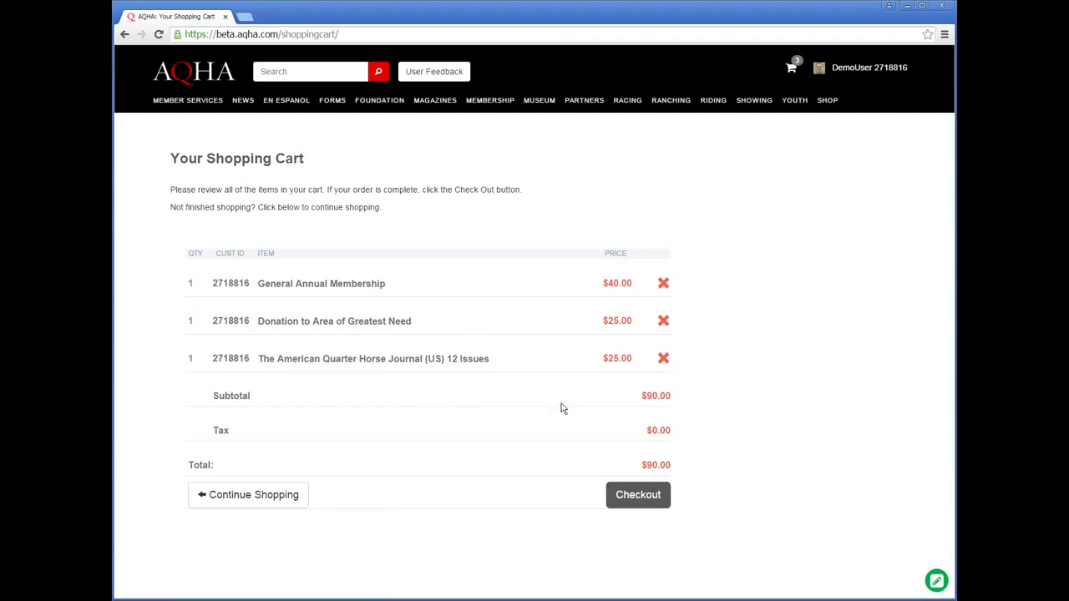
{"action": "mouse_move", "coordinate": [638, 495]}
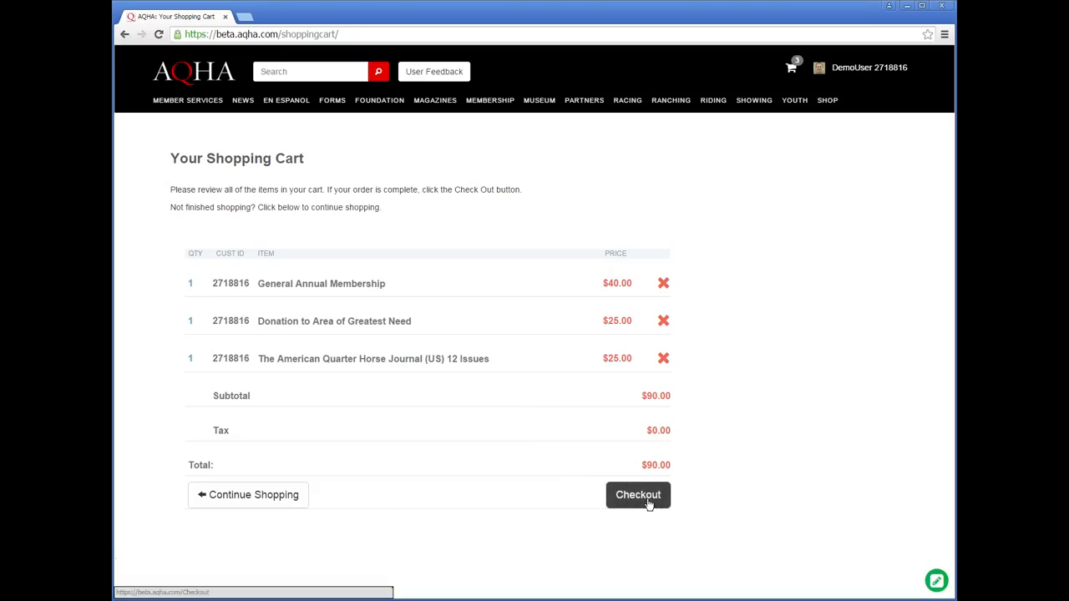
{"action": "mouse_move", "coordinate": [331, 431]}
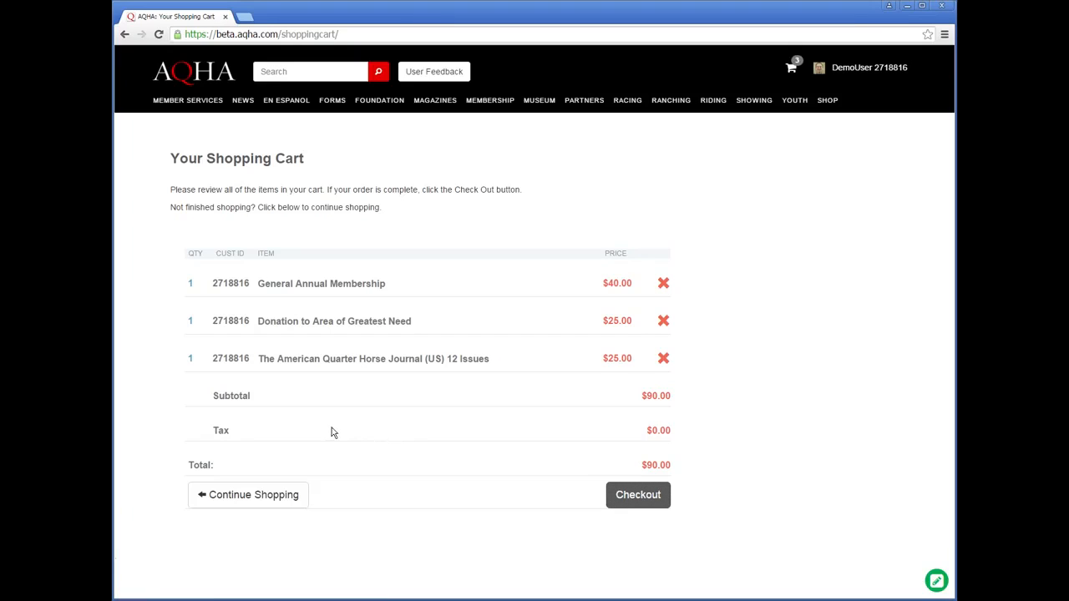
{"action": "mouse_move", "coordinate": [321, 431]}
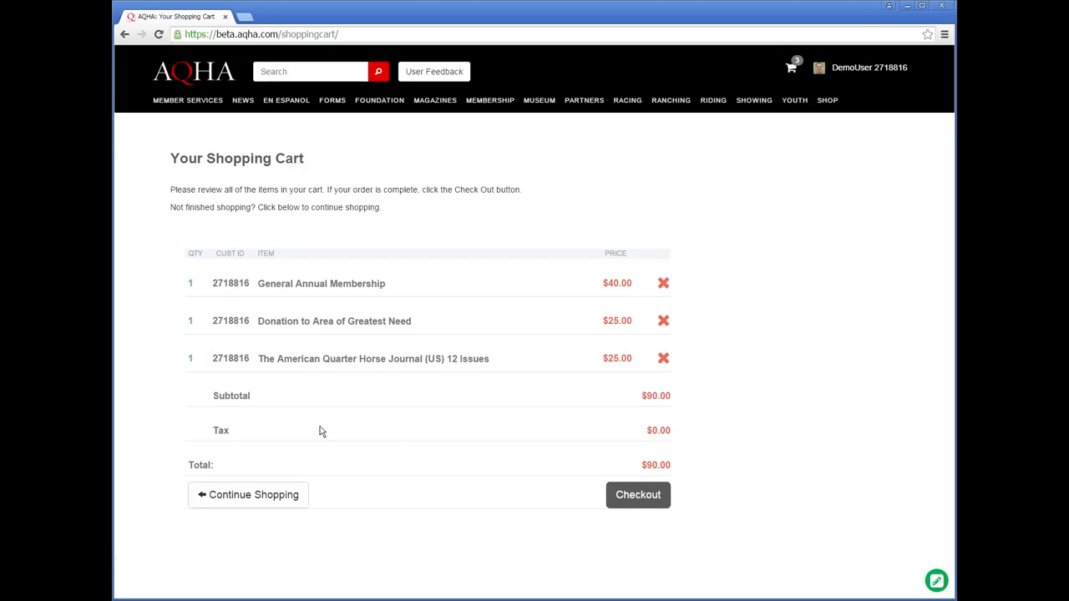
{"action": "mouse_move", "coordinate": [177, 264]}
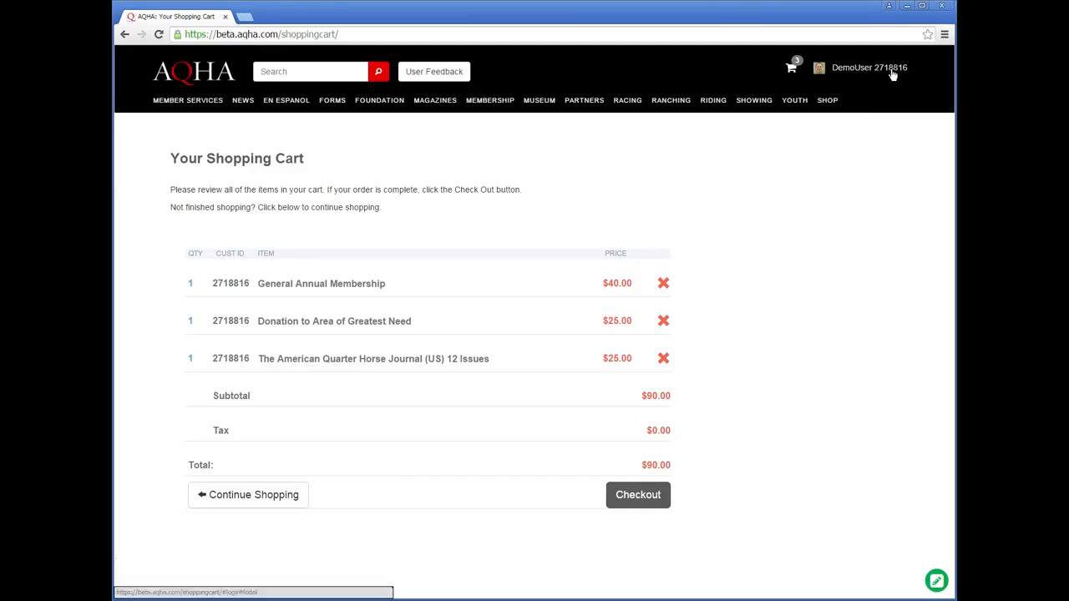
{"action": "left_click", "coordinate": [868, 66]}
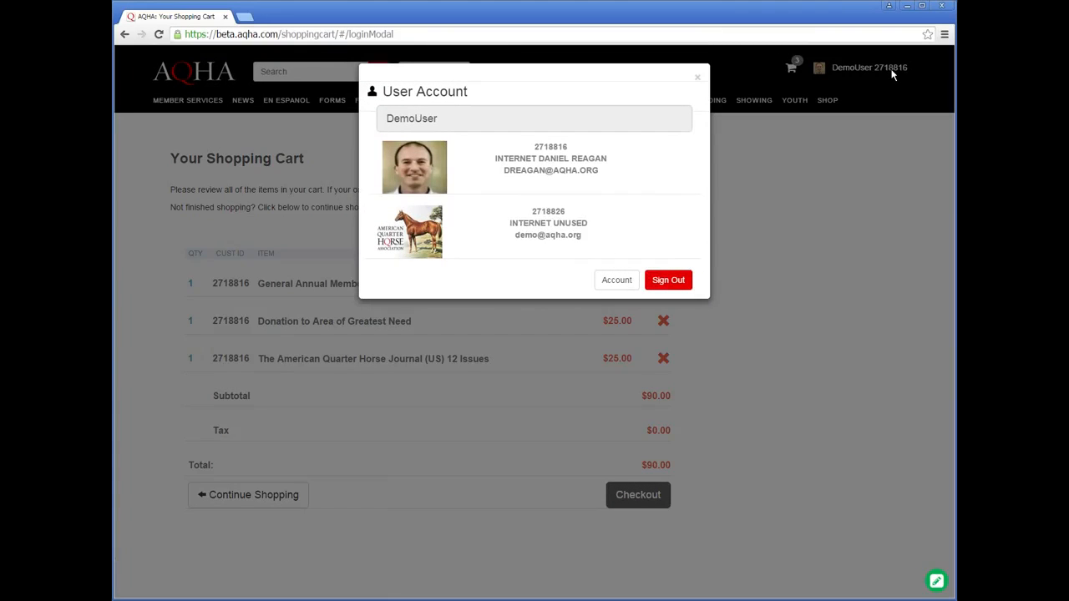
{"action": "mouse_move", "coordinate": [698, 84]}
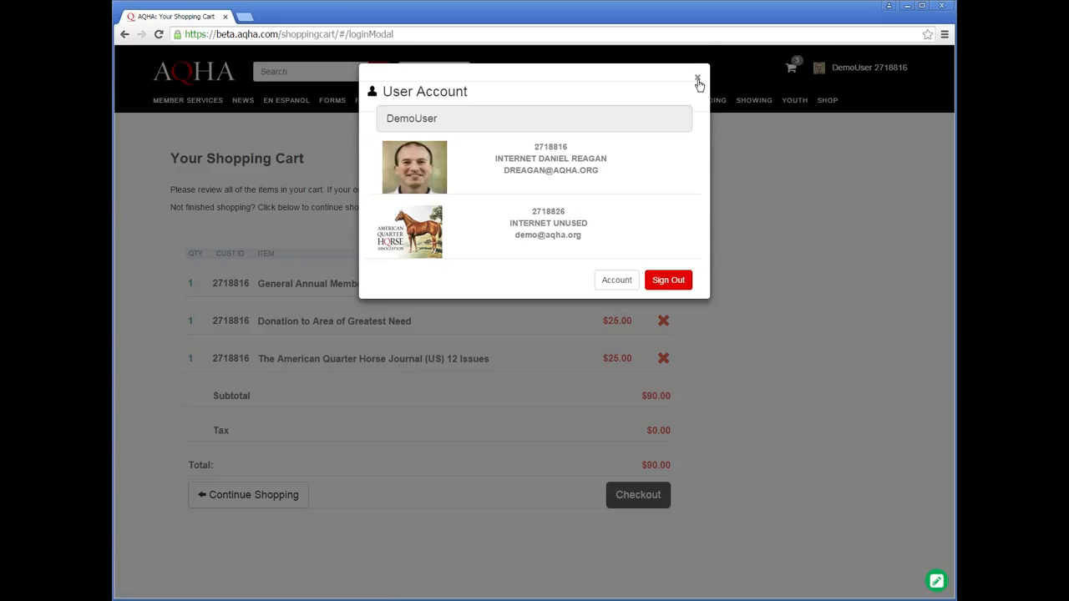
{"action": "left_click", "coordinate": [698, 83]}
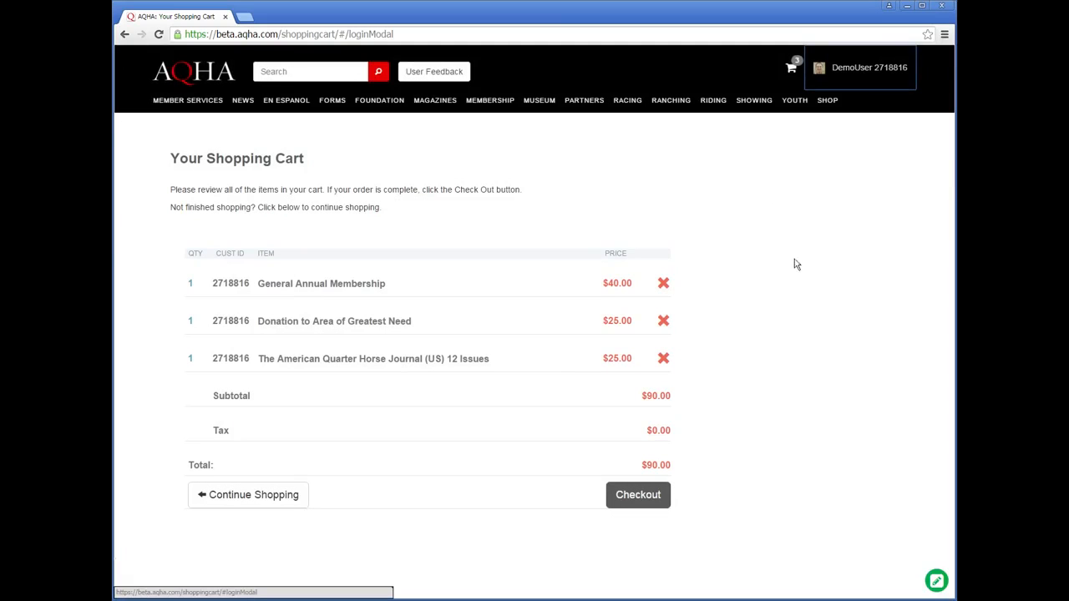
{"action": "mouse_move", "coordinate": [222, 279]}
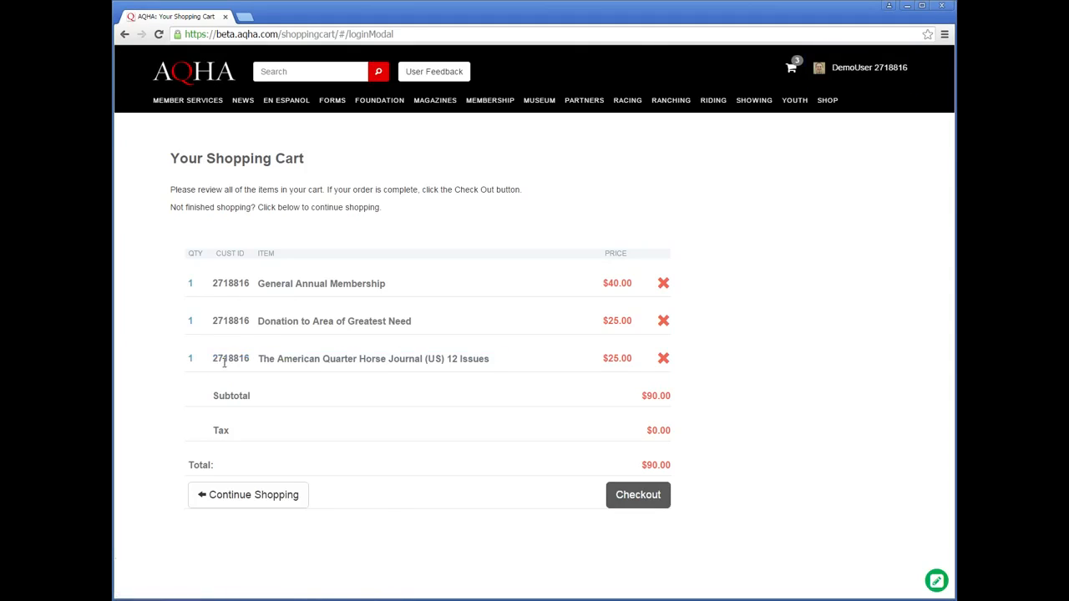
{"action": "mouse_move", "coordinate": [267, 125]}
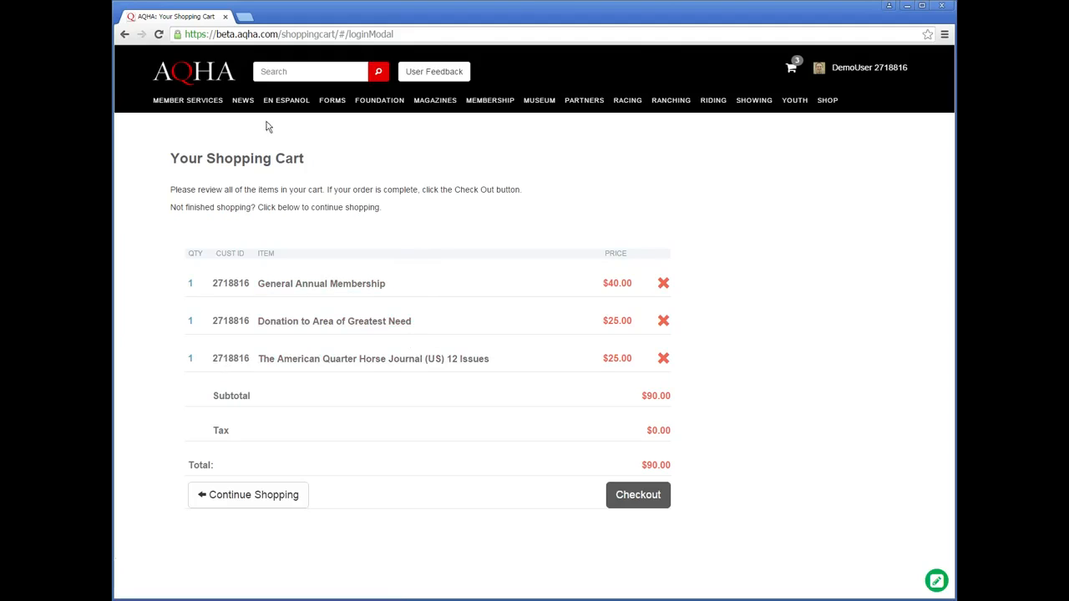
Step: Leave the $90.00 three-item cart for the Member Services overview page
{"action": "left_click", "coordinate": [187, 100]}
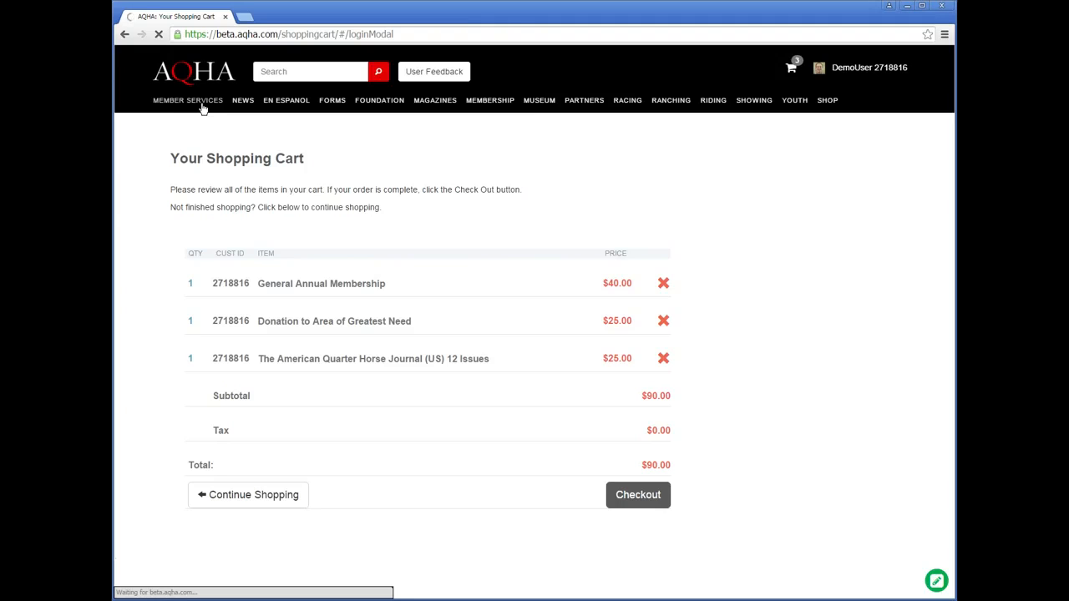
{"action": "left_click", "coordinate": [187, 100]}
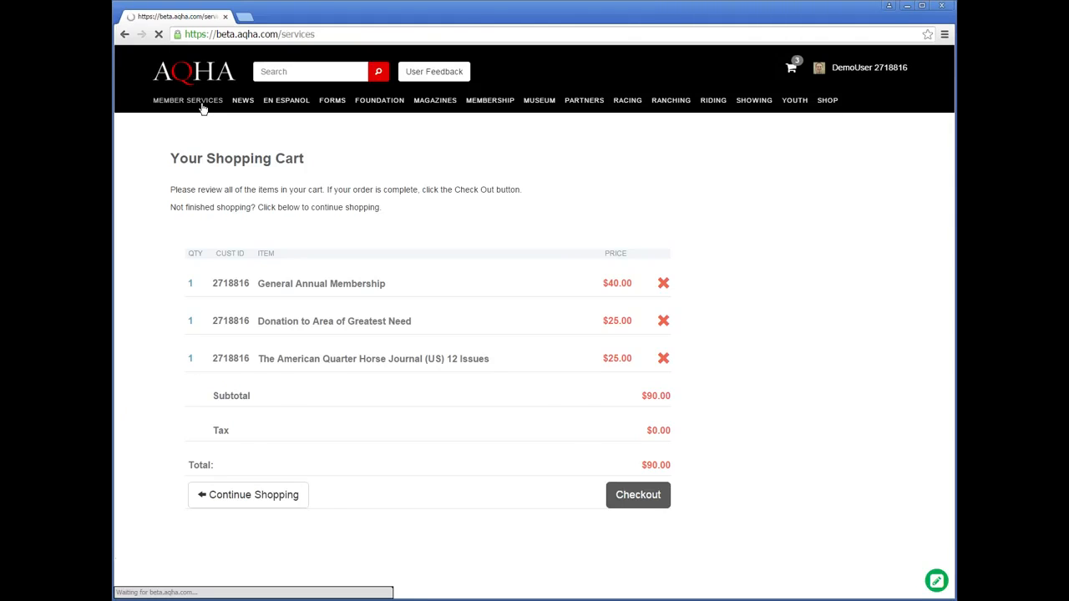
{"action": "left_click", "coordinate": [187, 100]}
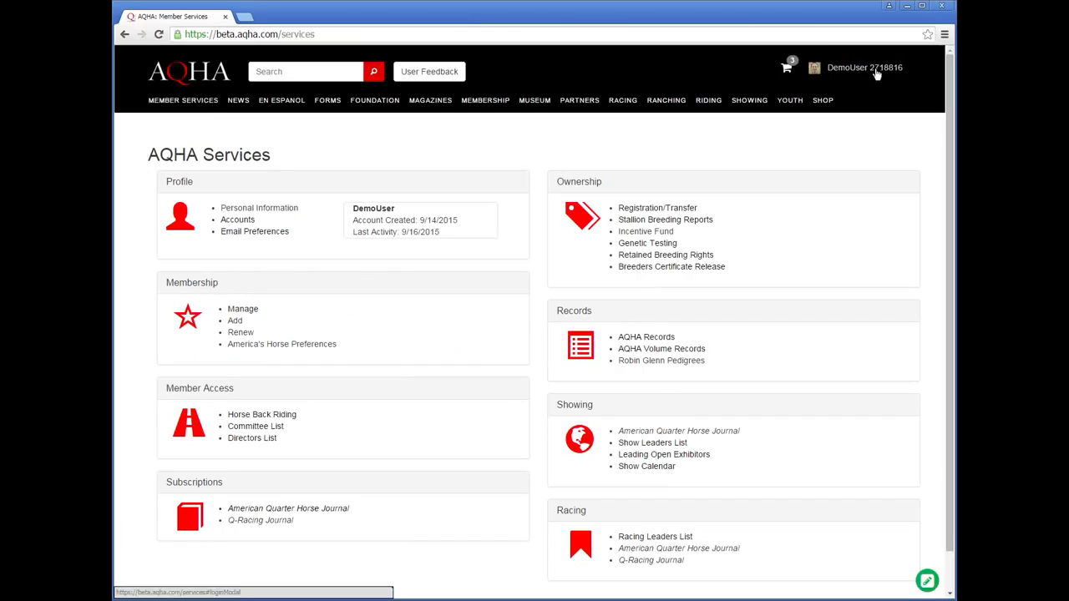
{"action": "left_click", "coordinate": [855, 67]}
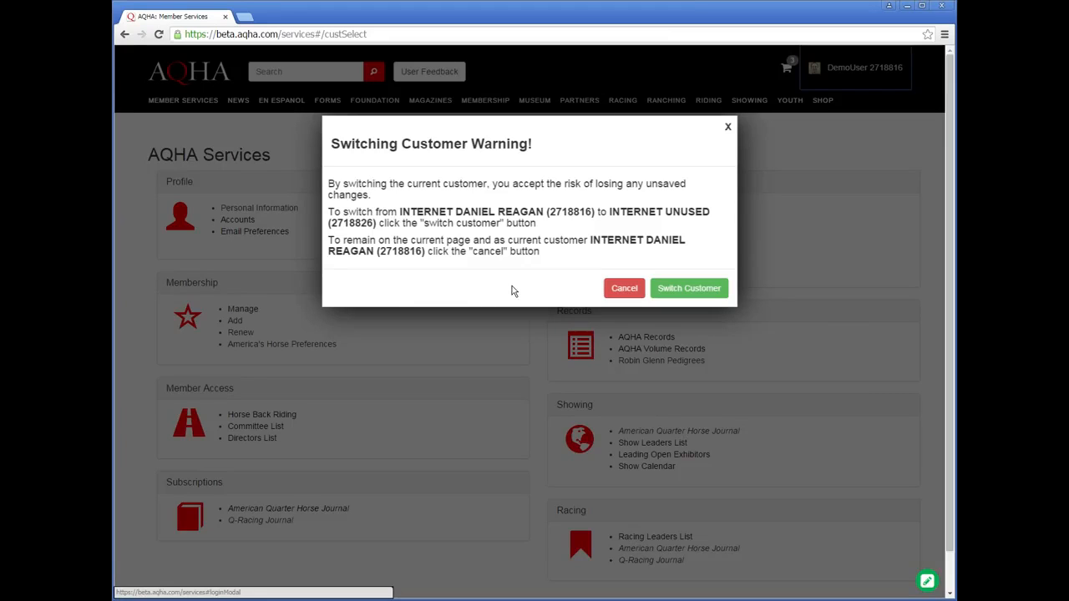
{"action": "mouse_move", "coordinate": [688, 287]}
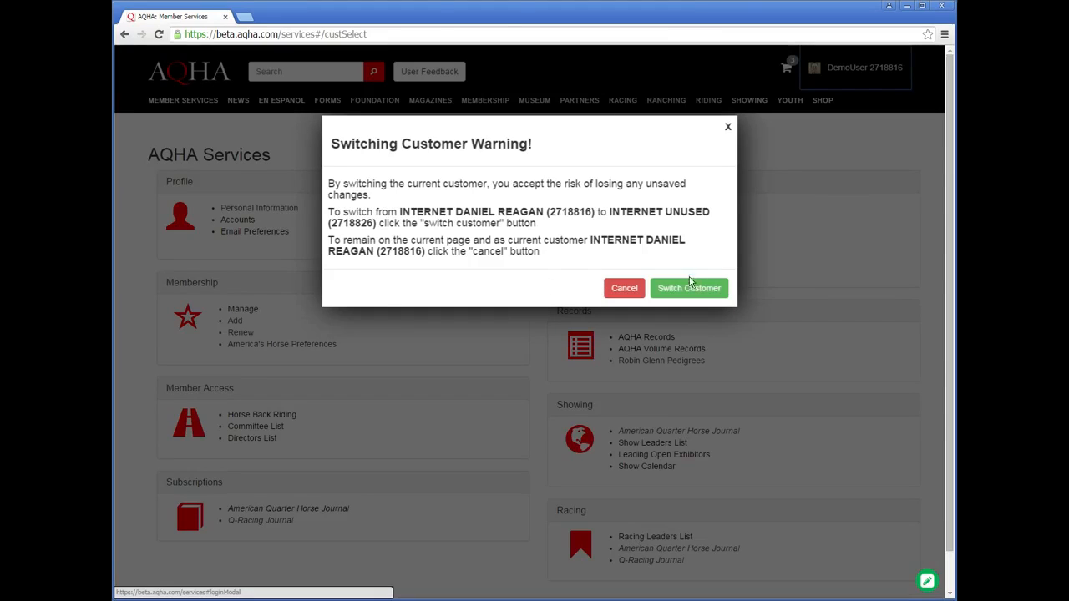
{"action": "left_click", "coordinate": [688, 287]}
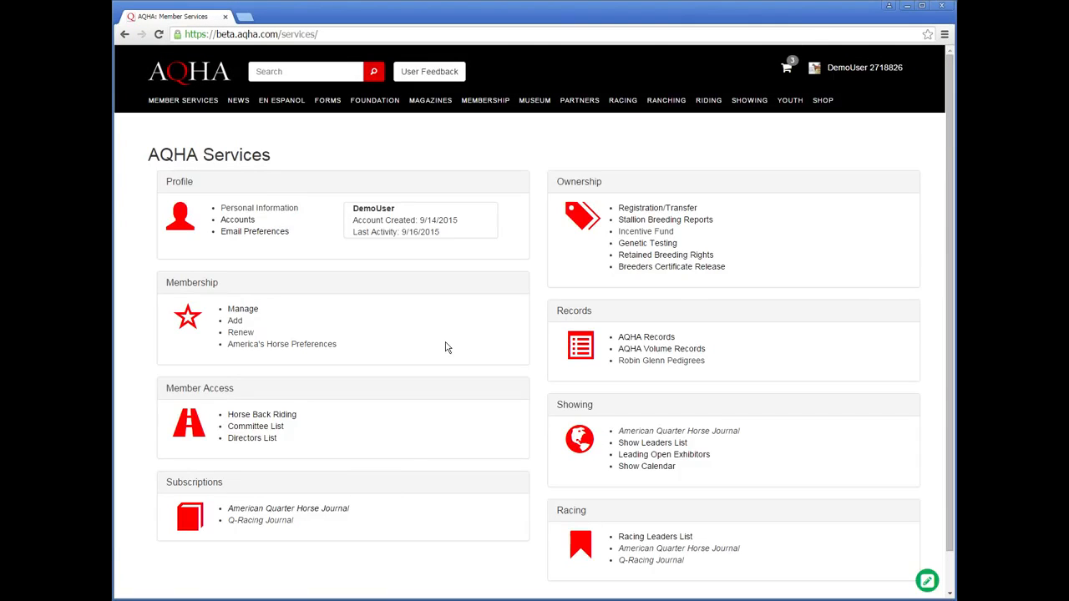
{"action": "mouse_move", "coordinate": [417, 321]}
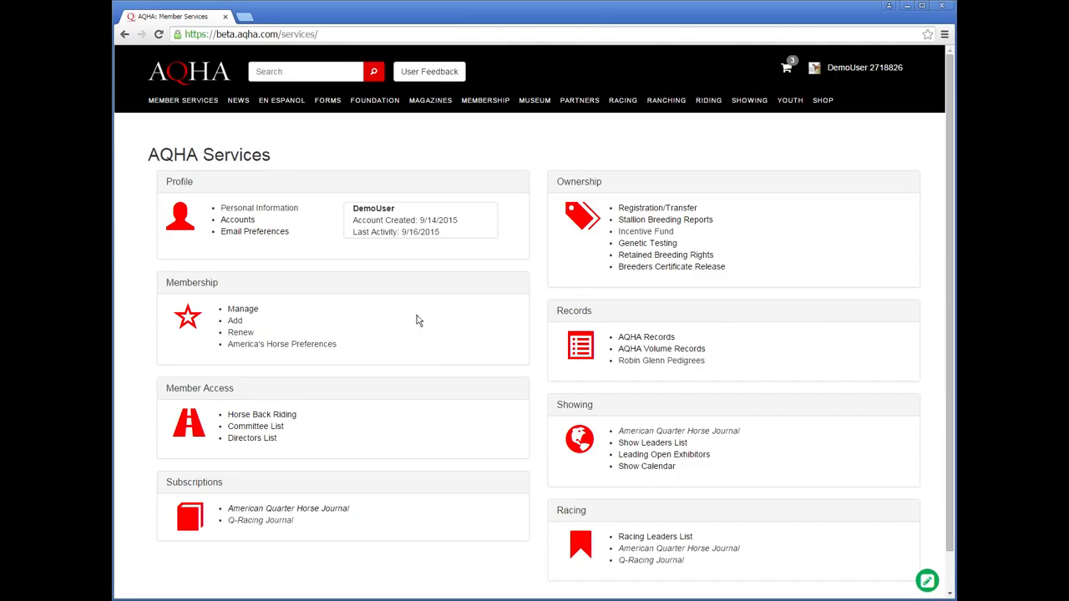
{"action": "mouse_move", "coordinate": [384, 326]}
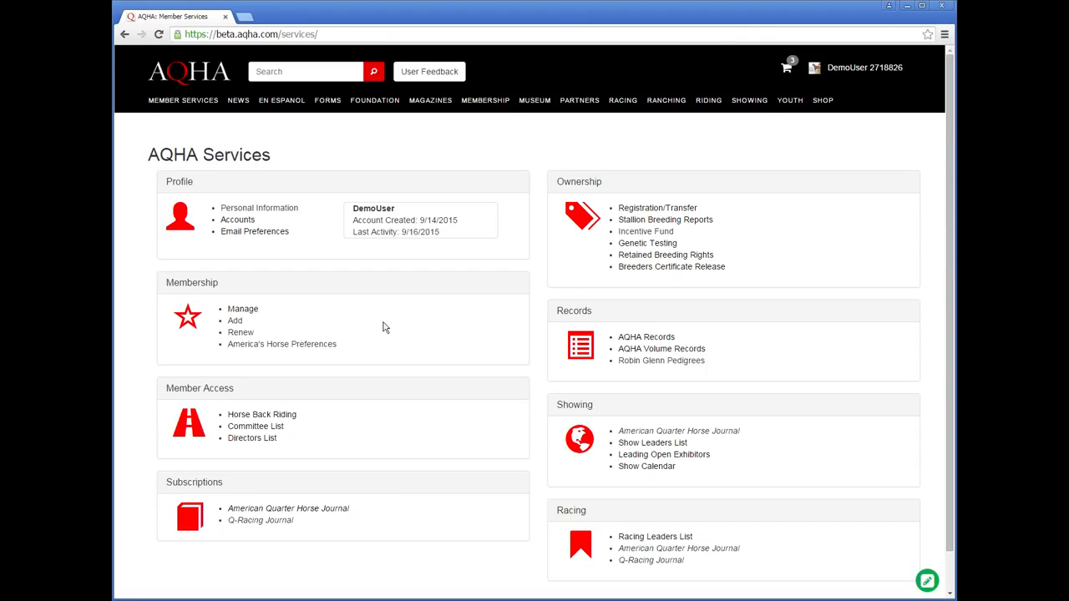
{"action": "left_click", "coordinate": [644, 338]}
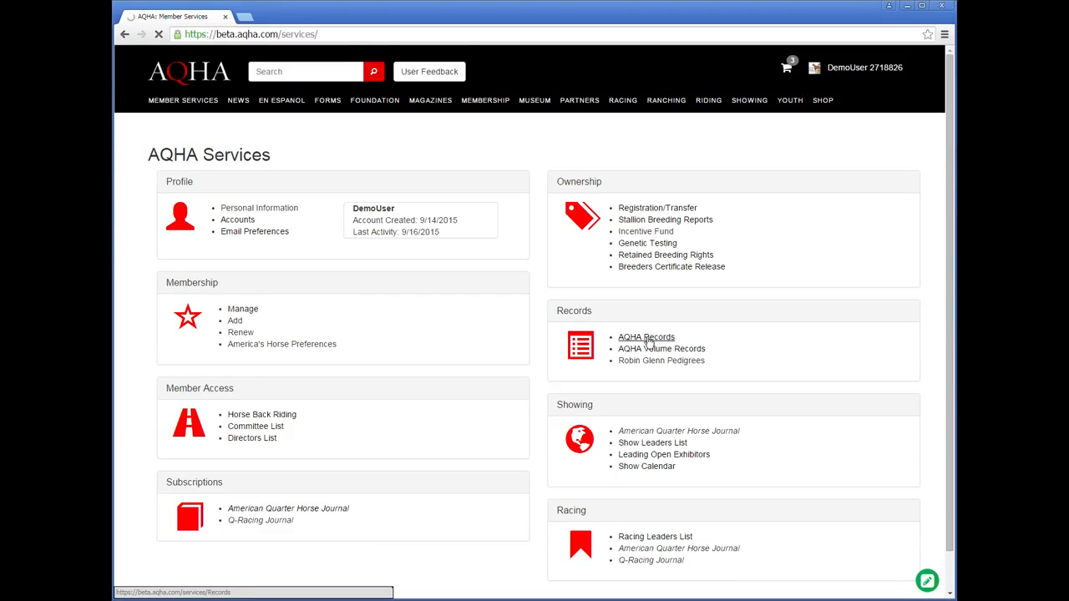
{"action": "left_click", "coordinate": [646, 337]}
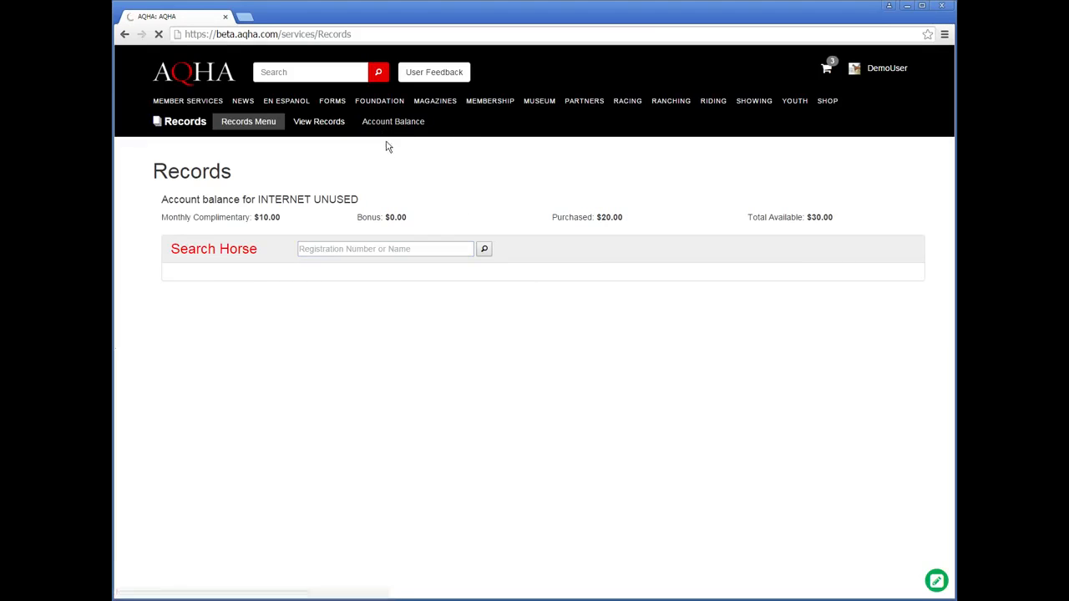
{"action": "left_click", "coordinate": [393, 120]}
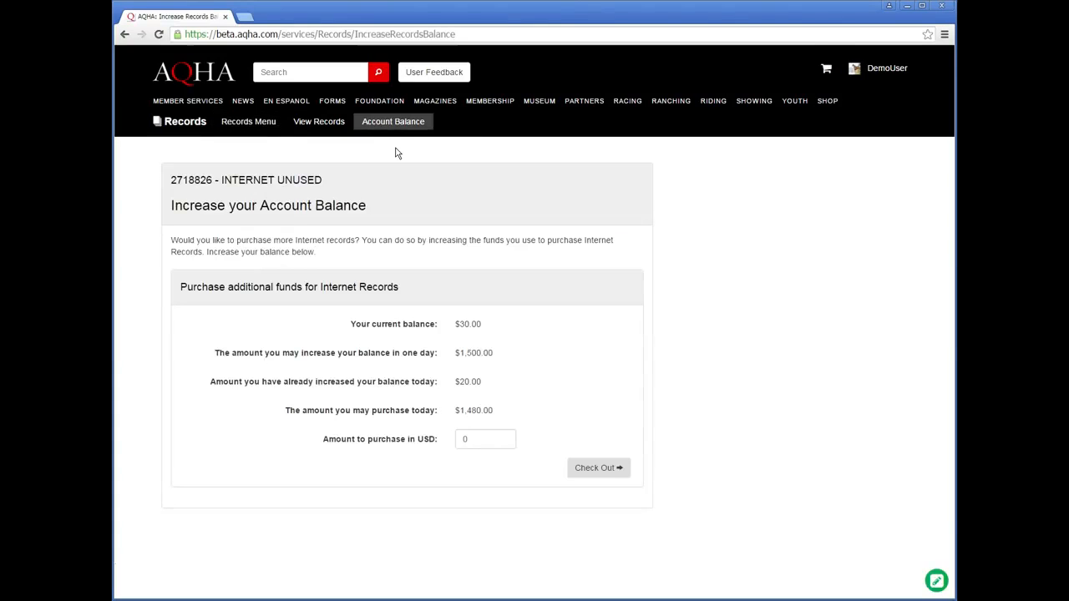
{"action": "left_click", "coordinate": [484, 438]}
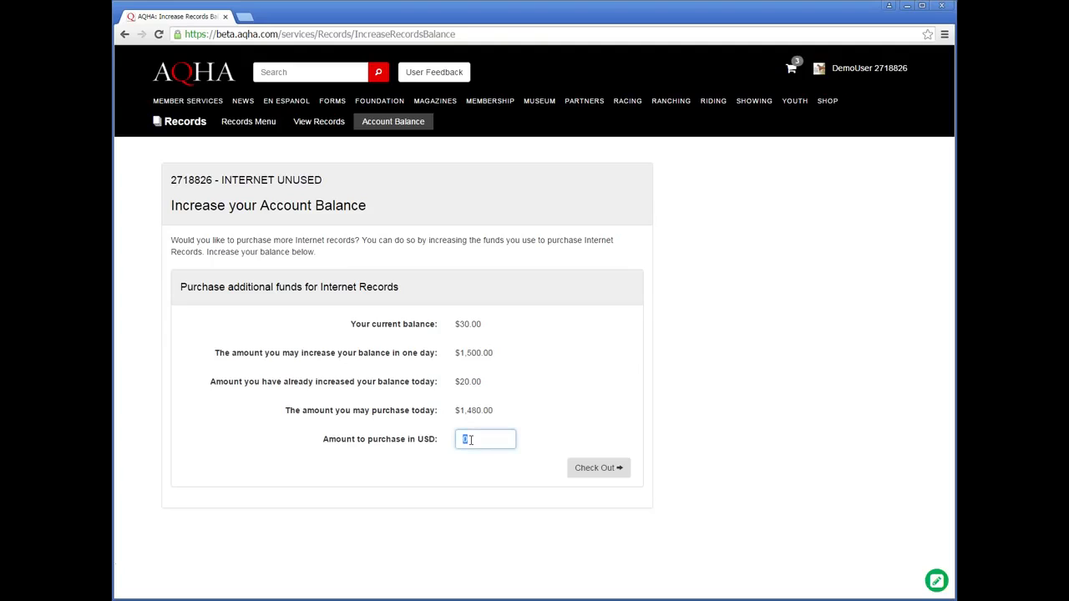
{"action": "type", "text": "20"}
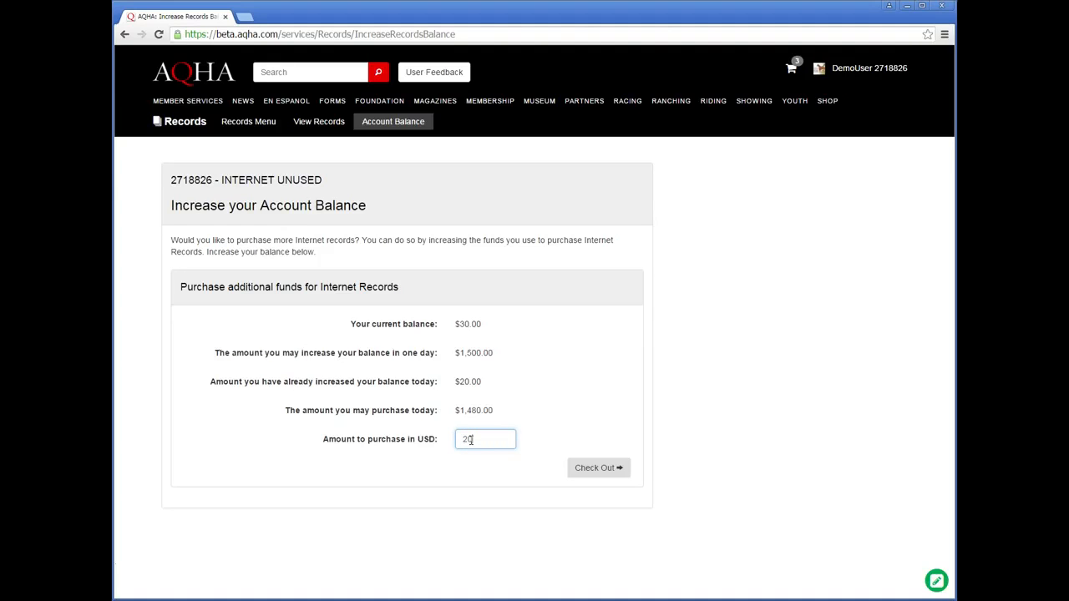
{"action": "left_click", "coordinate": [598, 468]}
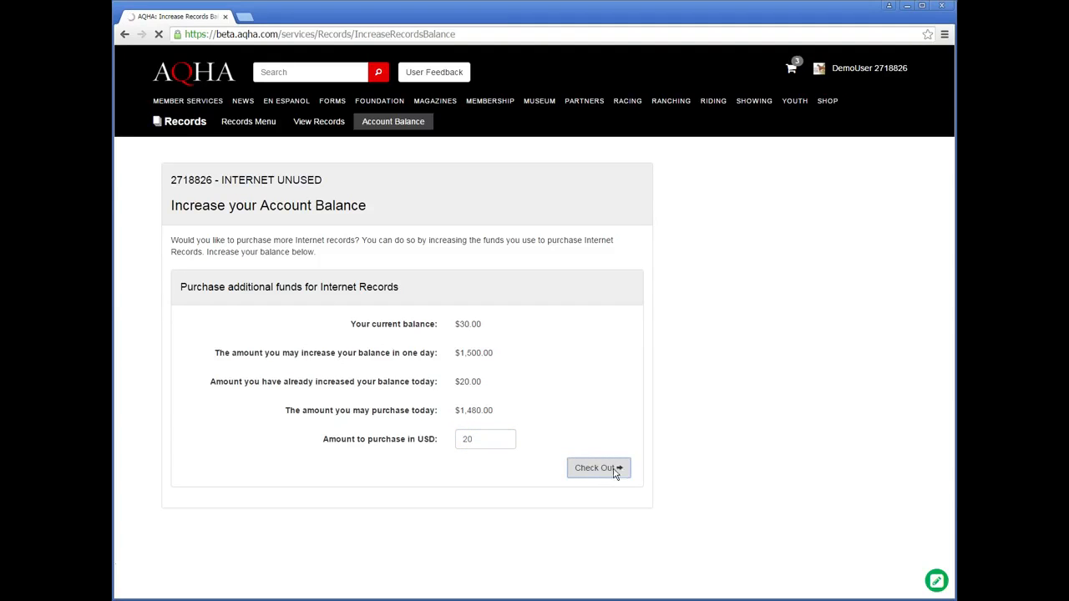
{"action": "left_click", "coordinate": [597, 468]}
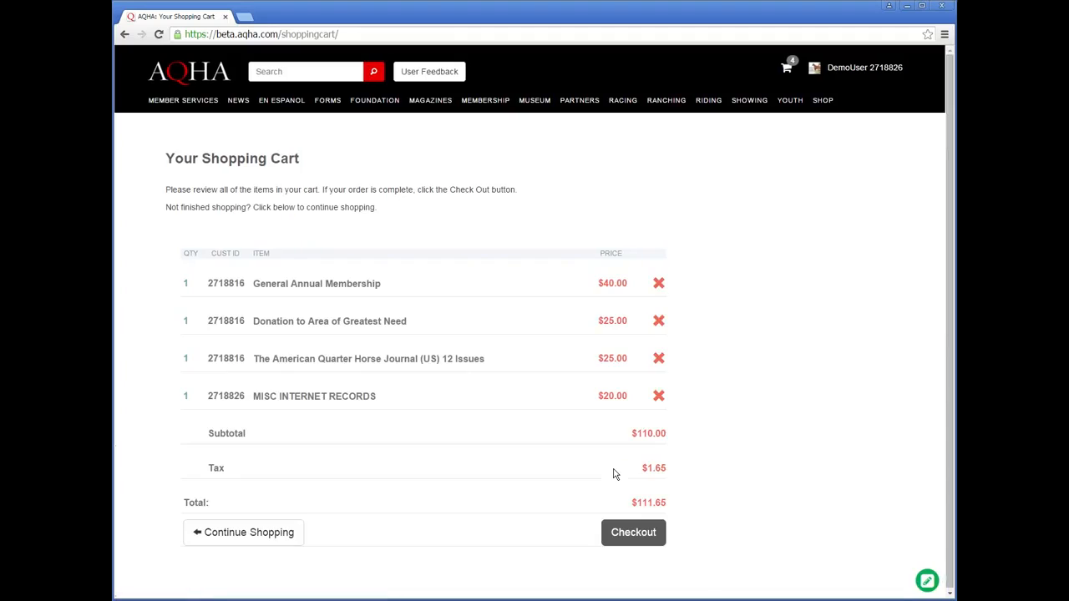
{"action": "mouse_move", "coordinate": [810, 421]}
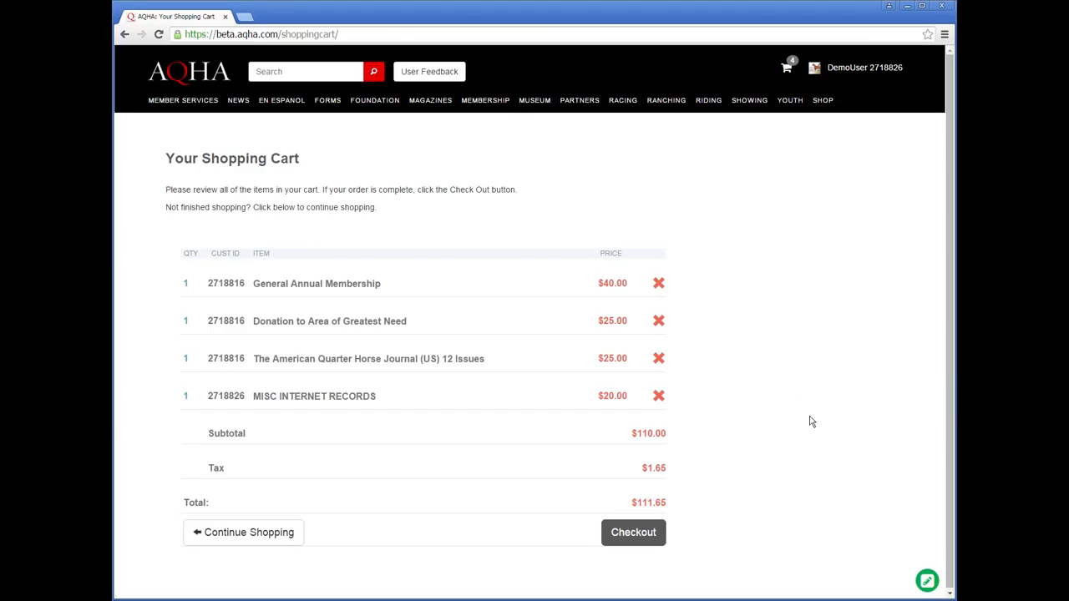
{"action": "mouse_move", "coordinate": [825, 421]}
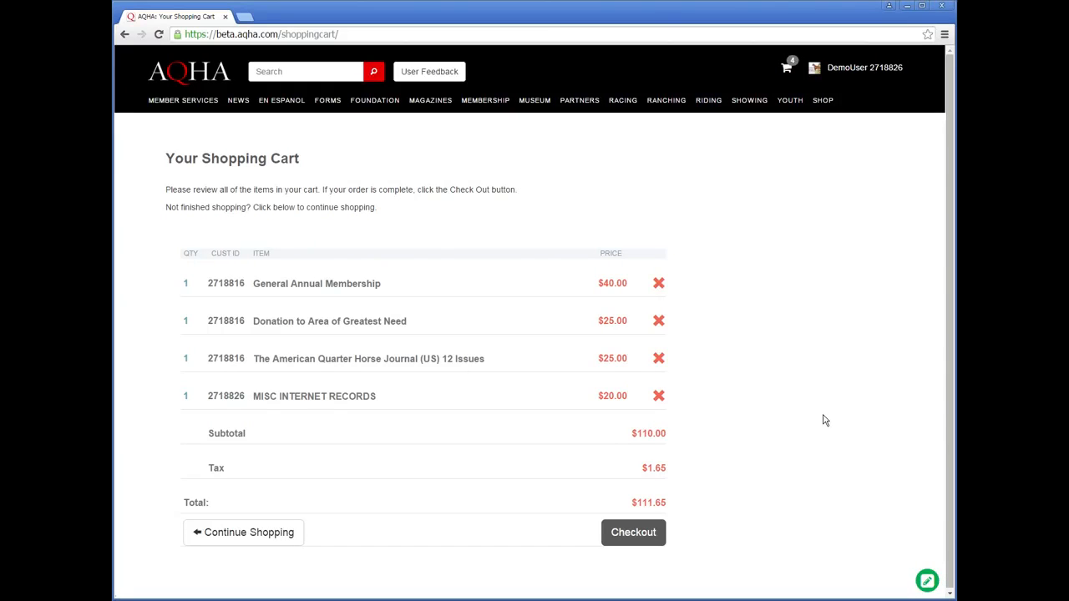
{"action": "mouse_move", "coordinate": [815, 431]}
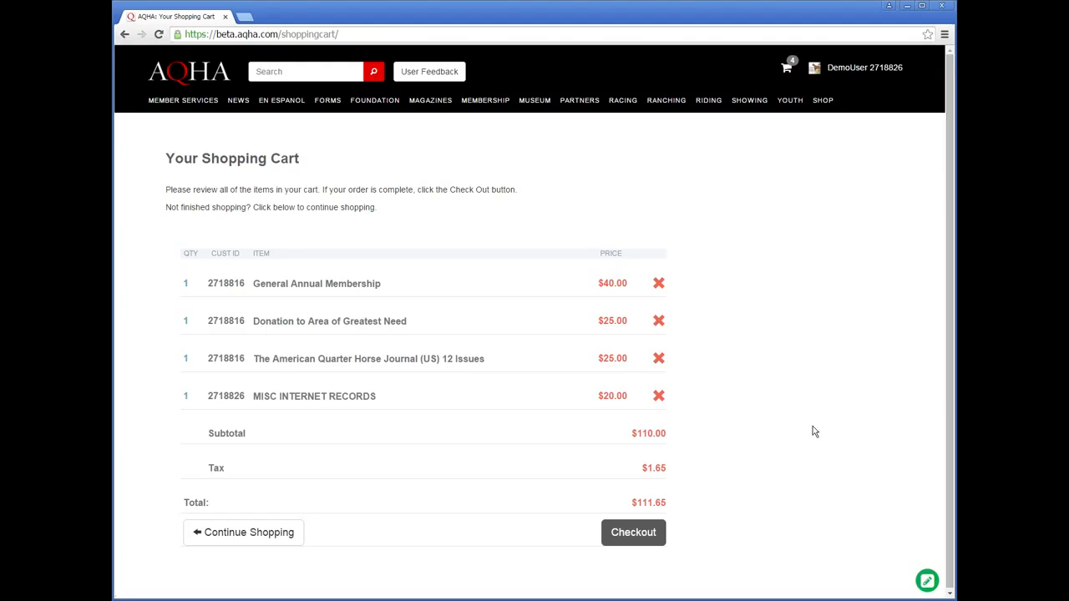
{"action": "mouse_move", "coordinate": [792, 401]}
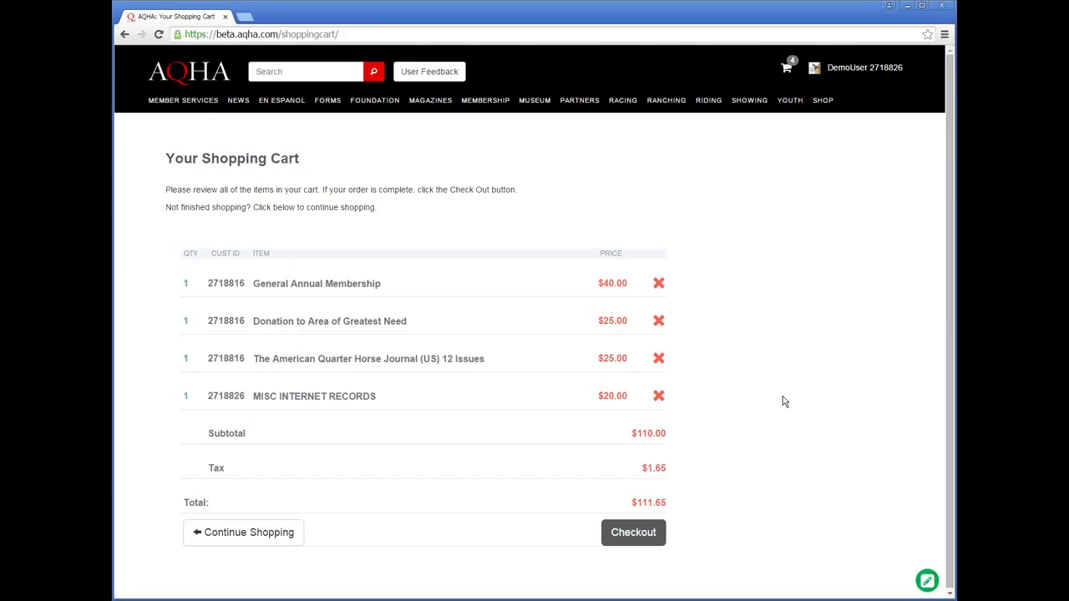
{"action": "mouse_move", "coordinate": [772, 401]}
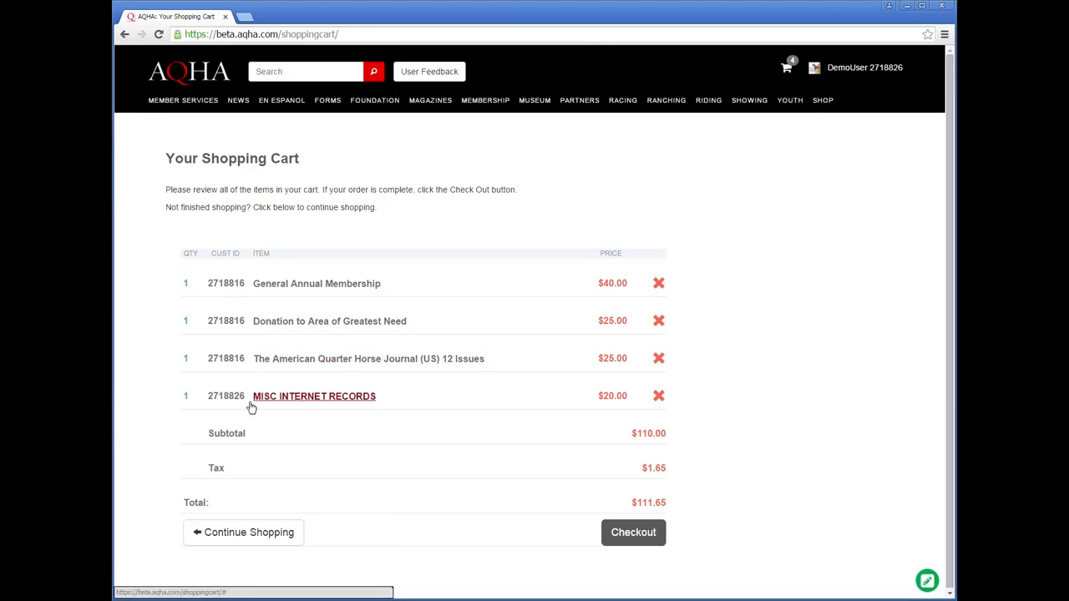
{"action": "left_click", "coordinate": [633, 532]}
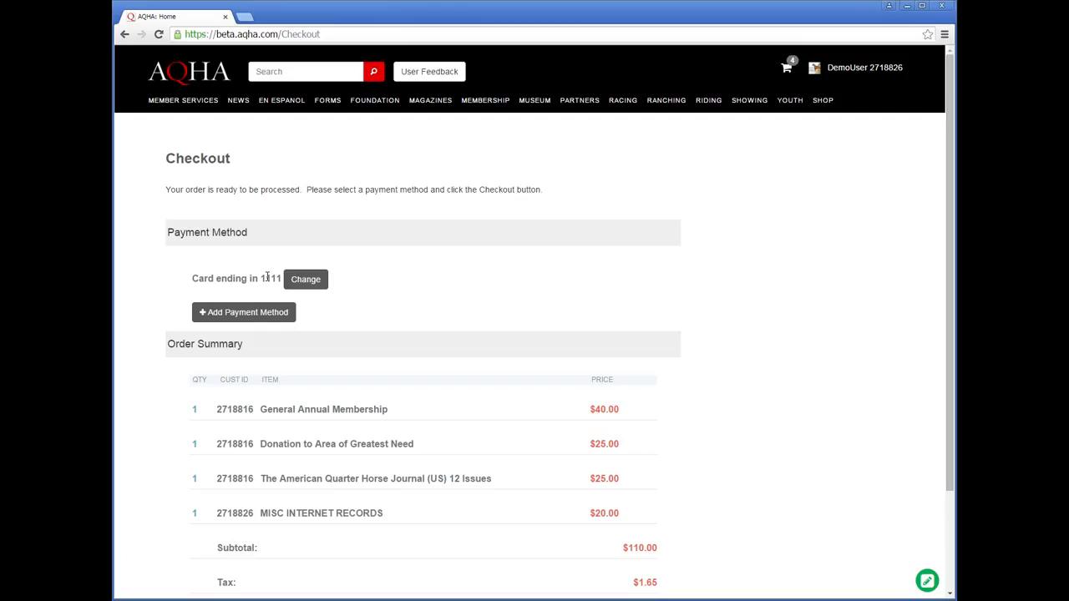
{"action": "mouse_move", "coordinate": [244, 313]}
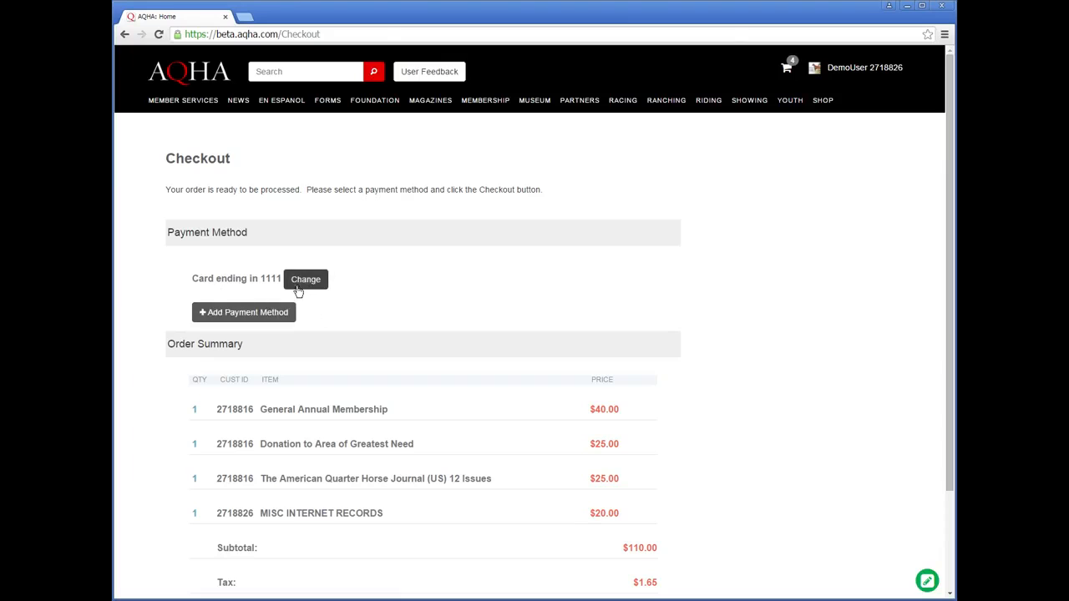
{"action": "mouse_move", "coordinate": [269, 278]}
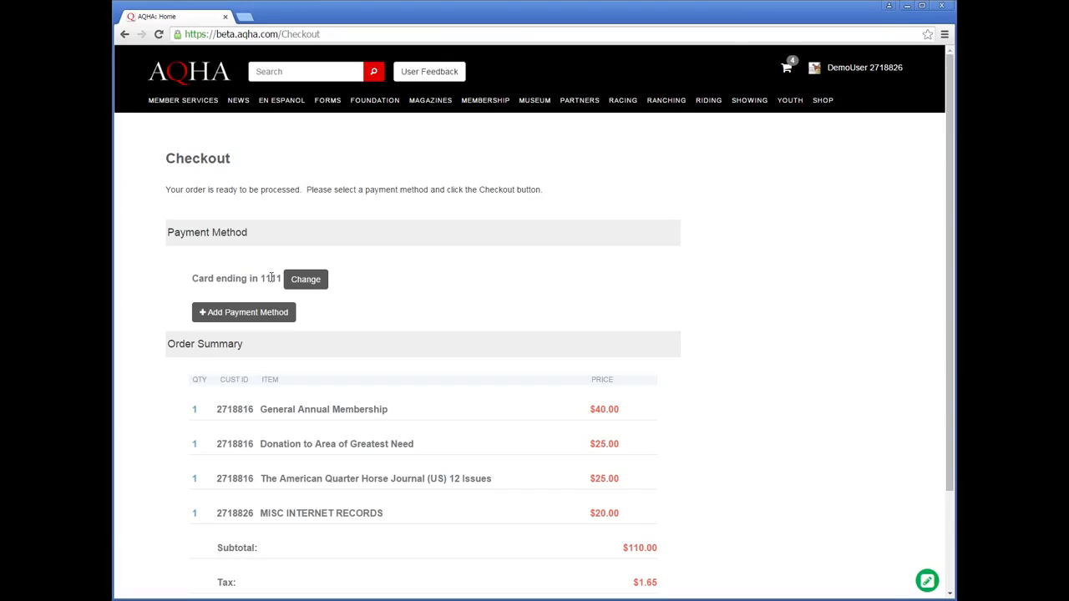
Step: Submit the four-item $111.65 order with the saved card ending in 1111
{"action": "scroll", "scroll_direction": "down", "scroll_amount": 3}
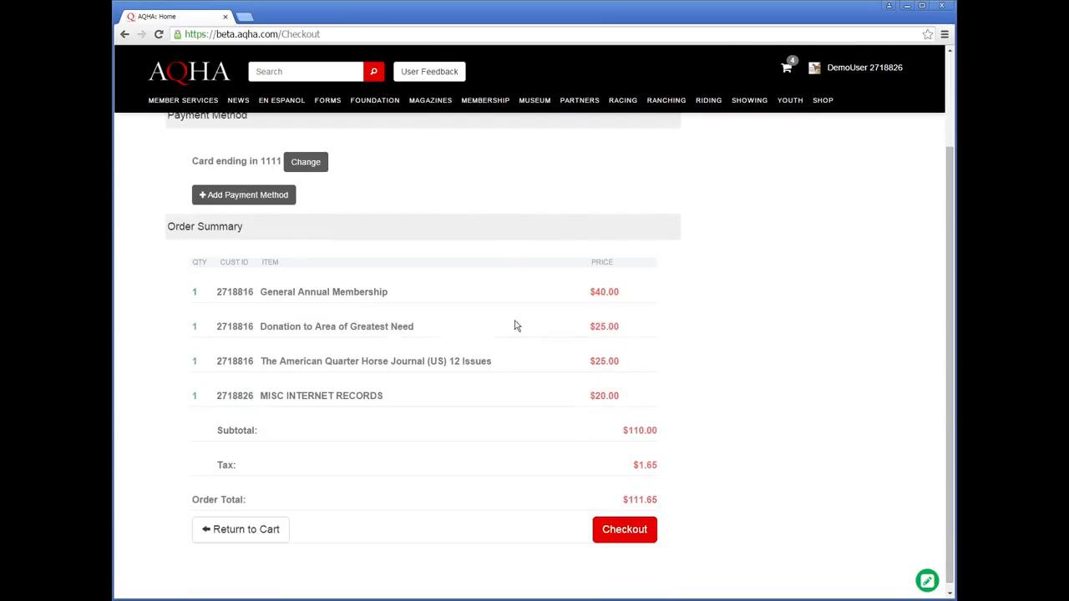
{"action": "left_click", "coordinate": [624, 529]}
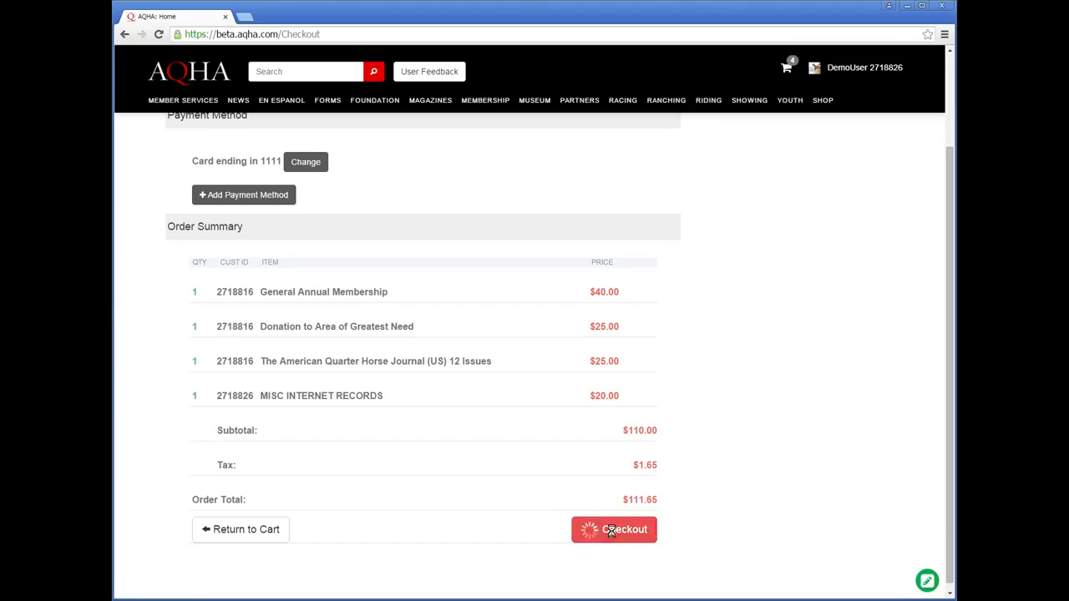
{"action": "left_click", "coordinate": [613, 529]}
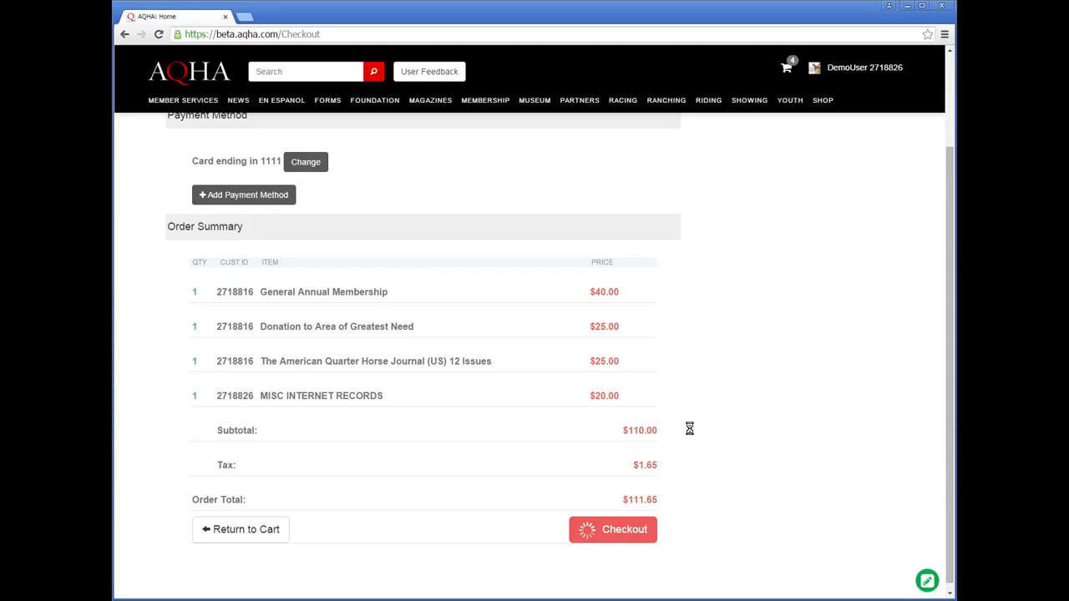
{"action": "left_click", "coordinate": [625, 528]}
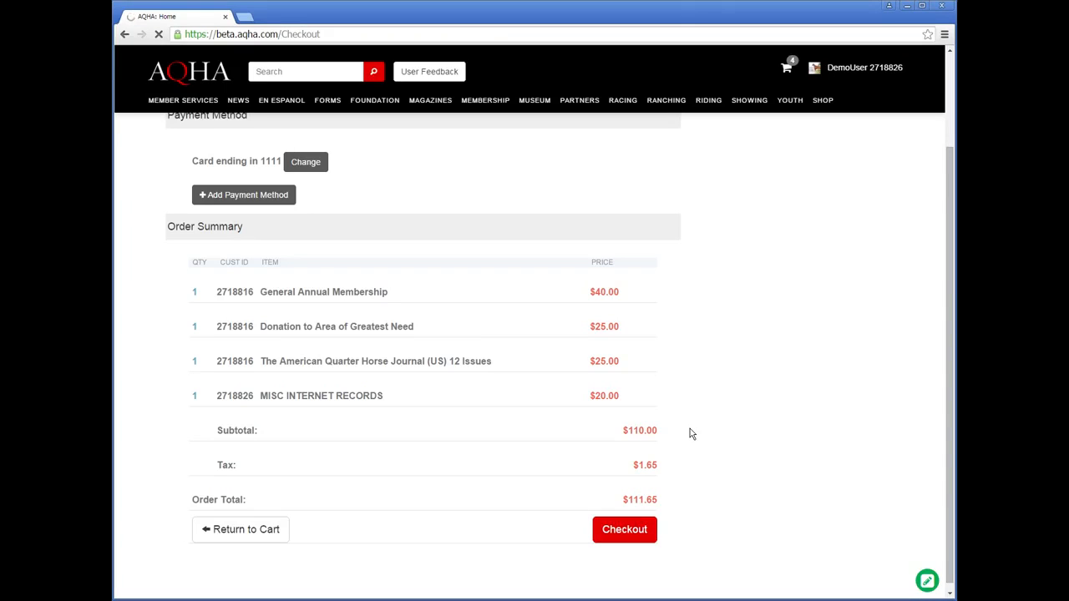
{"action": "left_click", "coordinate": [625, 528]}
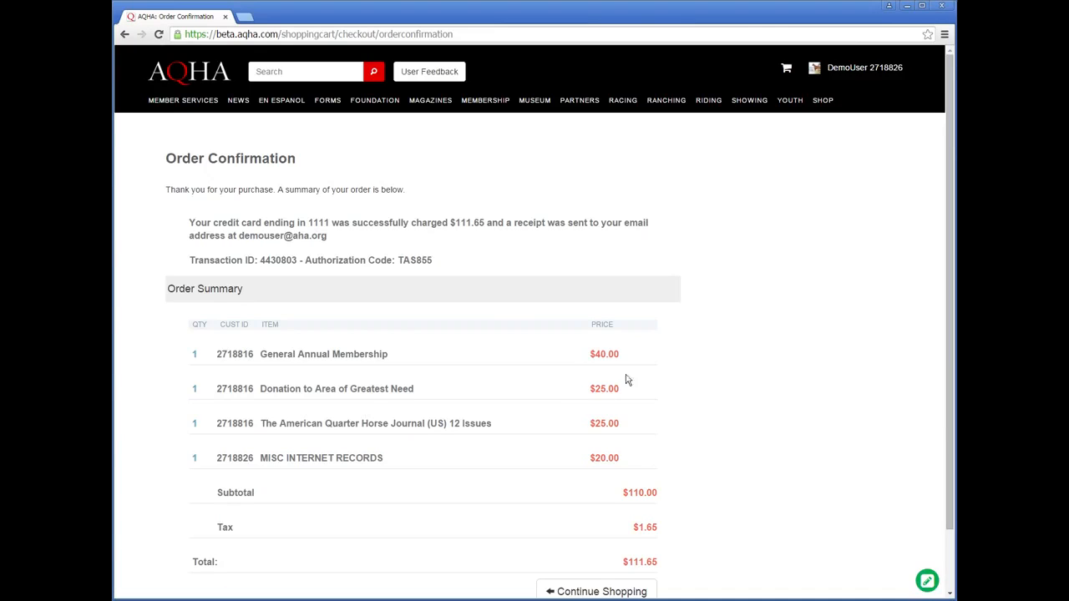
{"action": "mouse_move", "coordinate": [197, 210]}
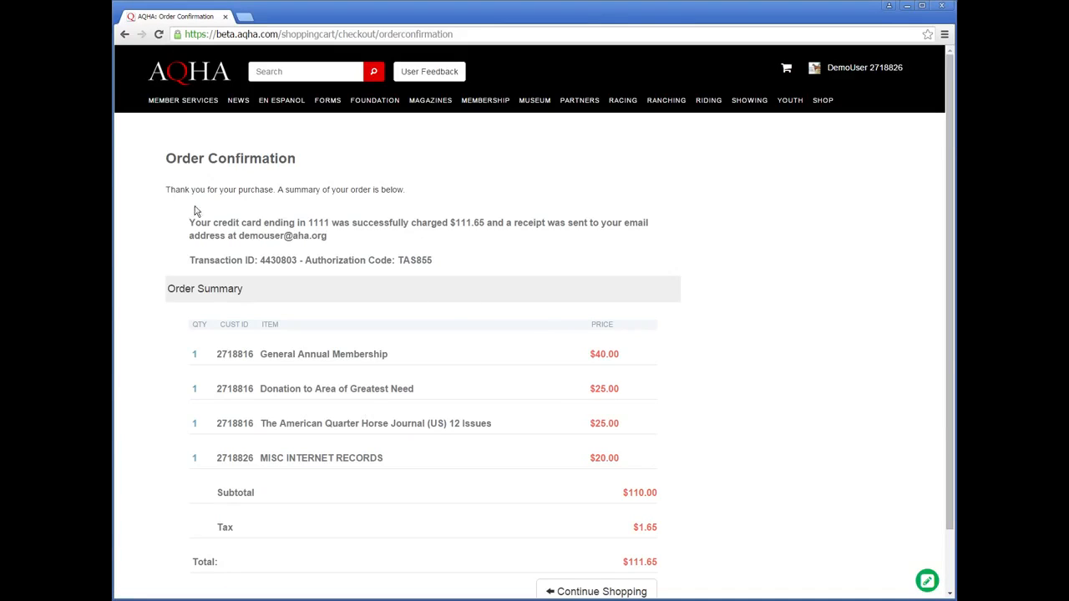
{"action": "mouse_move", "coordinate": [308, 225]}
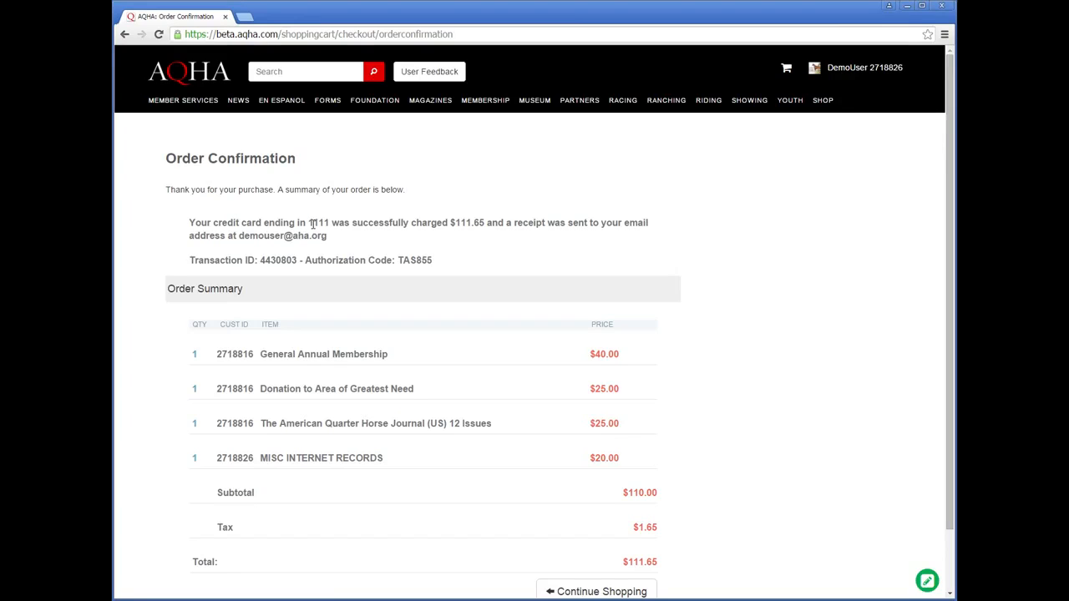
{"action": "mouse_move", "coordinate": [237, 232]}
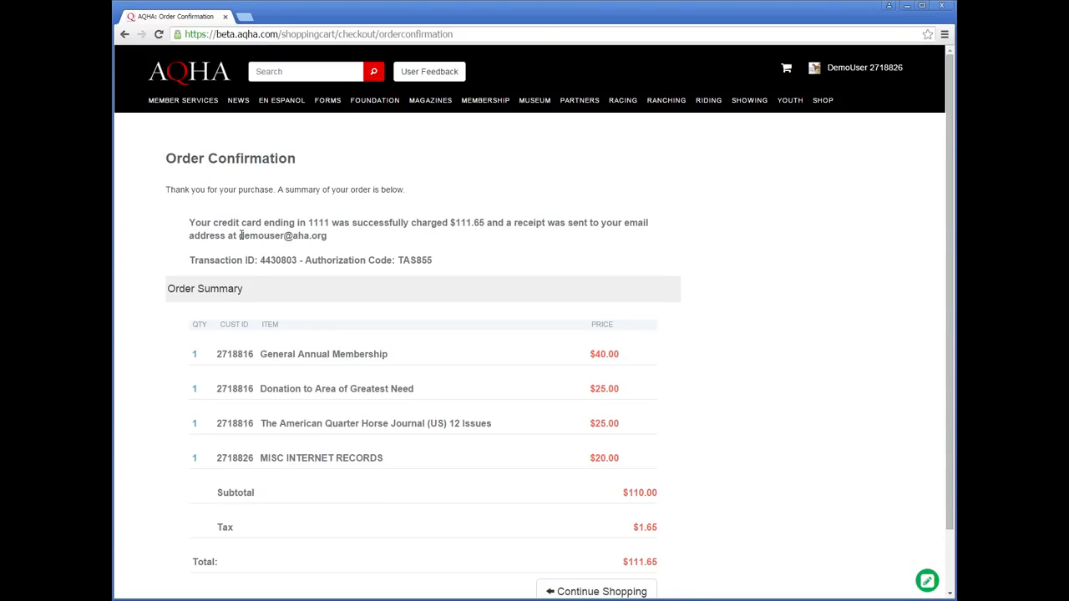
{"action": "mouse_move", "coordinate": [207, 248]}
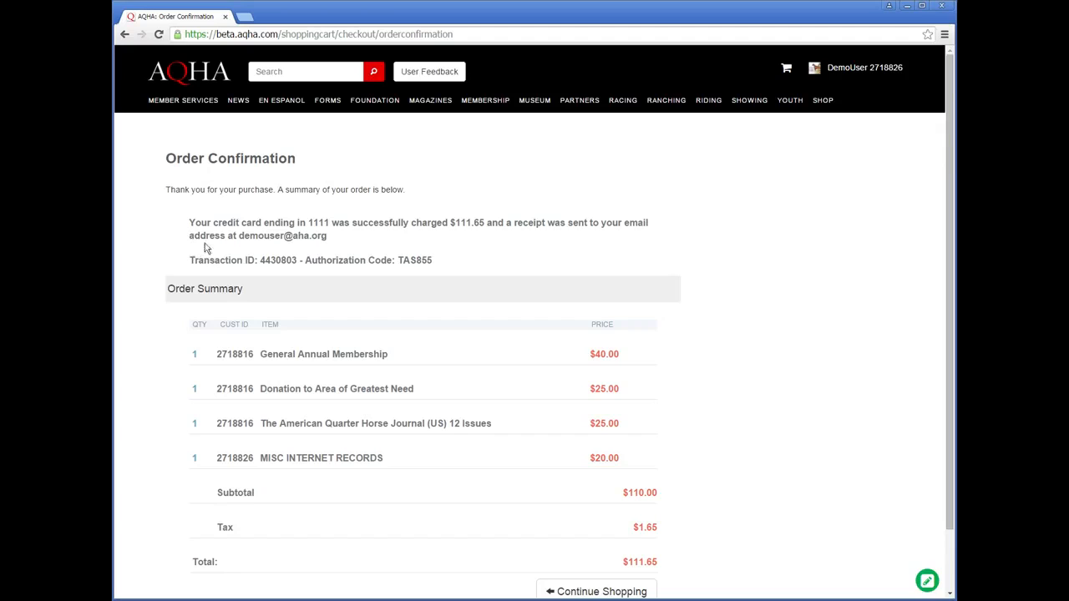
Step: Review the Order Confirmation summary showing the $111.65 charge and transaction number
{"action": "scroll", "scroll_direction": "down", "scroll_amount": 3}
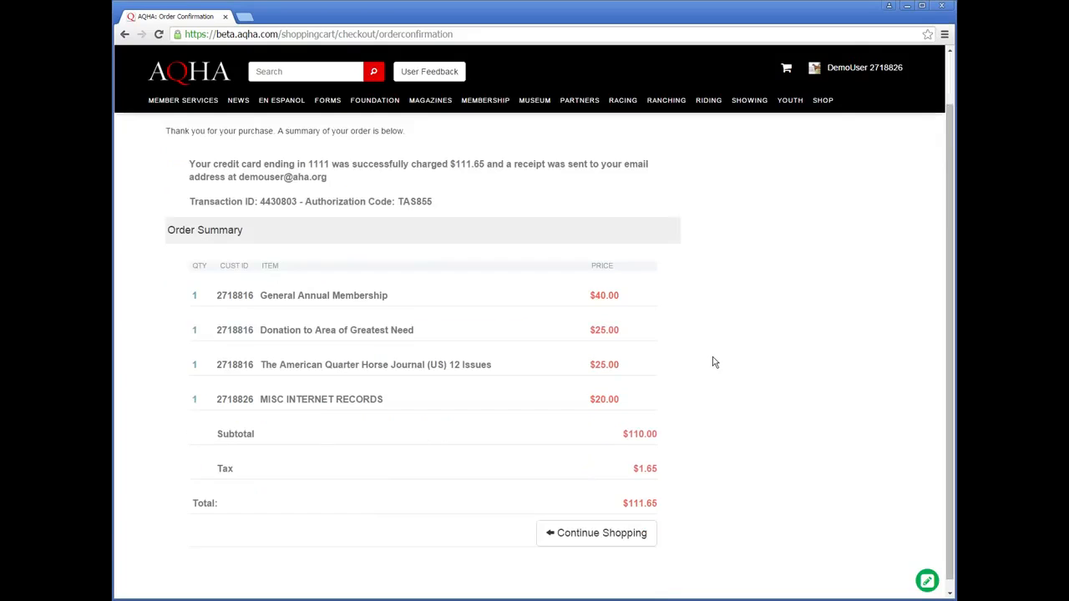
{"action": "mouse_move", "coordinate": [725, 340]}
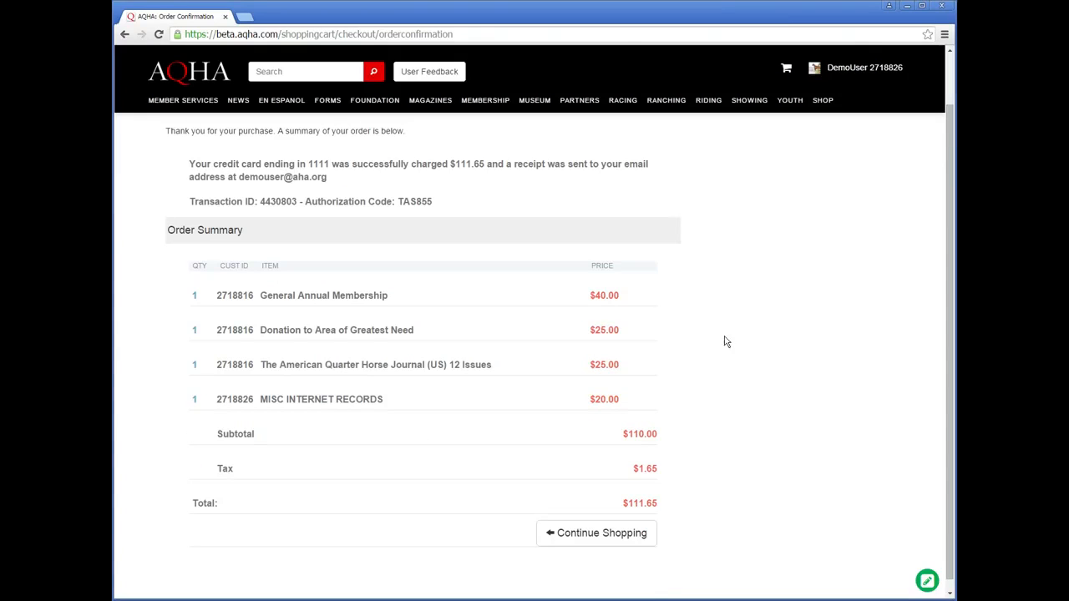
{"action": "mouse_move", "coordinate": [760, 311]}
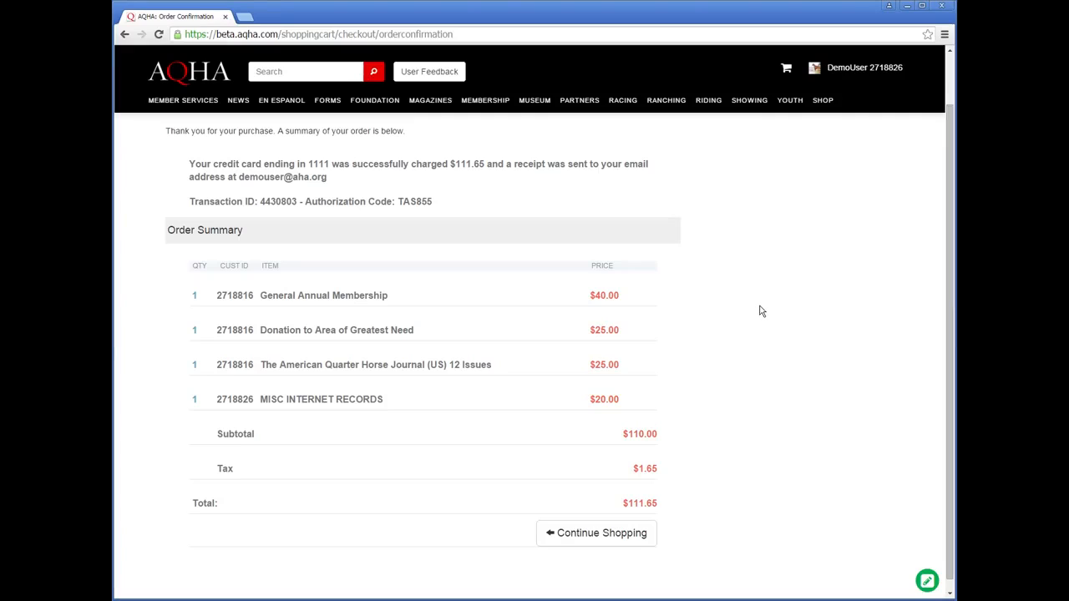
{"action": "mouse_move", "coordinate": [752, 235]}
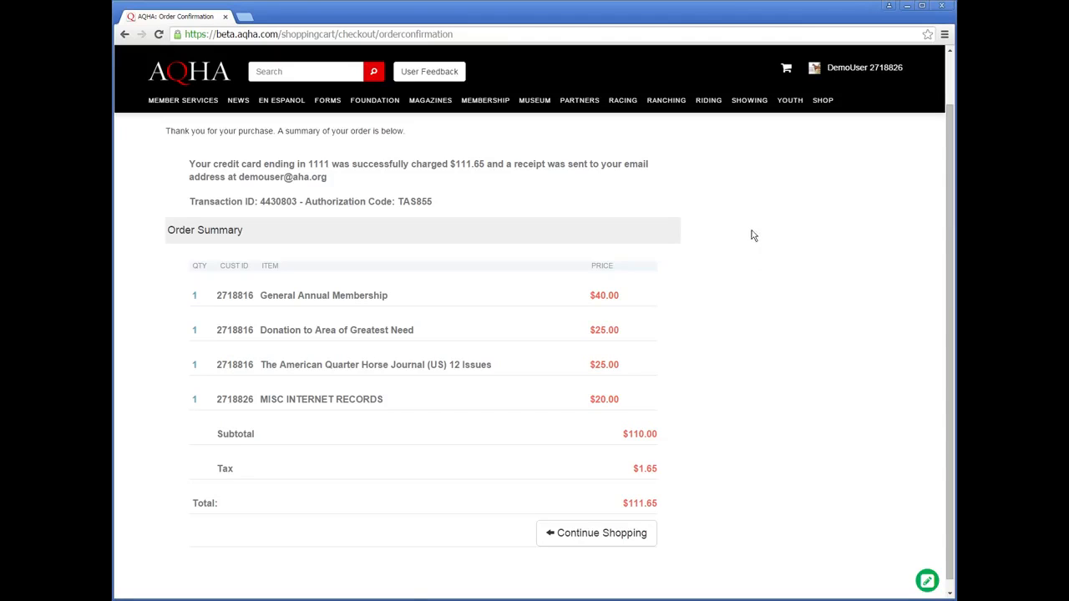
{"action": "mouse_move", "coordinate": [785, 70]}
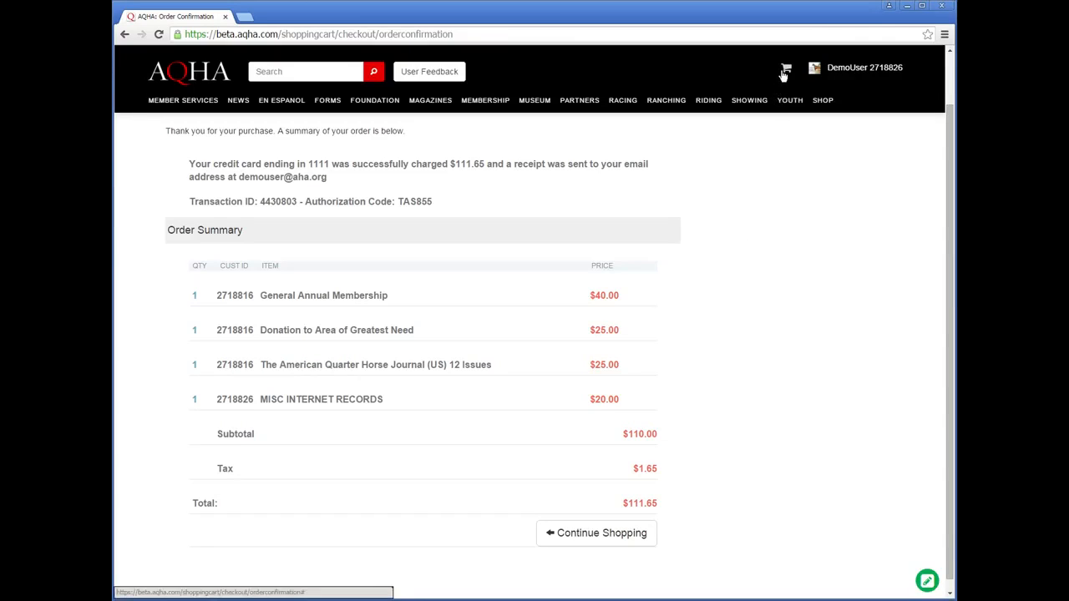
{"action": "mouse_move", "coordinate": [768, 209]}
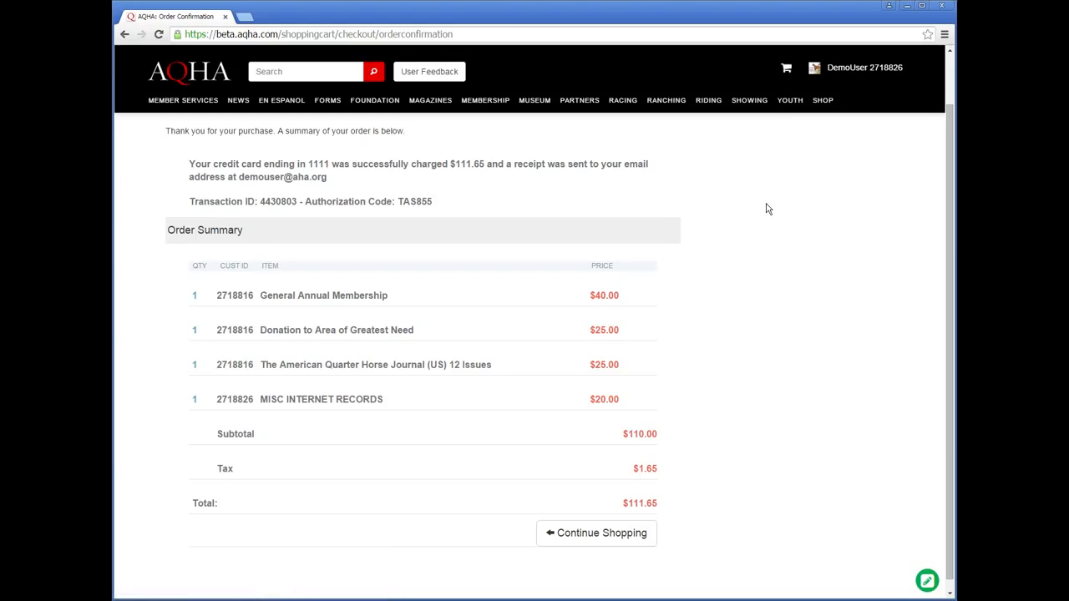